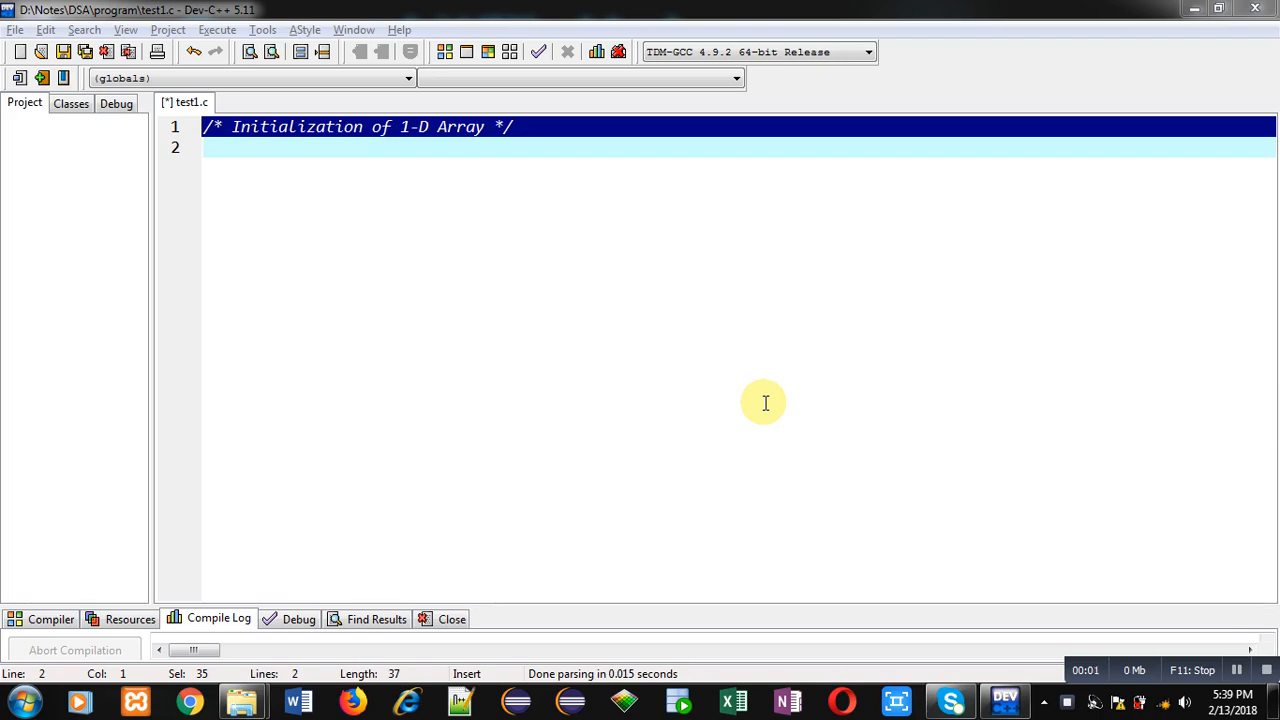
{"action": "mouse_move", "coordinate": [447, 238]}
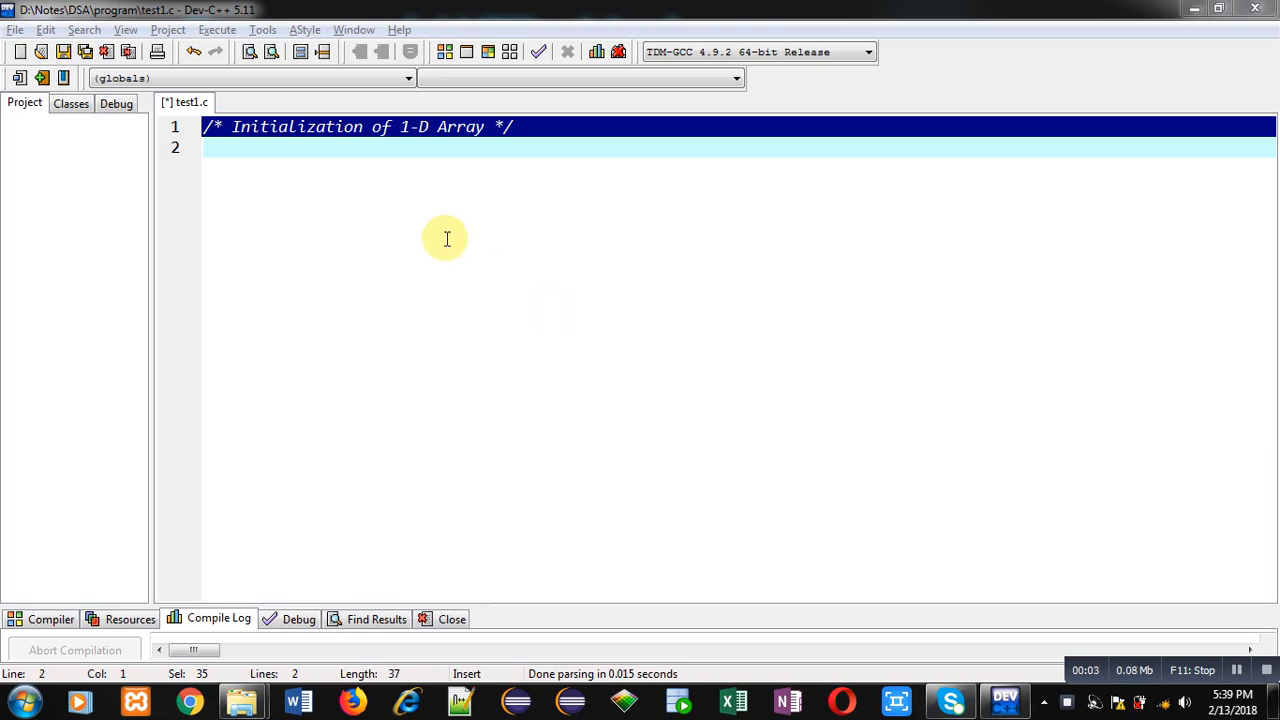
{"action": "mouse_move", "coordinate": [250, 148]}
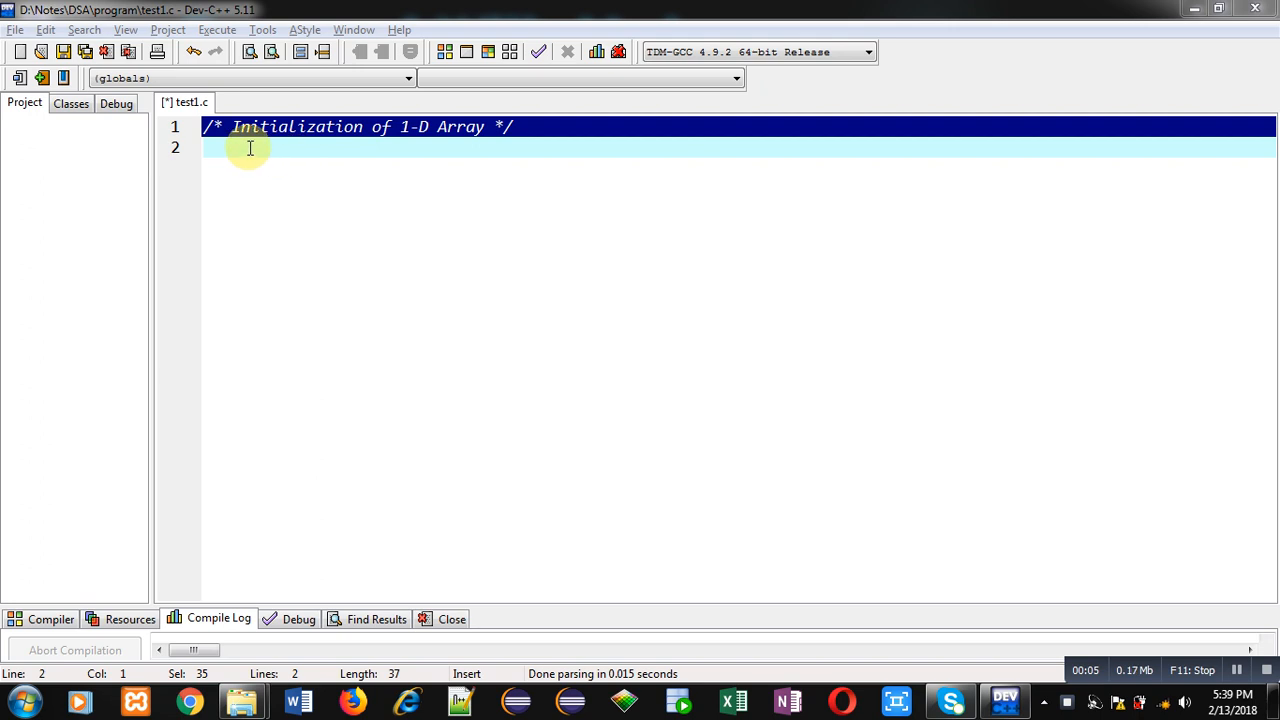
{"action": "mouse_move", "coordinate": [401, 151]}
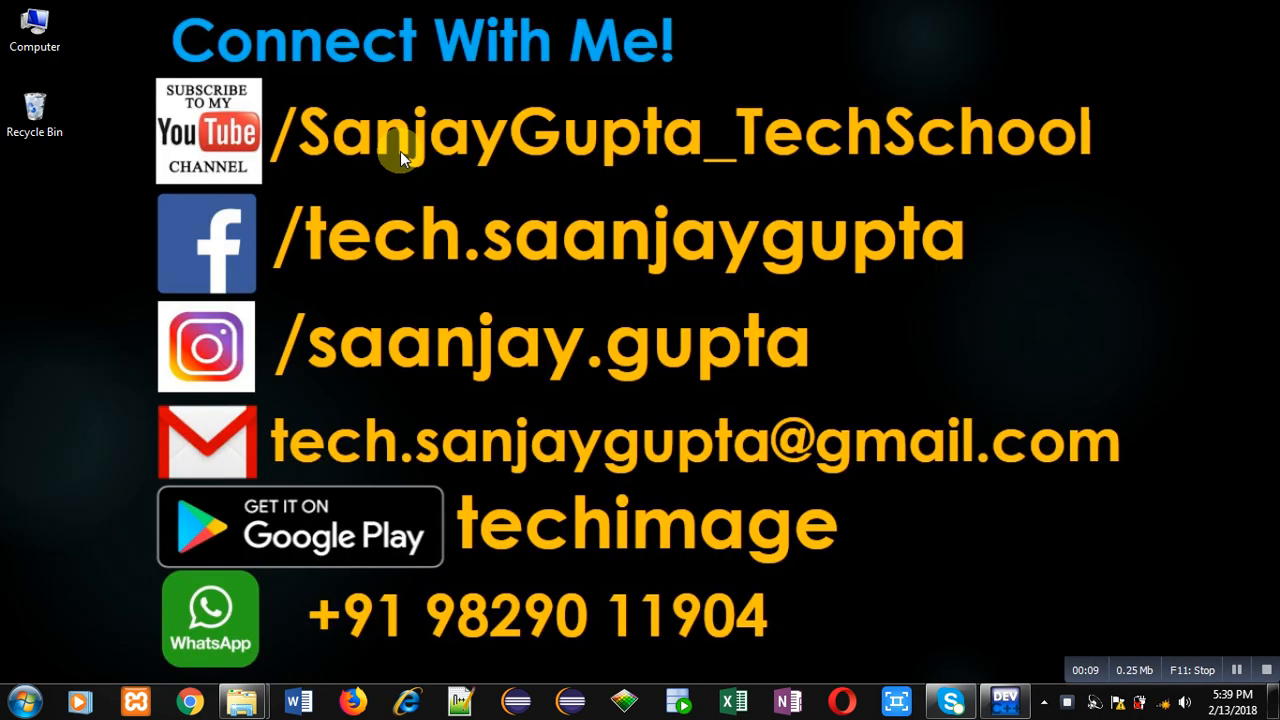
{"action": "mouse_move", "coordinate": [310, 180]}
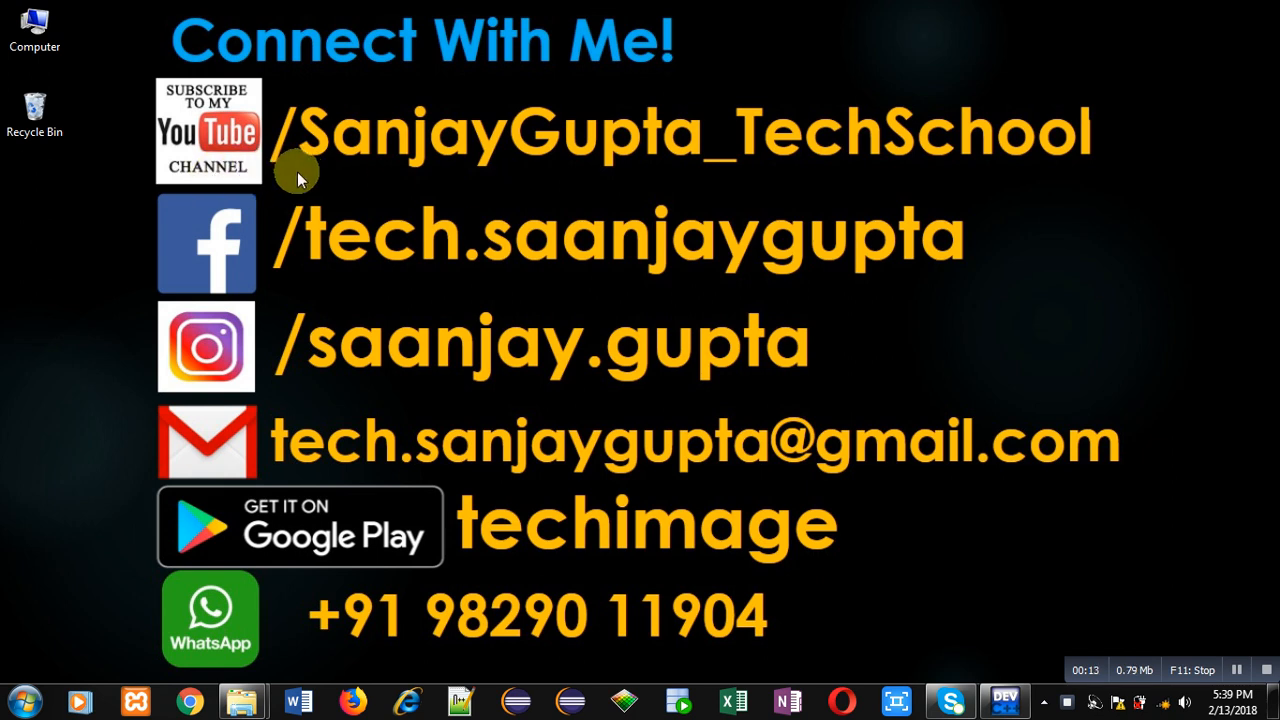
{"action": "mouse_move", "coordinate": [208, 186]}
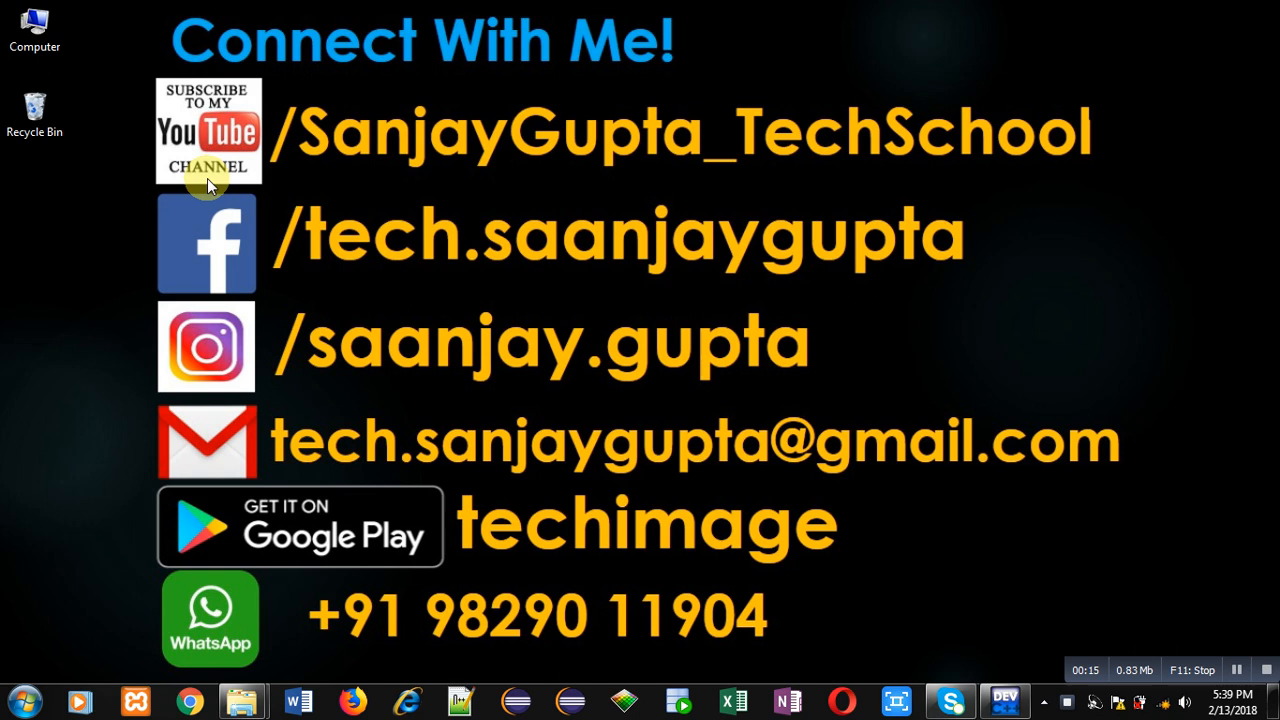
{"action": "mouse_move", "coordinate": [520, 185]}
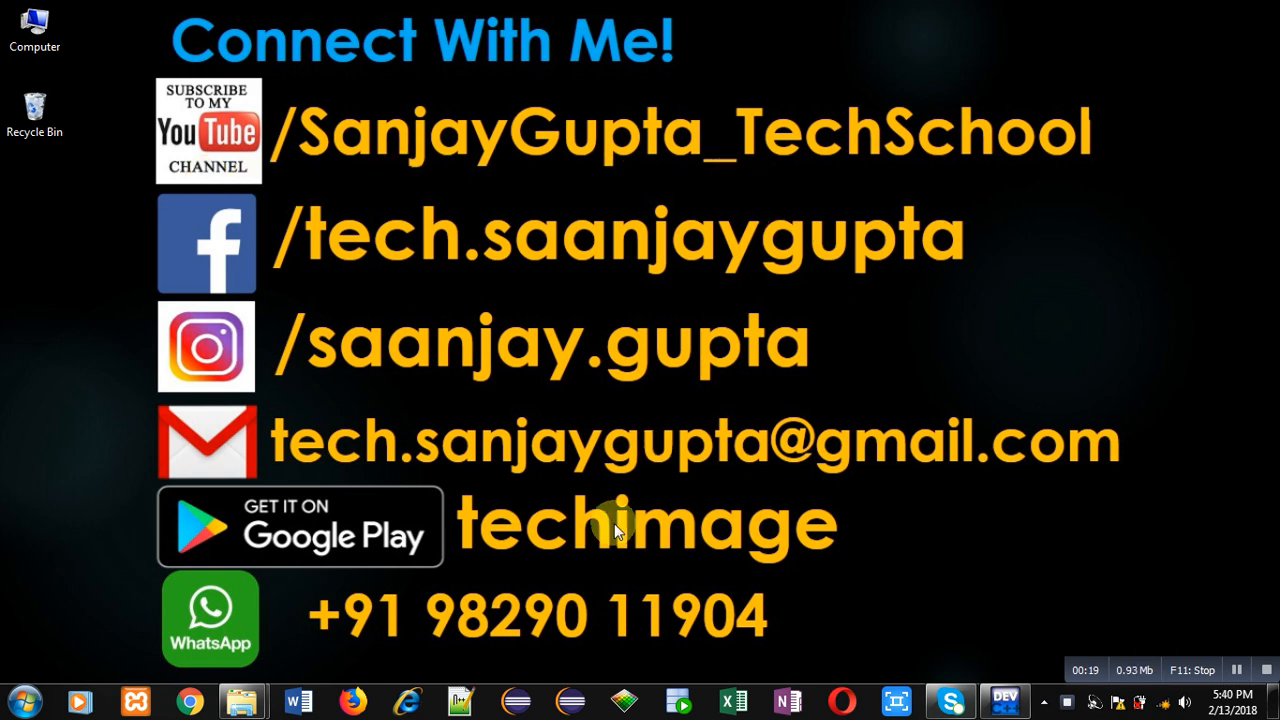
{"action": "mouse_move", "coordinate": [500, 575]}
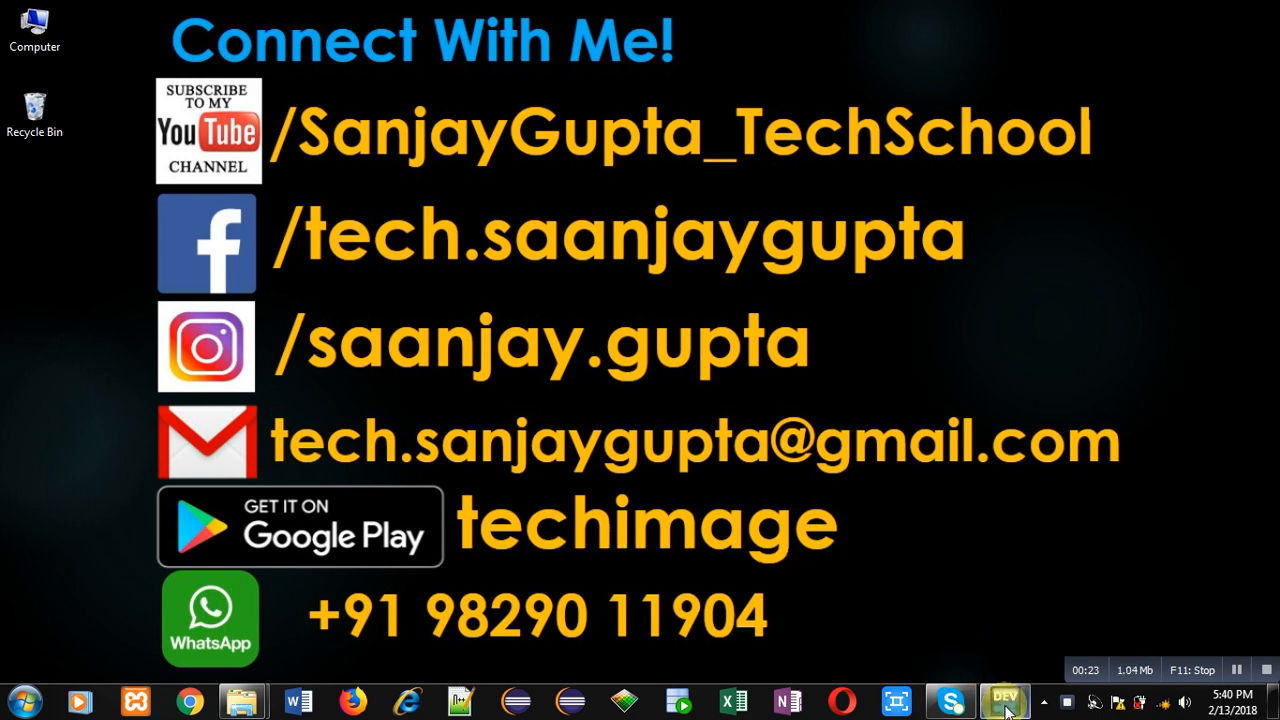
- Return to the editor and add #include<stdio.h> on line 2 of test1.c
{"action": "left_click", "coordinate": [1004, 700]}
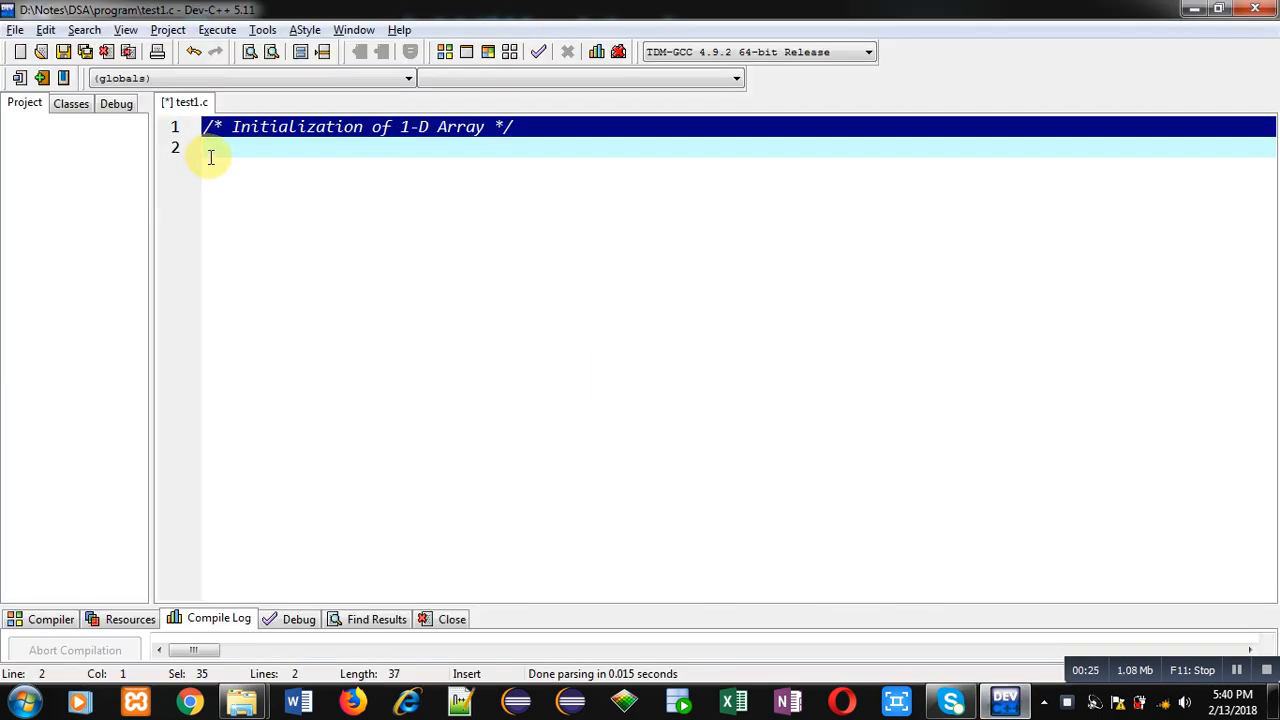
{"action": "left_click", "coordinate": [217, 149]}
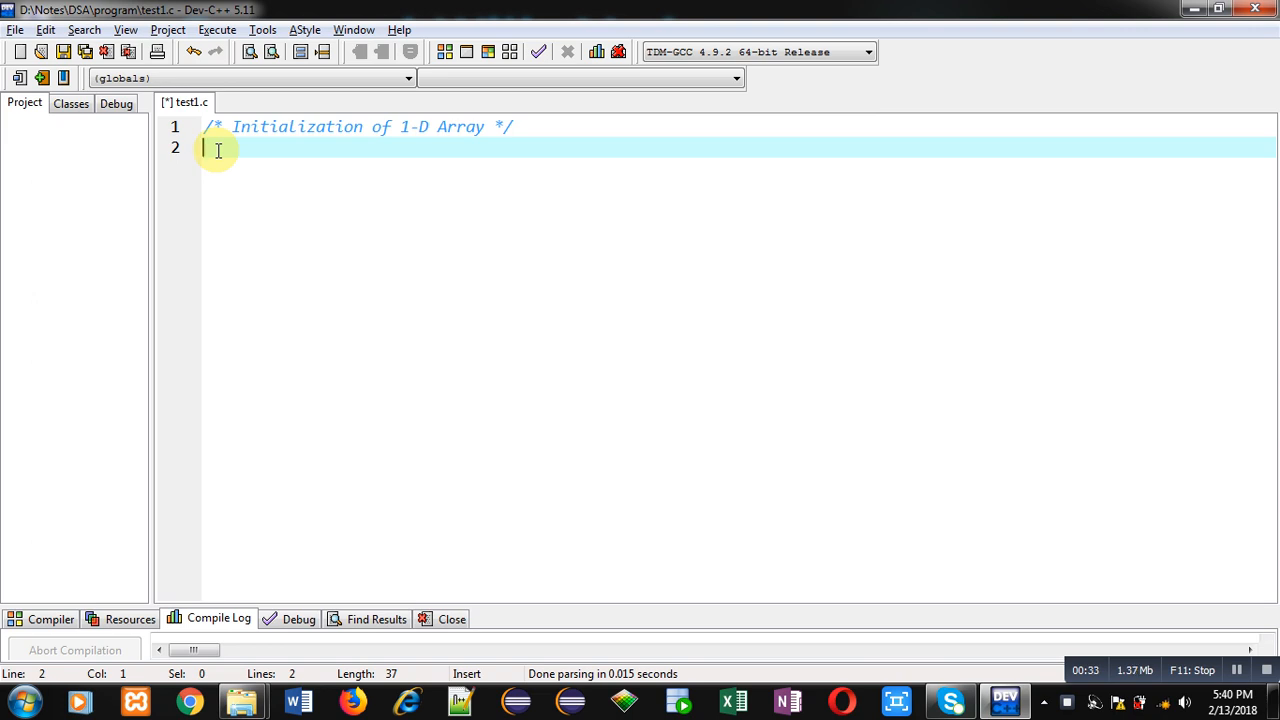
{"action": "type", "text": "#include"}
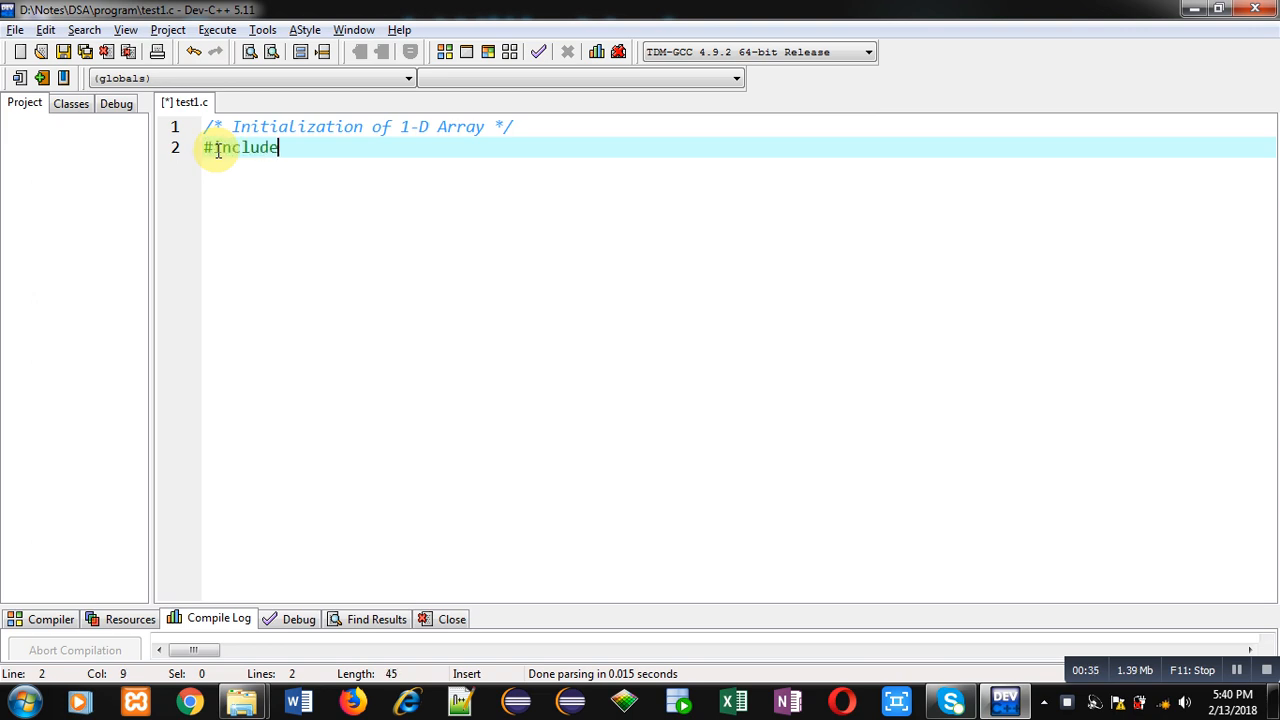
{"action": "type", "text": "<stdi>"}
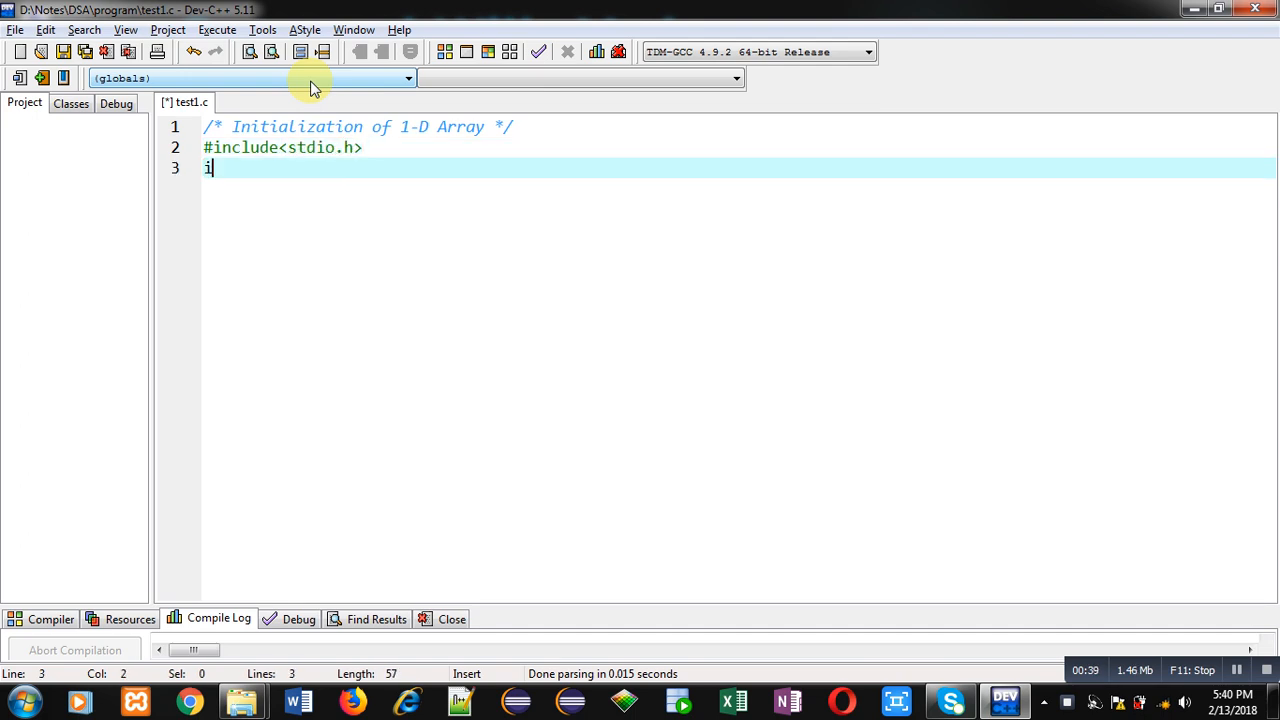
- Write int main() with braces declaring the array int a[5]
{"action": "type", "text": "nt main()"}
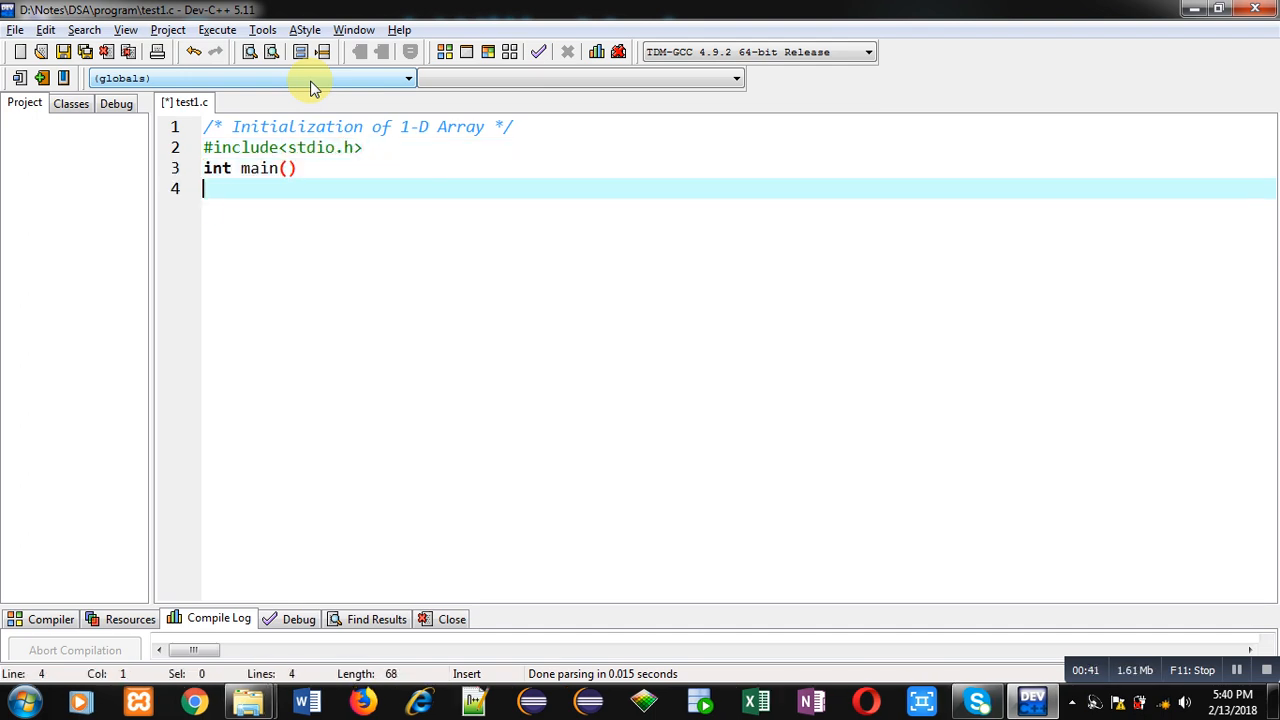
{"action": "type", "text": "{"}
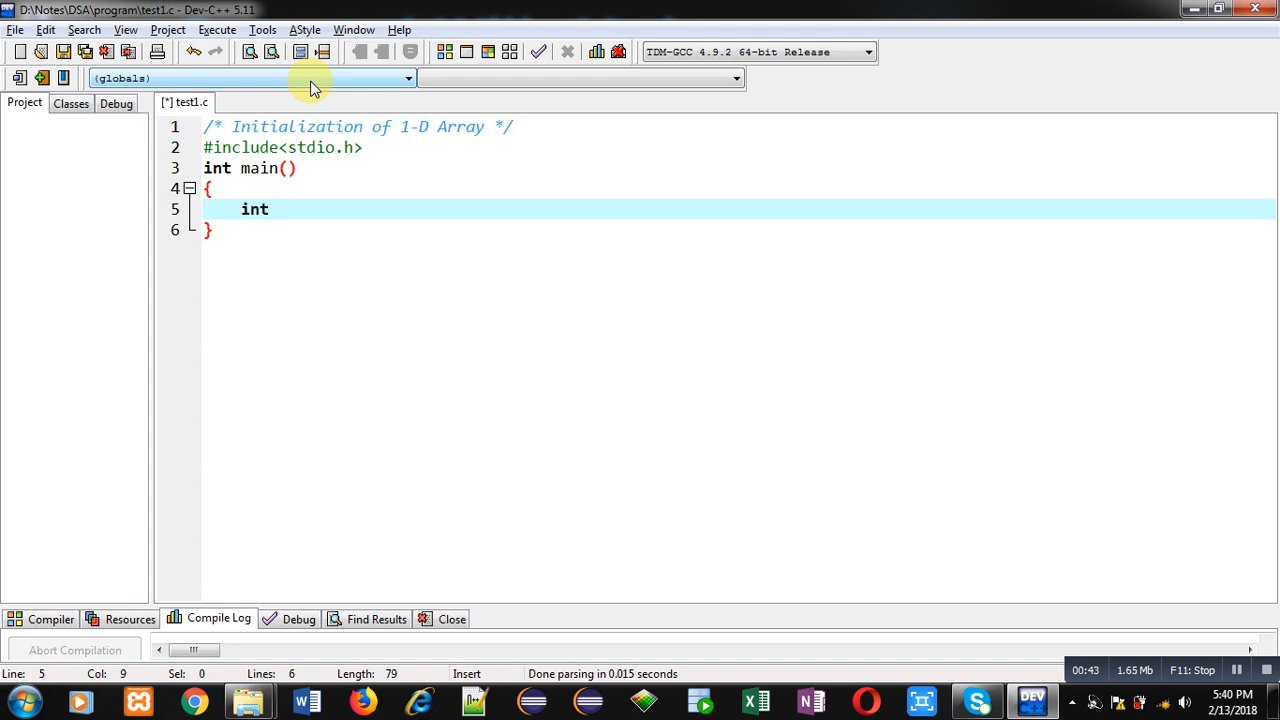
{"action": "type", "text": "a[]"}
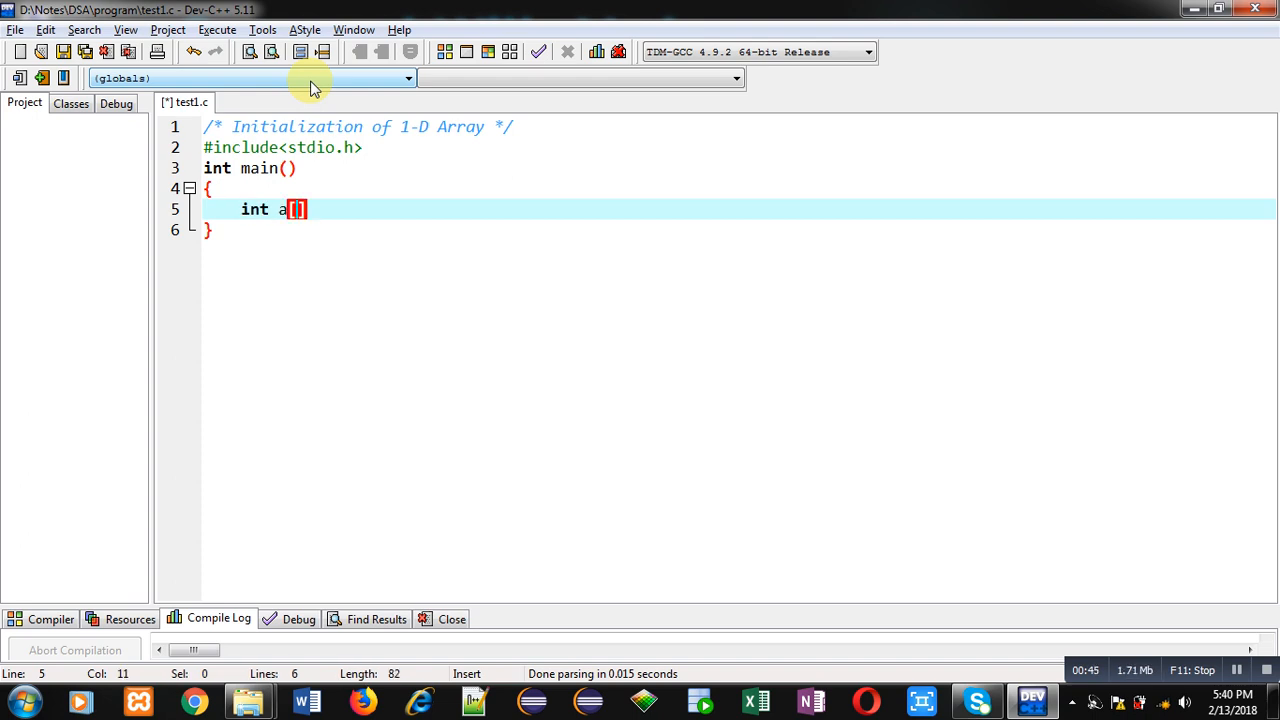
{"action": "type", "text": "5"}
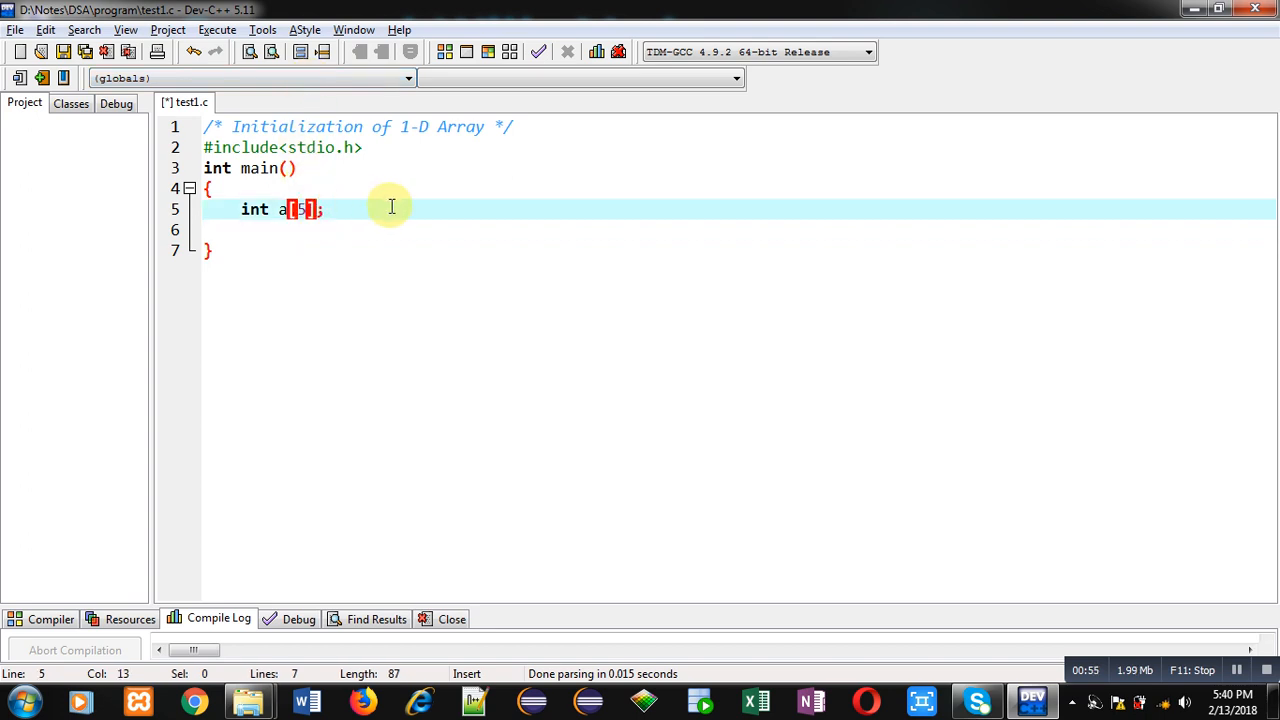
- Initialise a[5] to {1,2,3,4,5} and add the comment //initialization of array
{"action": "type", "text": "={}"}
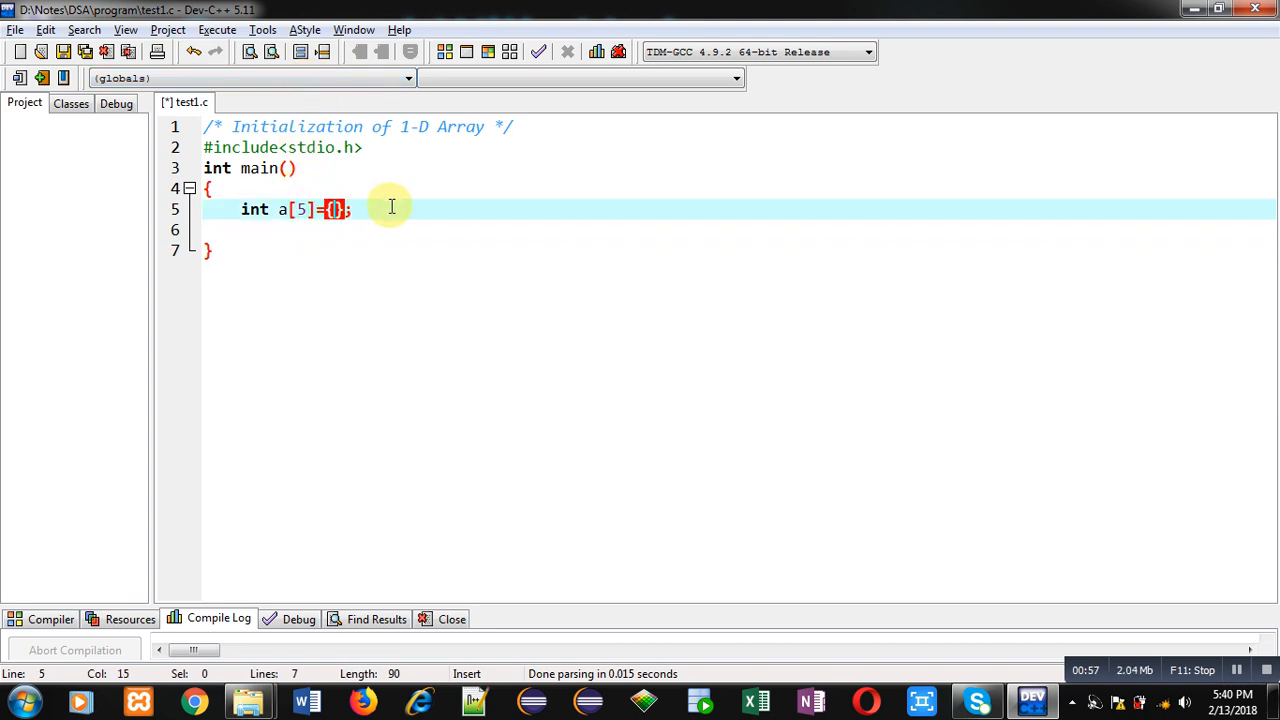
{"action": "type", "text": "1,2,3,4,5"}
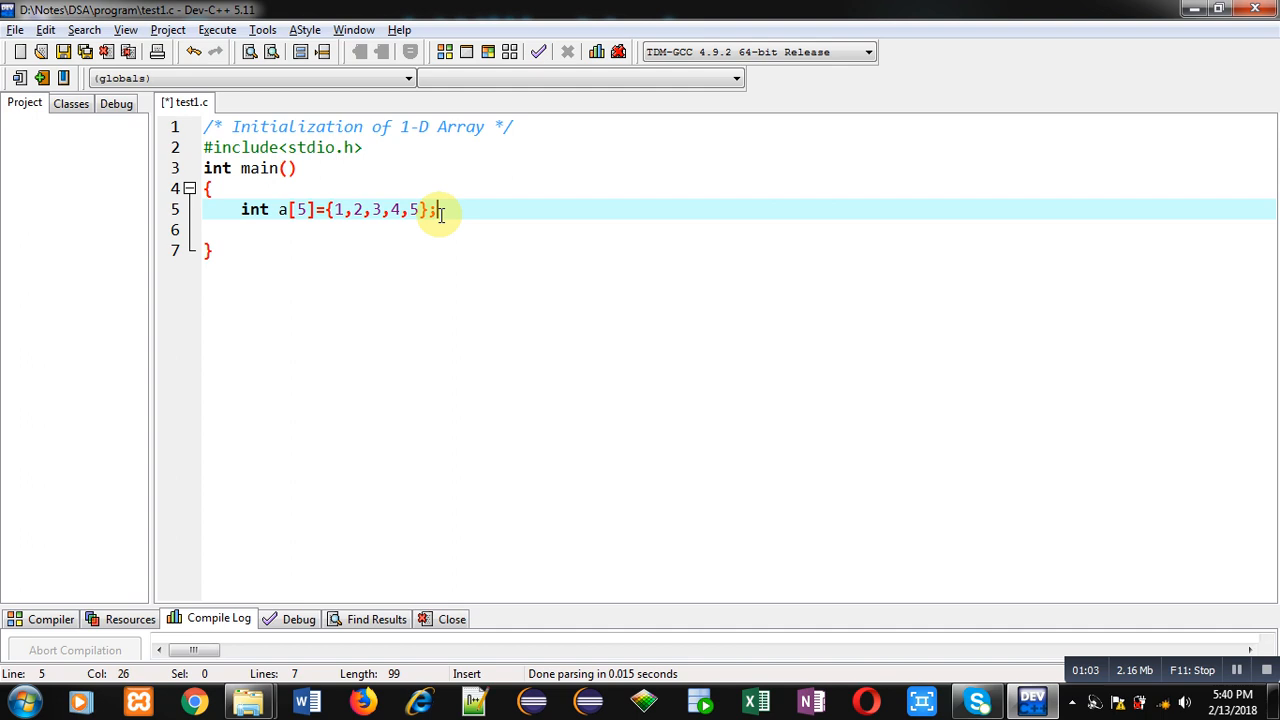
{"action": "type", "text": "//initi"}
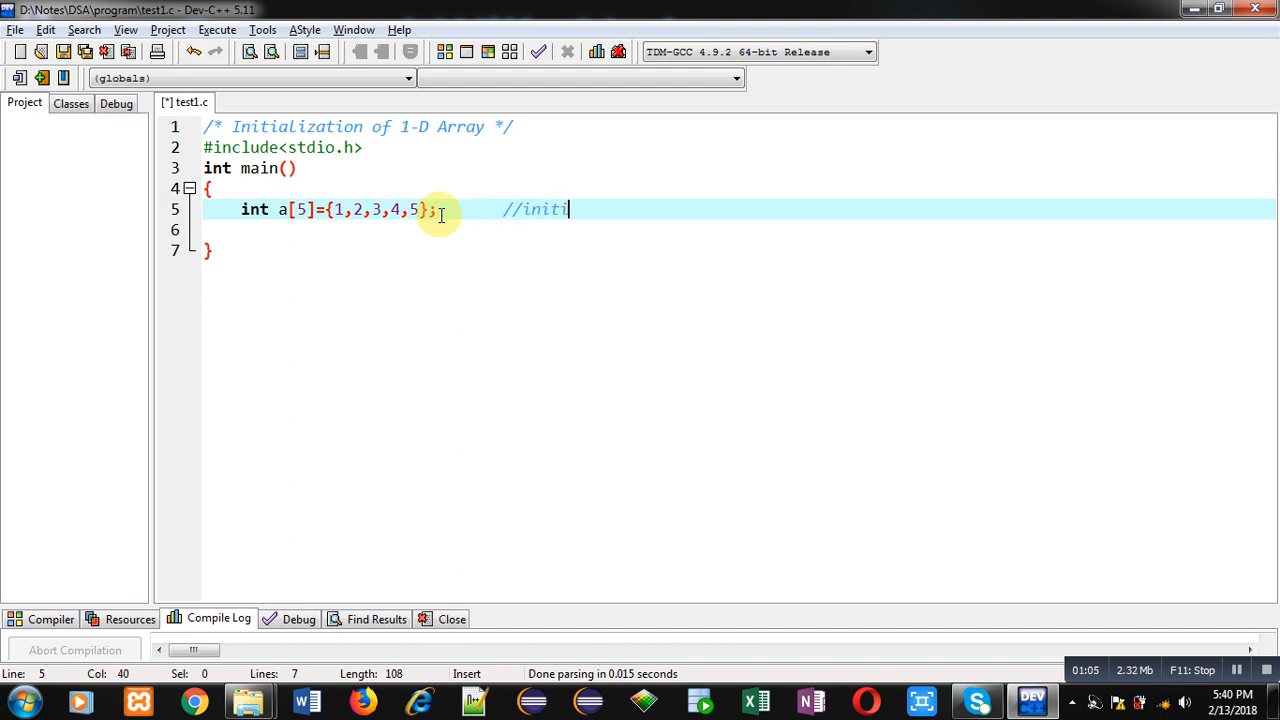
{"action": "type", "text": "alization of array"}
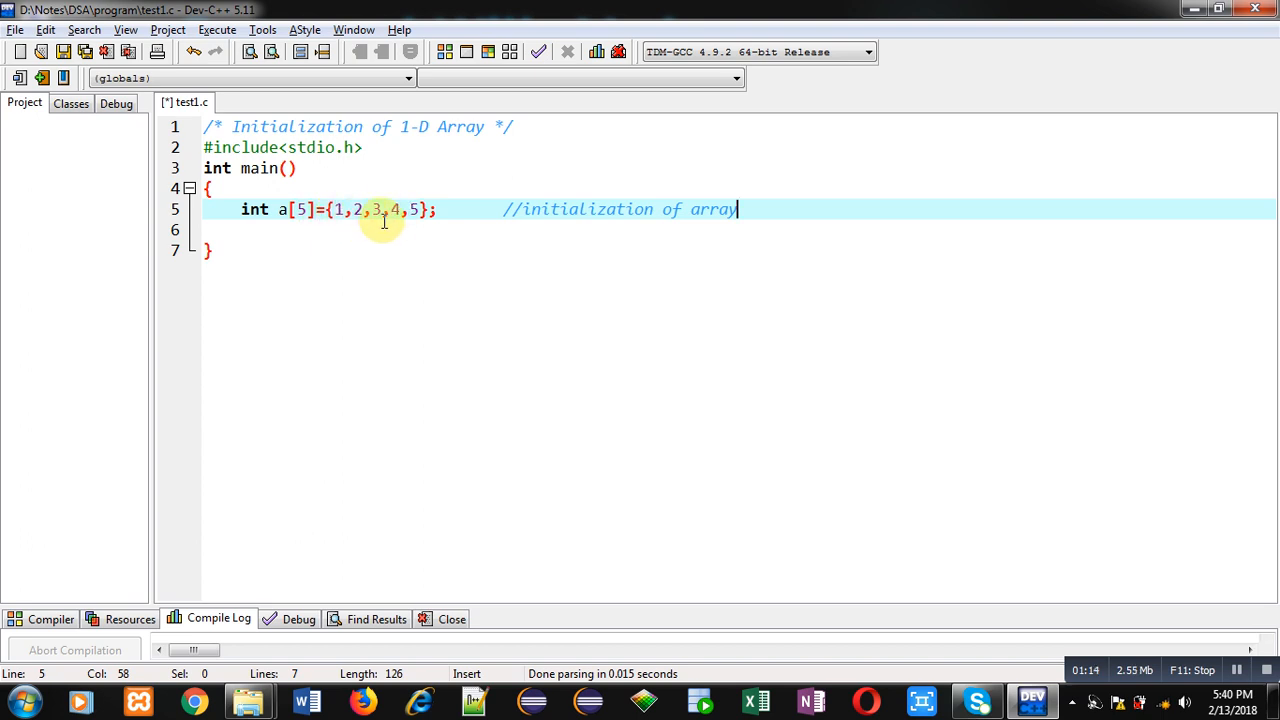
{"action": "mouse_move", "coordinate": [293, 209]}
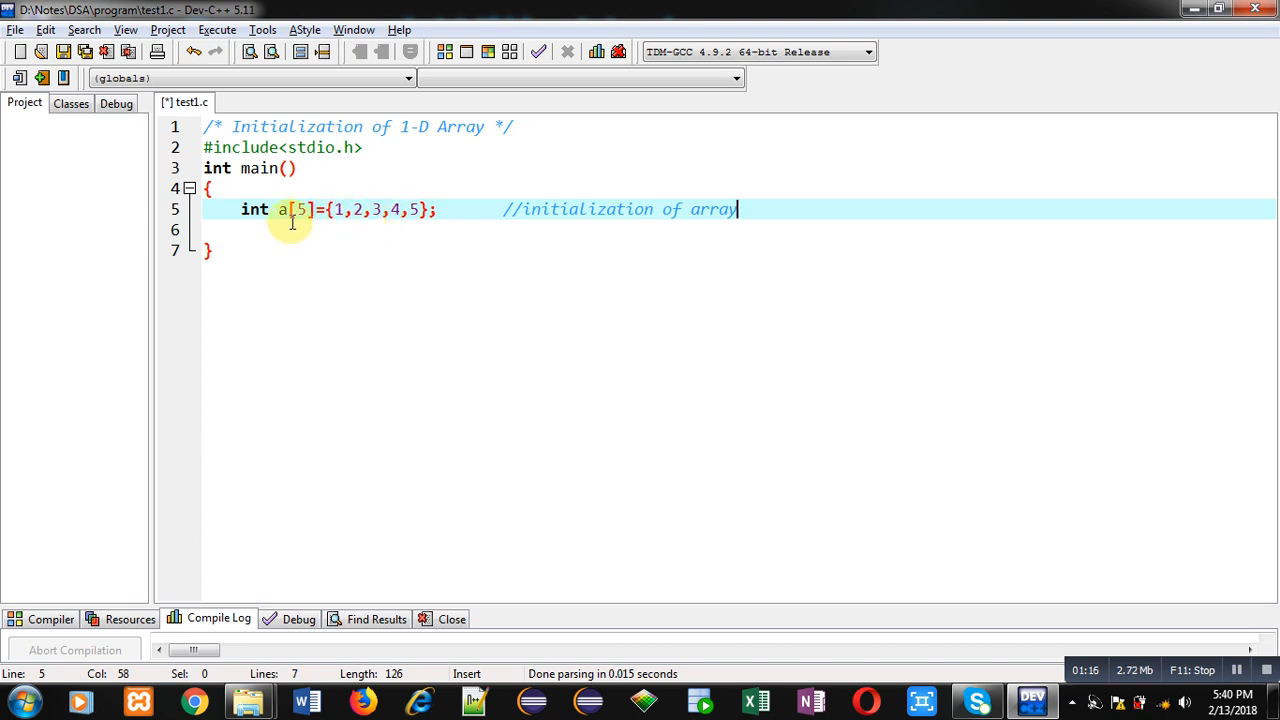
{"action": "mouse_move", "coordinate": [563, 209]}
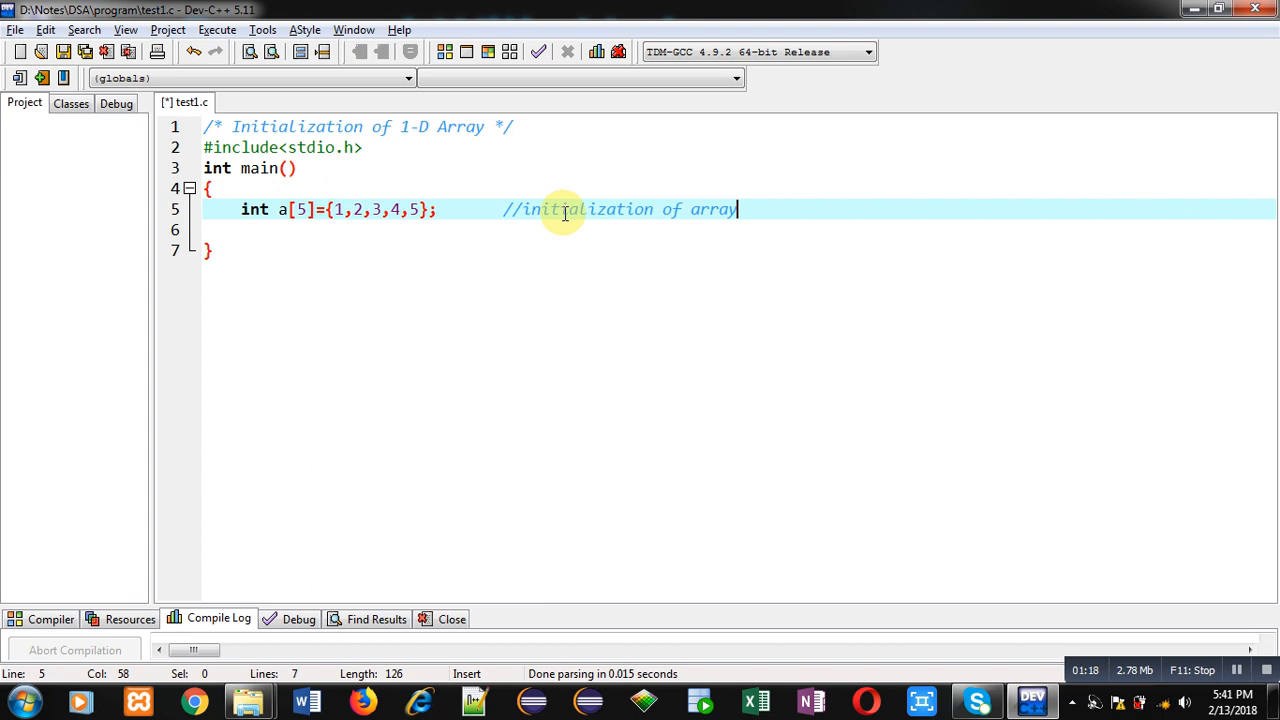
{"action": "mouse_move", "coordinate": [395, 233]}
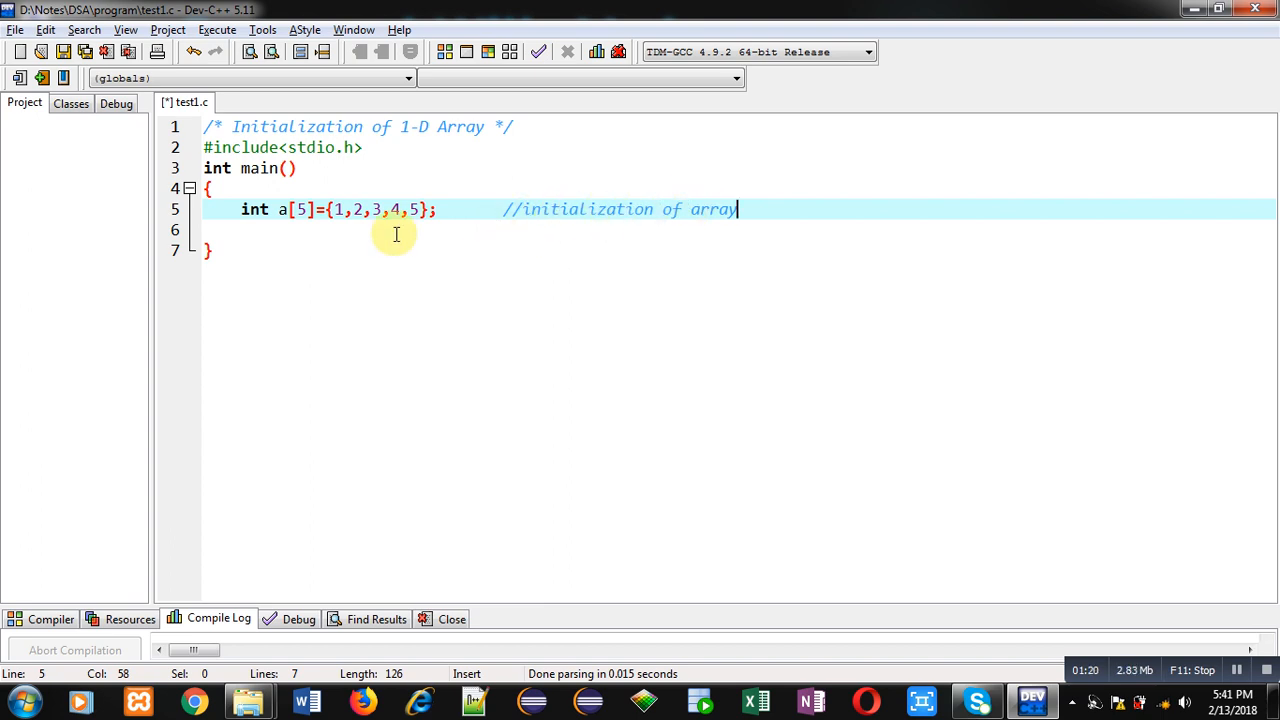
{"action": "mouse_move", "coordinate": [328, 228]}
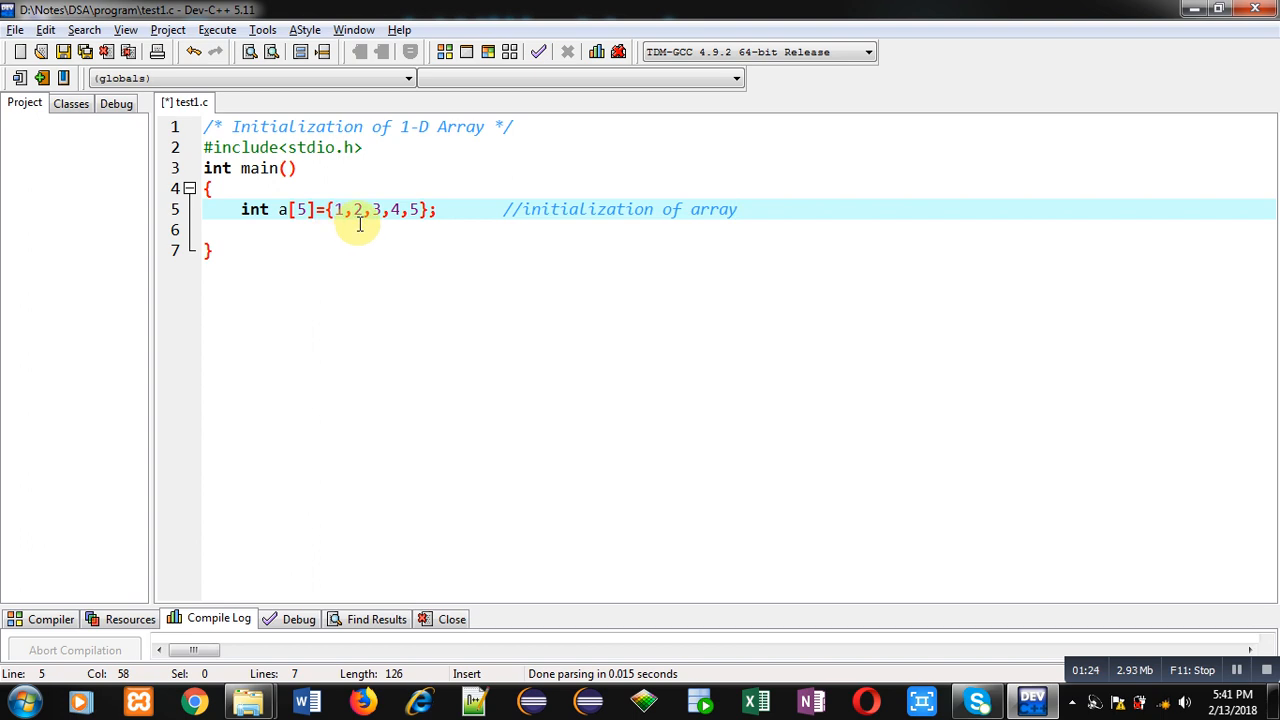
{"action": "mouse_move", "coordinate": [361, 228]}
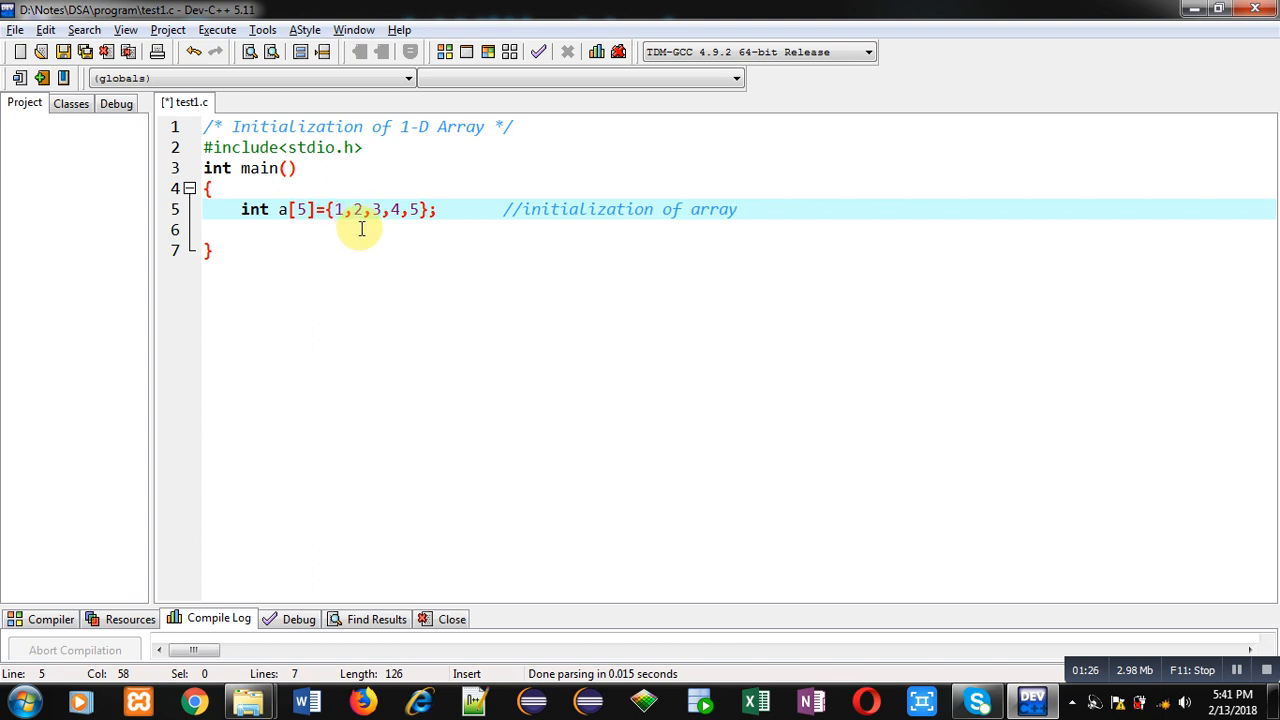
{"action": "mouse_move", "coordinate": [421, 250]}
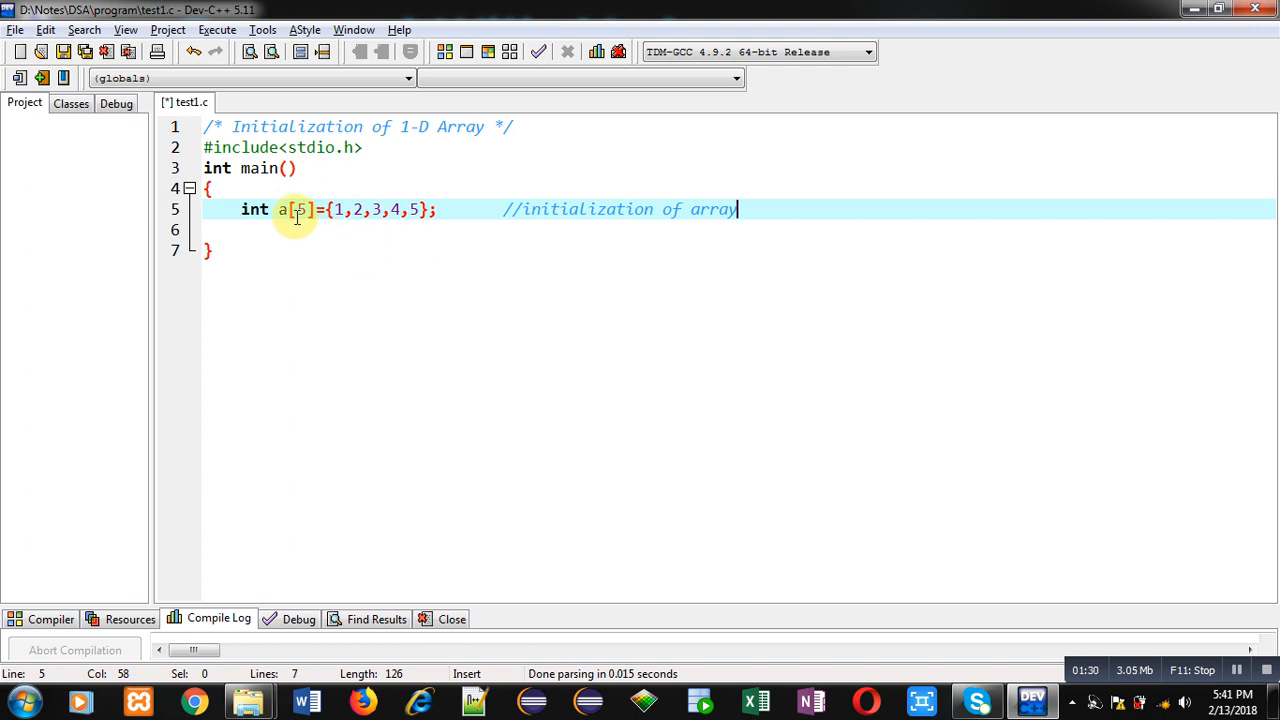
{"action": "mouse_move", "coordinate": [447, 210]}
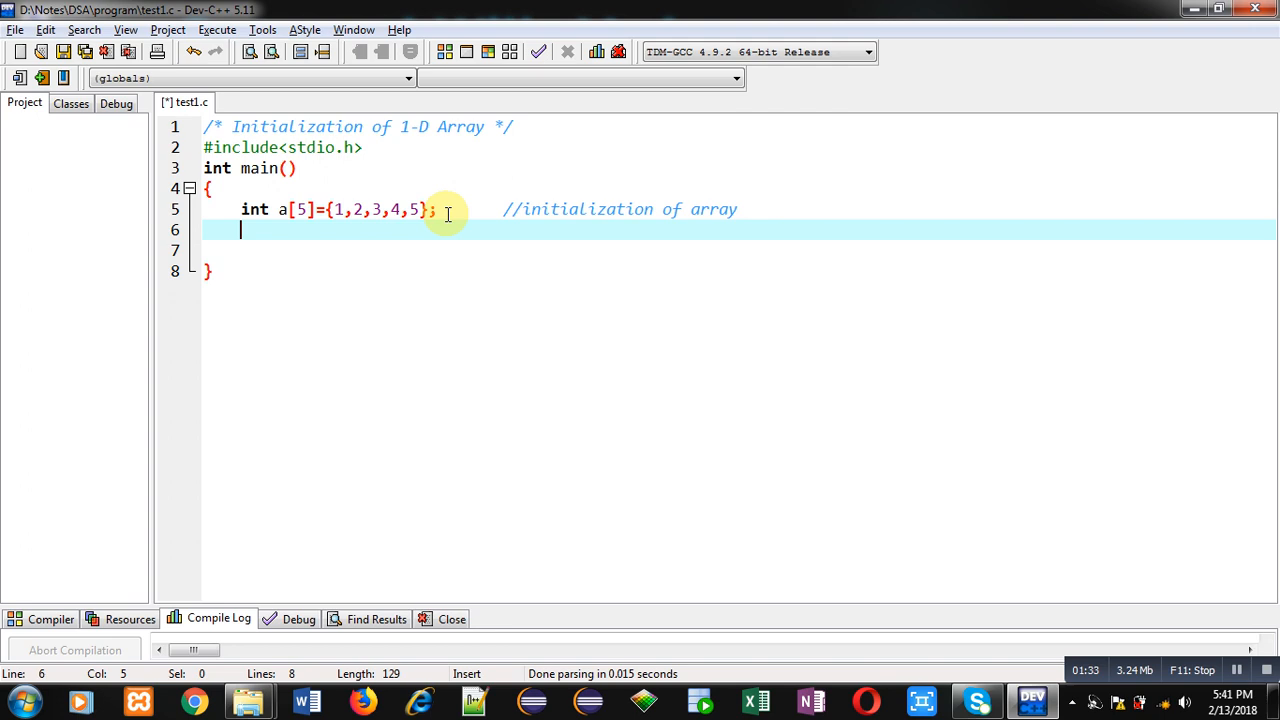
- Declare int i and write the loop header for(i=0;i<5;i++)
{"action": "type", "text": "int i;"}
{"action": "type", "text": "pr"}
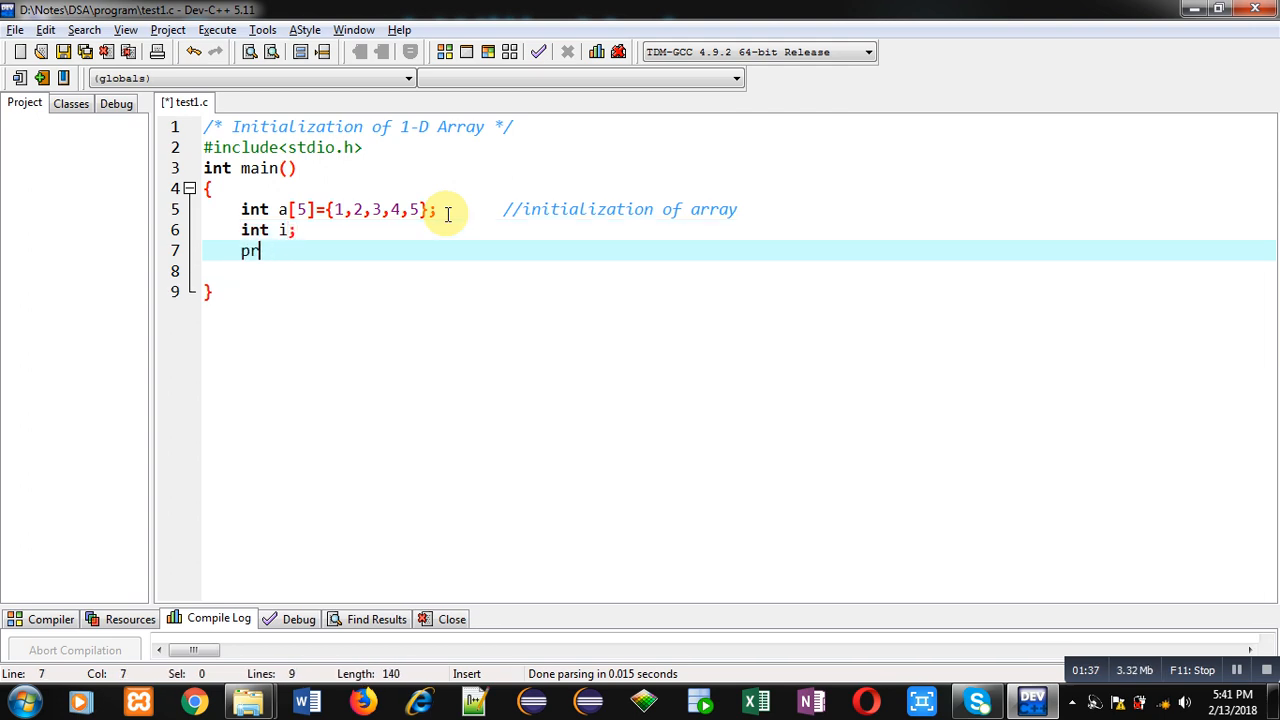
{"action": "type", "text": "for(i)"}
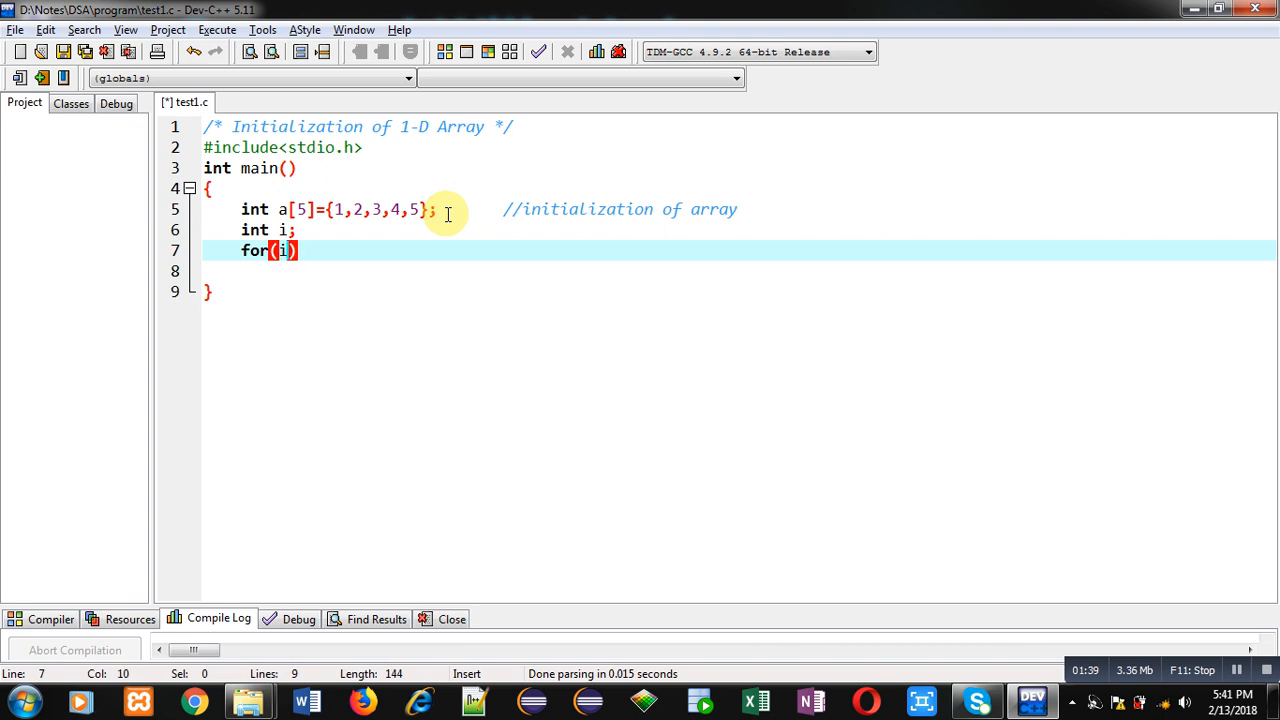
{"action": "type", "text": "=0;i<"}
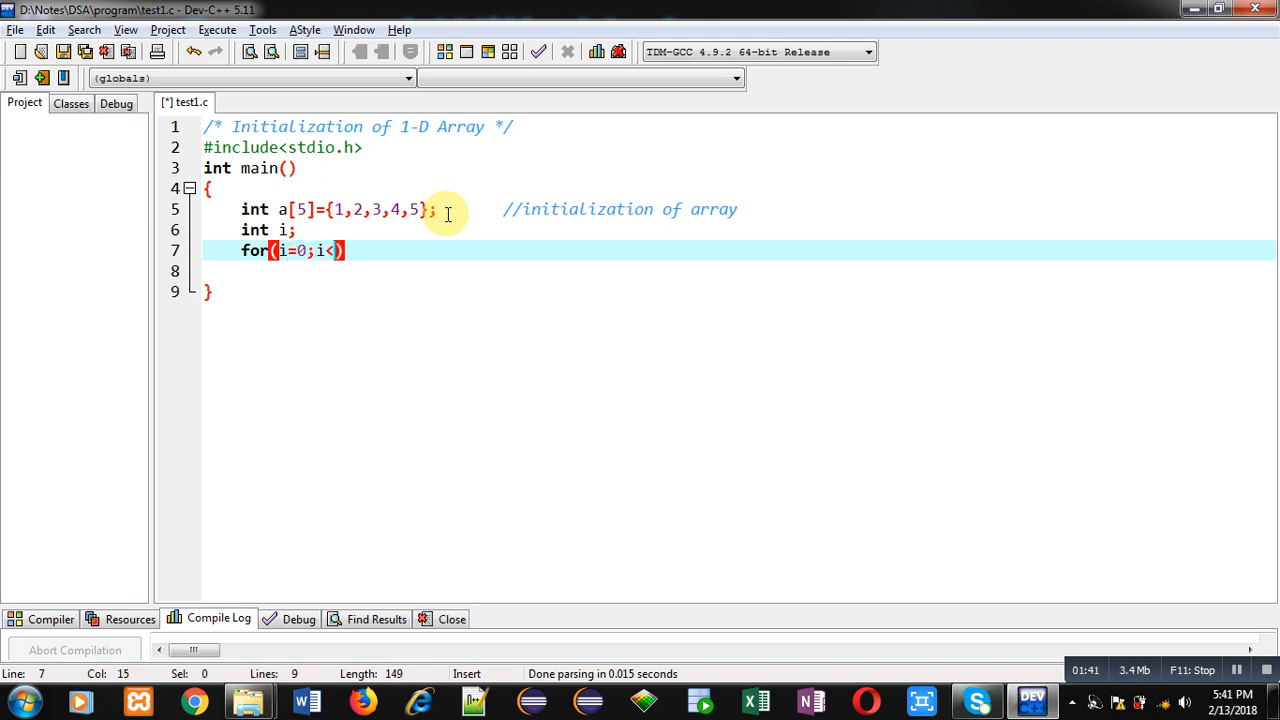
{"action": "type", "text": "5;i++"}
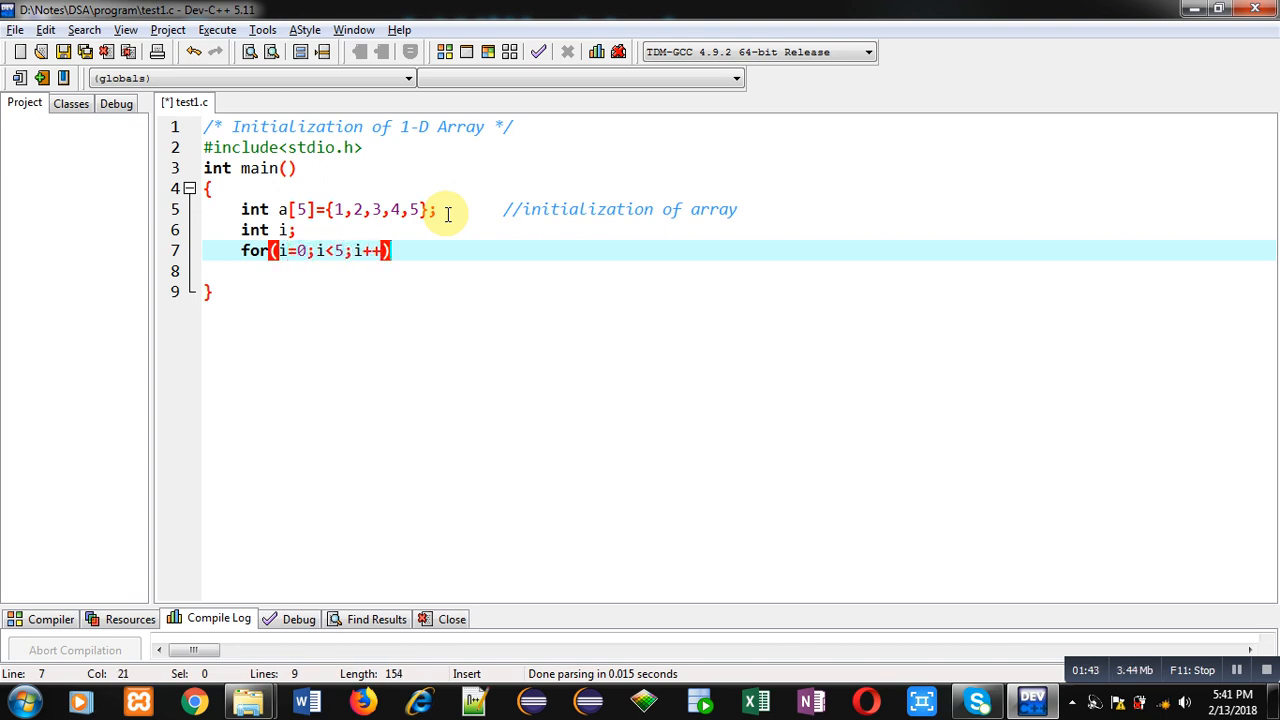
- Print each a[i] on a new line with printf("\n%d",a[i]), then return 0
{"action": "type", "text": "printf"}
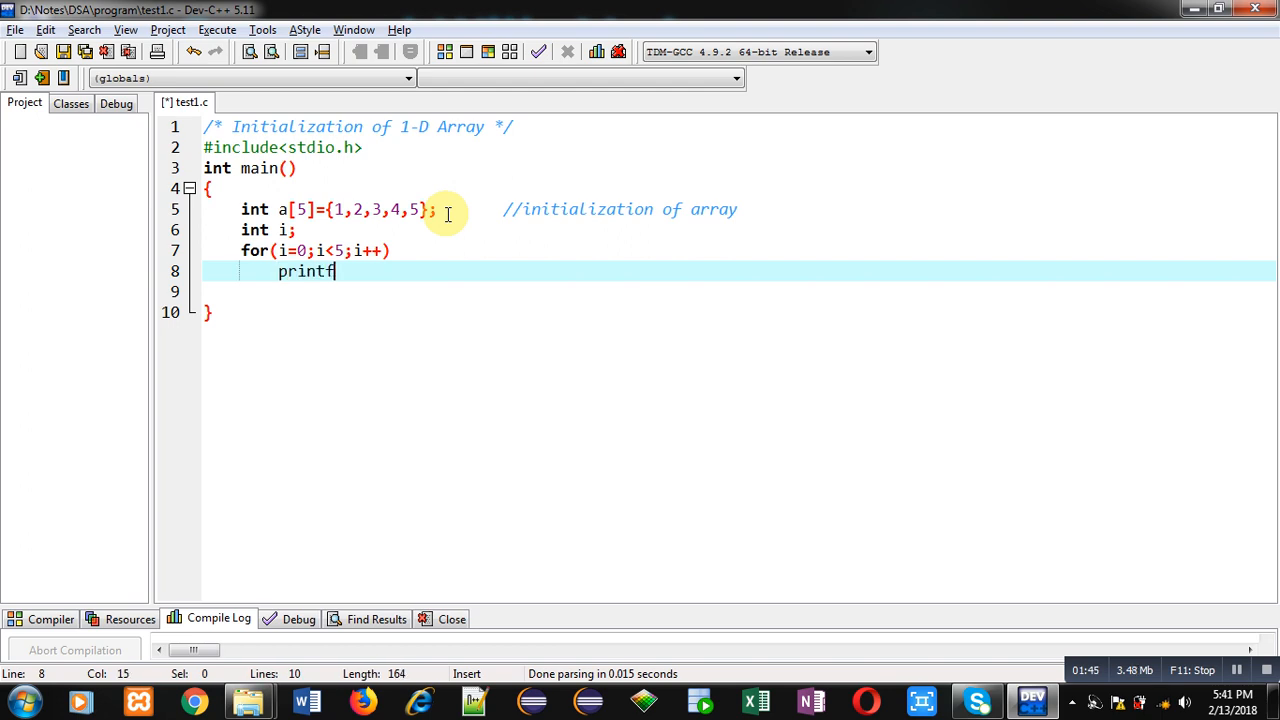
{"action": "type", "text": "(\"\\n\")"}
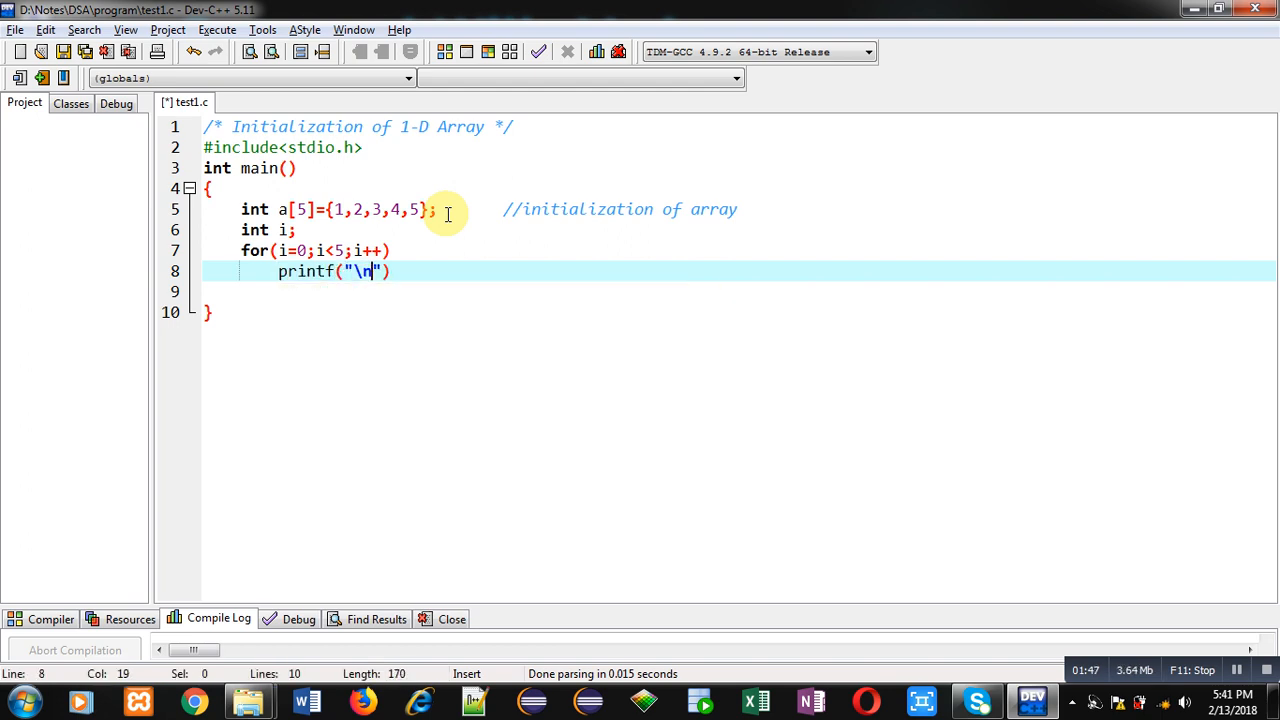
{"action": "type", "text": "%d\",a[i]"}
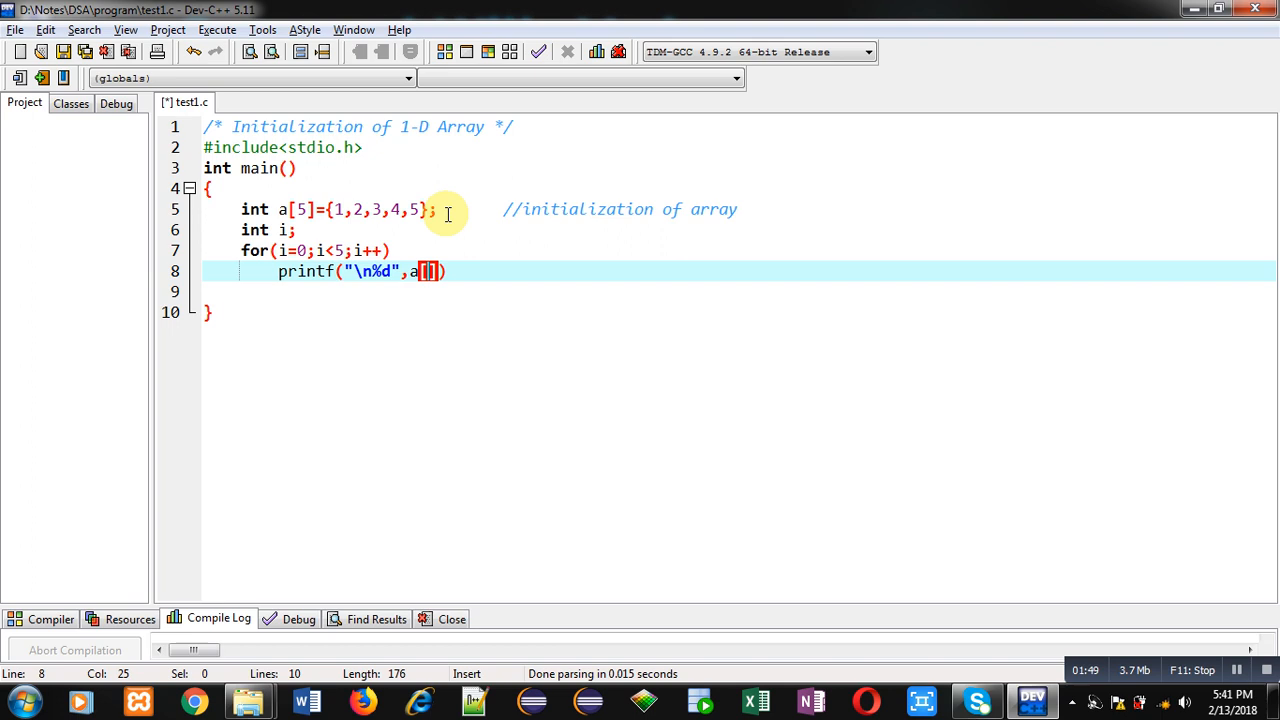
{"action": "type", "text": ");"}
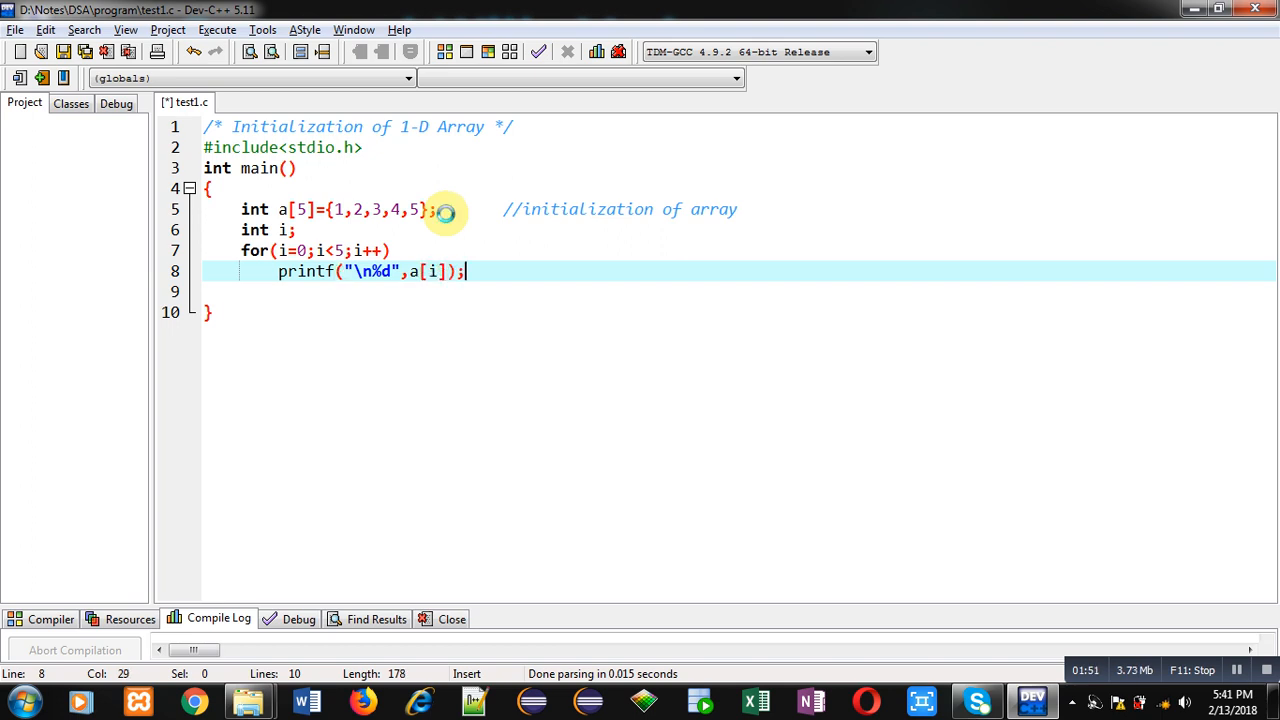
{"action": "type", "text": "return"}
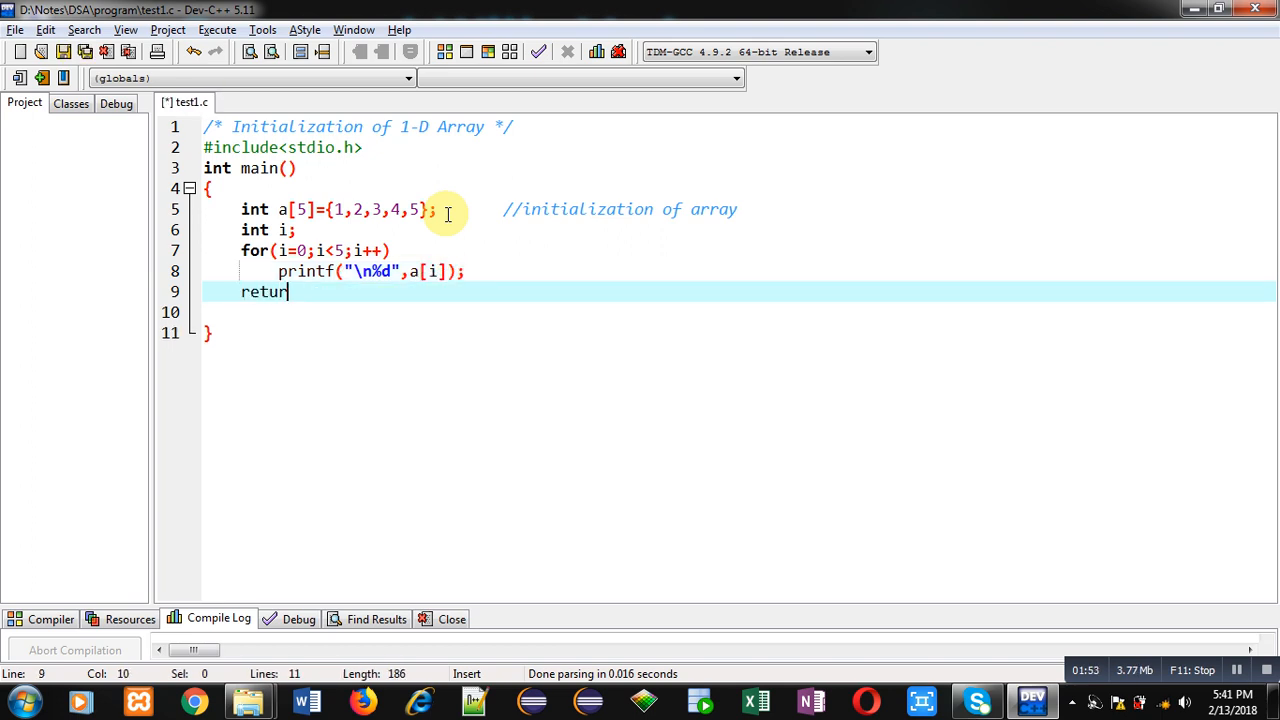
{"action": "type", "text": "0;"}
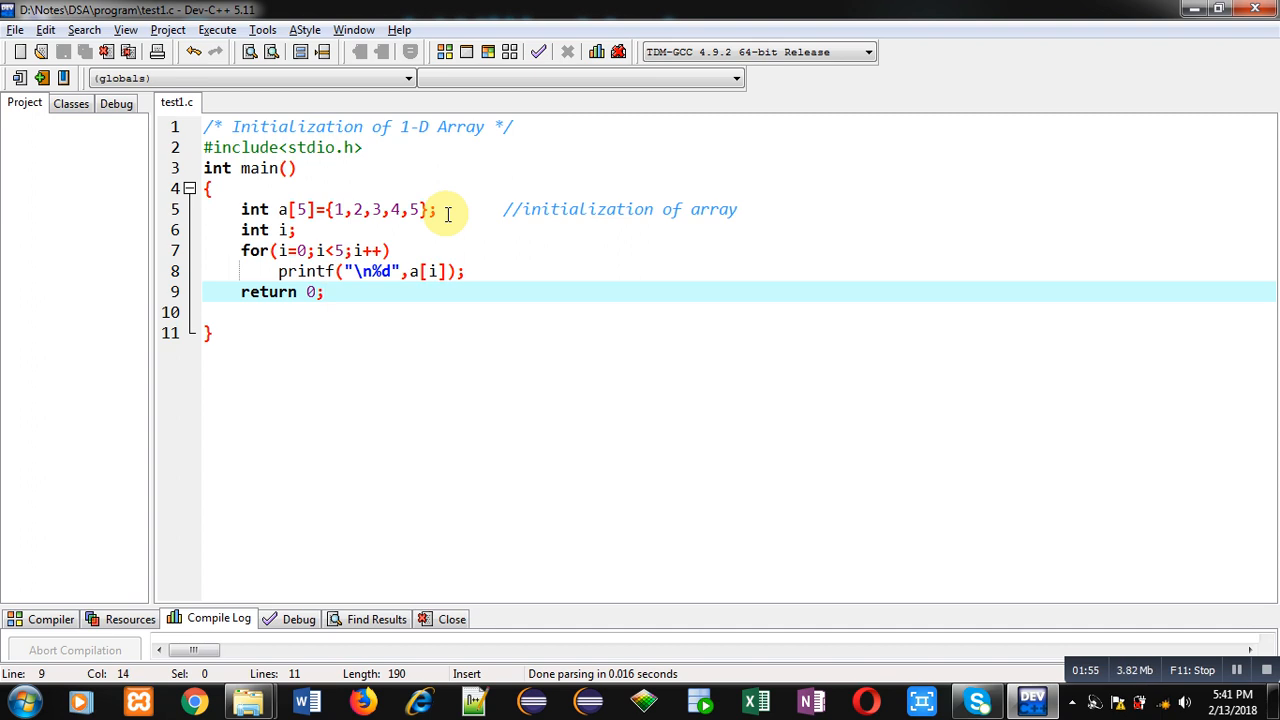
- Compile and run test1 from the Execute menu, printing 1 through 5
{"action": "left_click", "coordinate": [216, 29]}
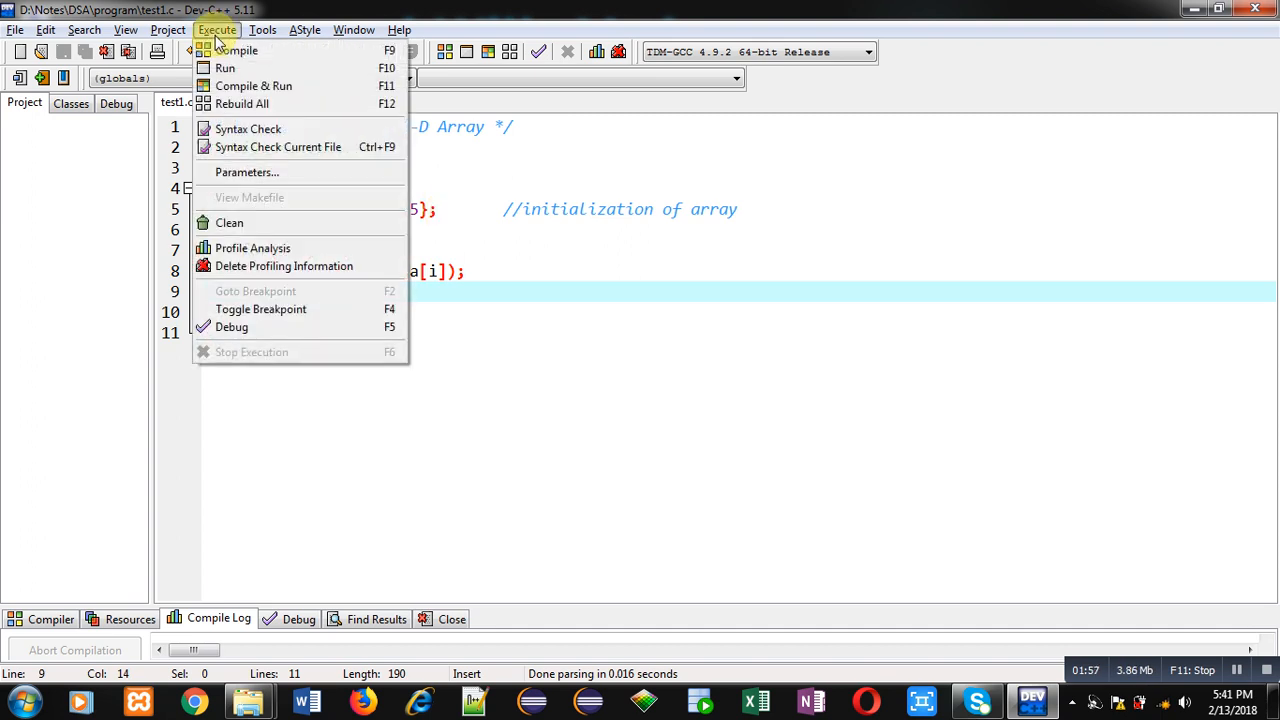
{"action": "left_click", "coordinate": [253, 85]}
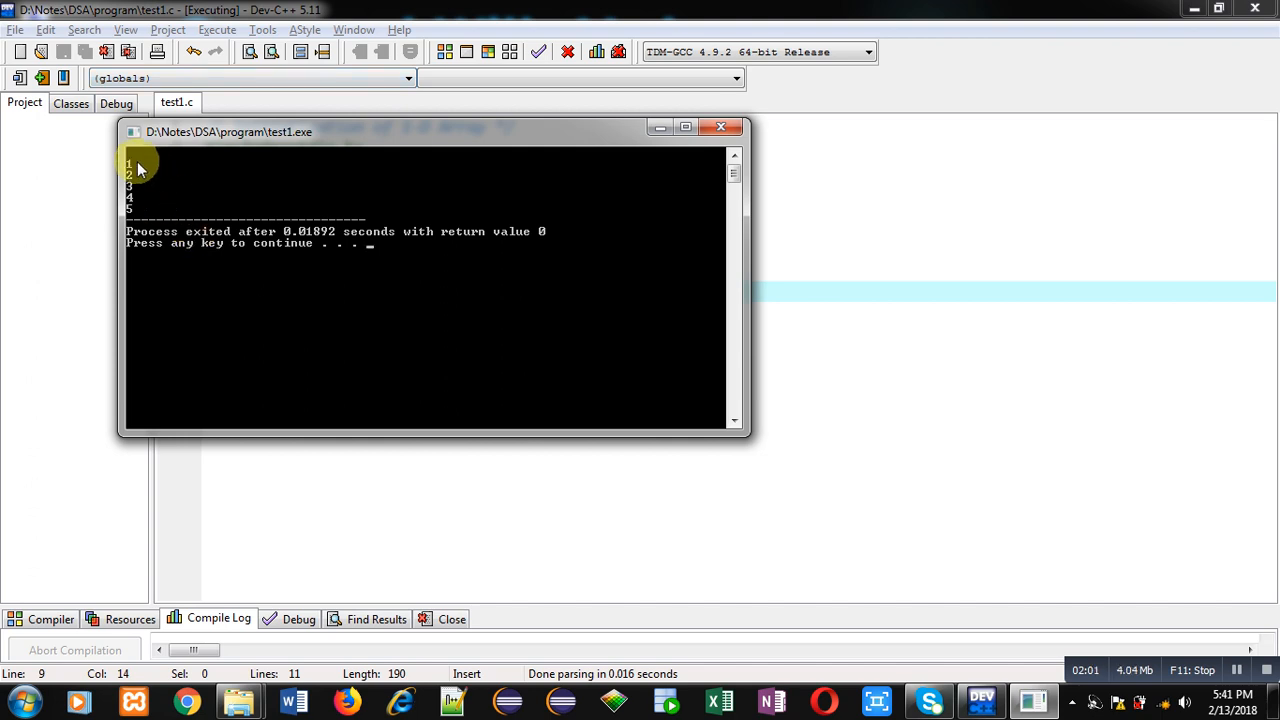
{"action": "mouse_move", "coordinate": [140, 220]}
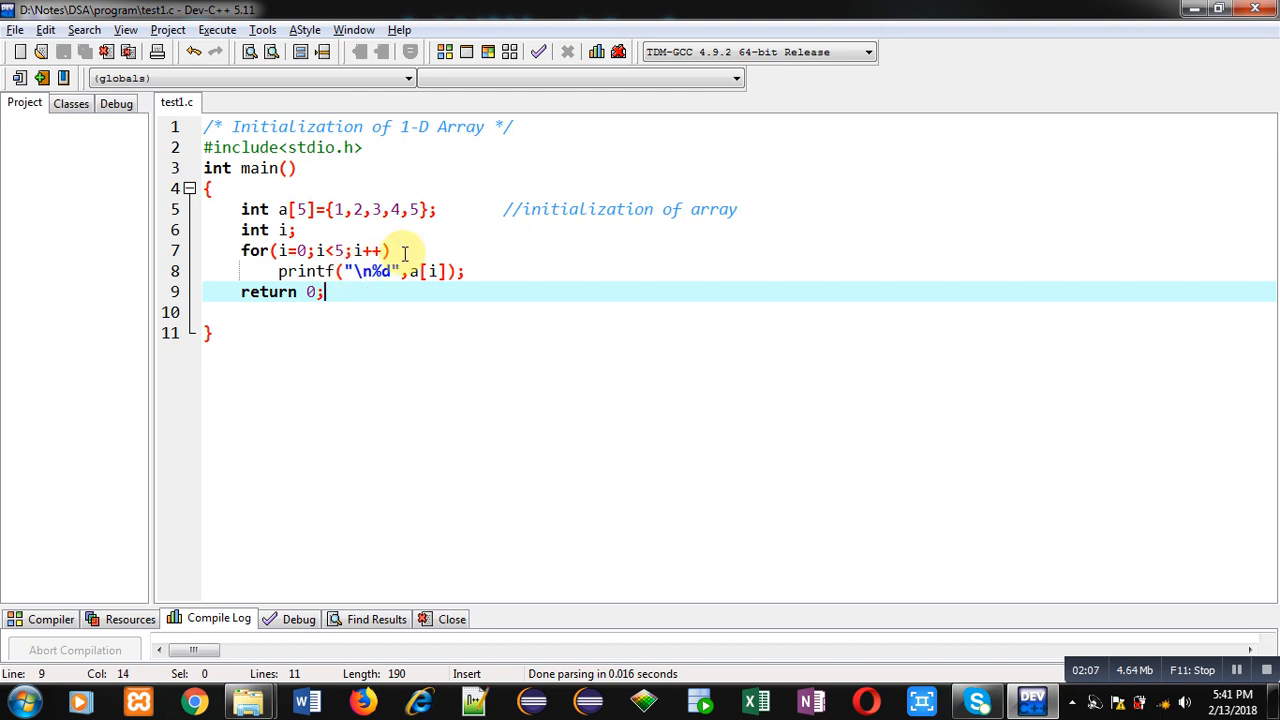
{"action": "mouse_move", "coordinate": [315, 228]}
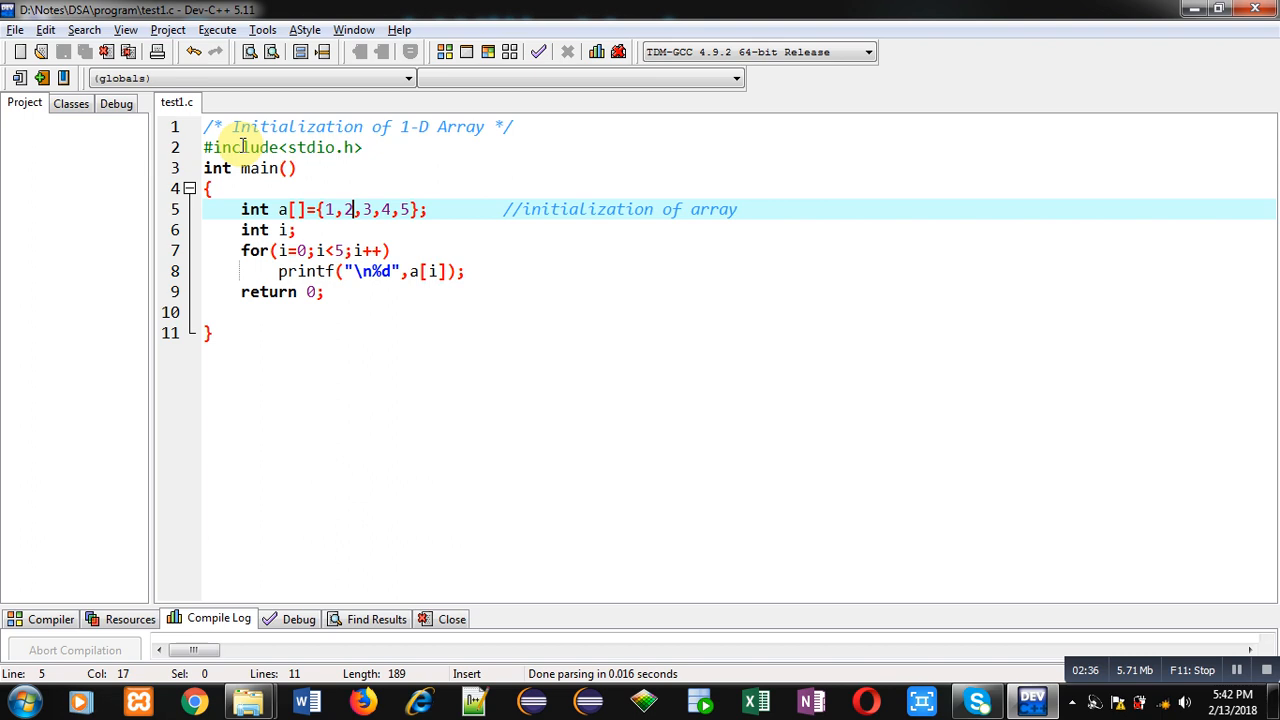
- Compile and run the unsized-array version int a[]={1,2,3,4,5} via Execute > Compile & Run
{"action": "left_click", "coordinate": [217, 29]}
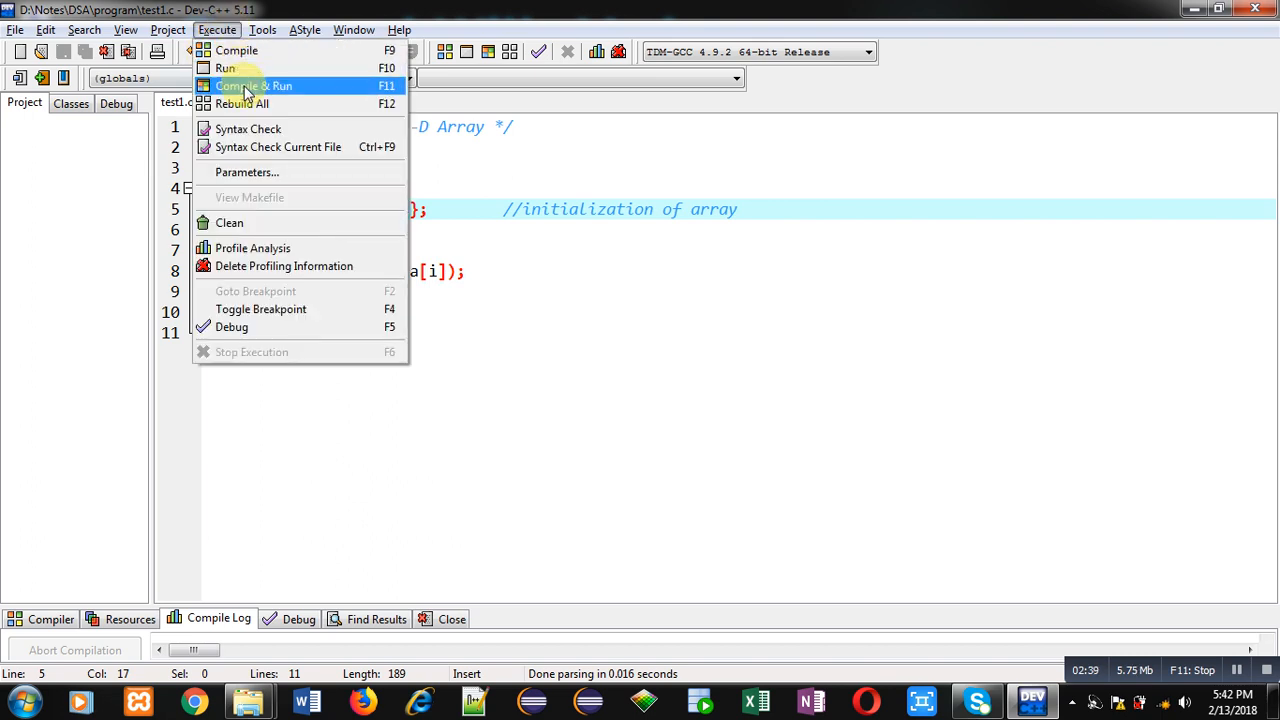
{"action": "left_click", "coordinate": [253, 85]}
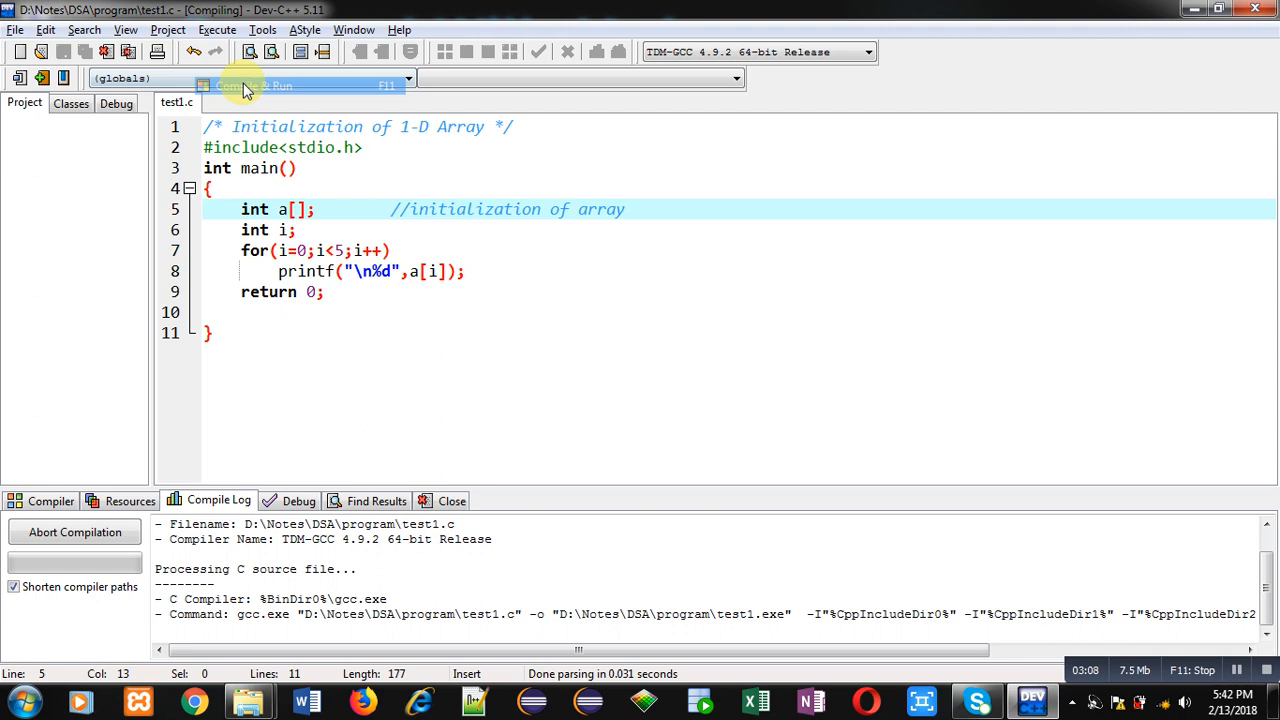
- Compile int a[]; to produce the "array size missing in 'a'" error
{"action": "left_click", "coordinate": [253, 85]}
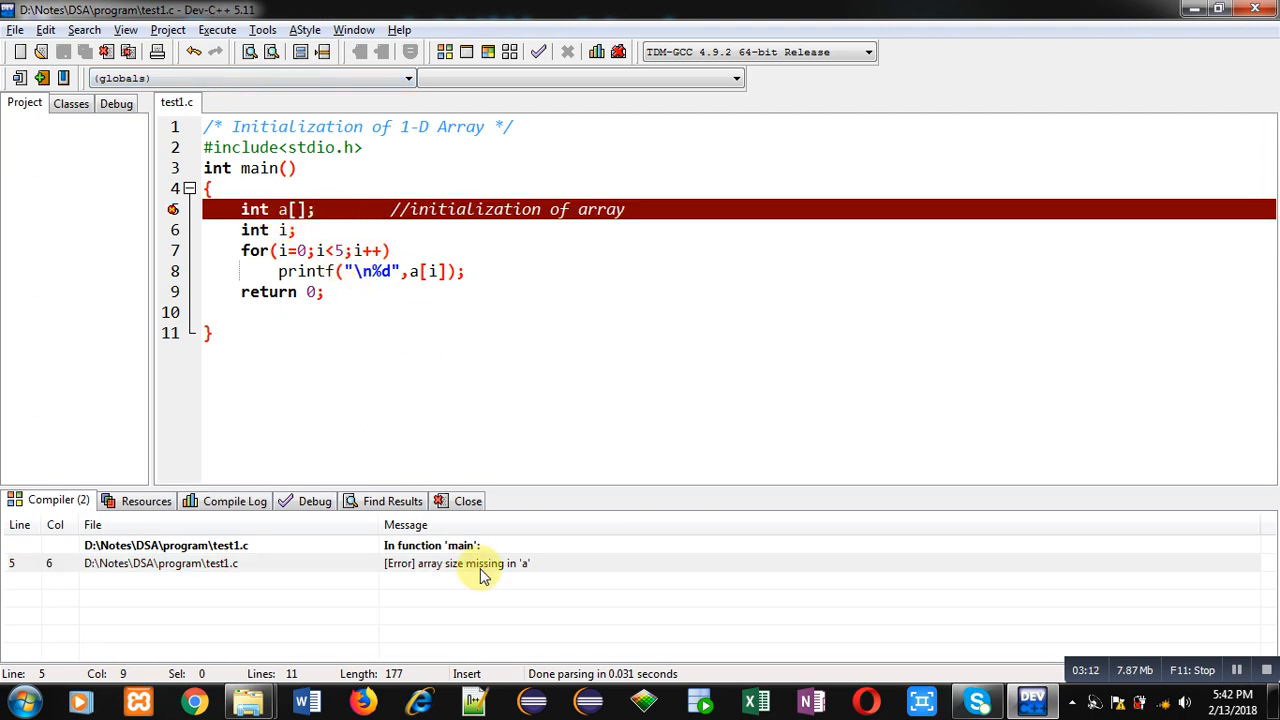
{"action": "mouse_move", "coordinate": [513, 583]}
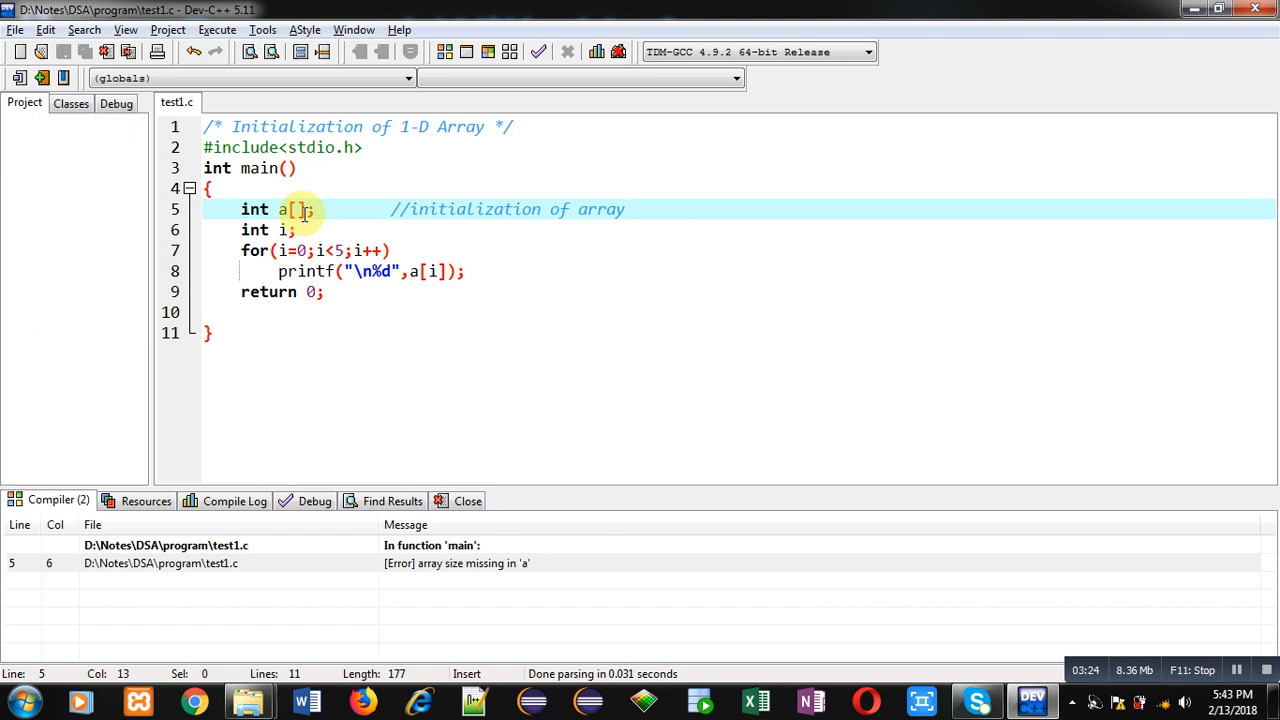
- Restore ={1,2,3,4,5} after a[] and compile with 0 errors and 0 warnings
{"action": "type", "text": "={1,2,3,4,5}"}
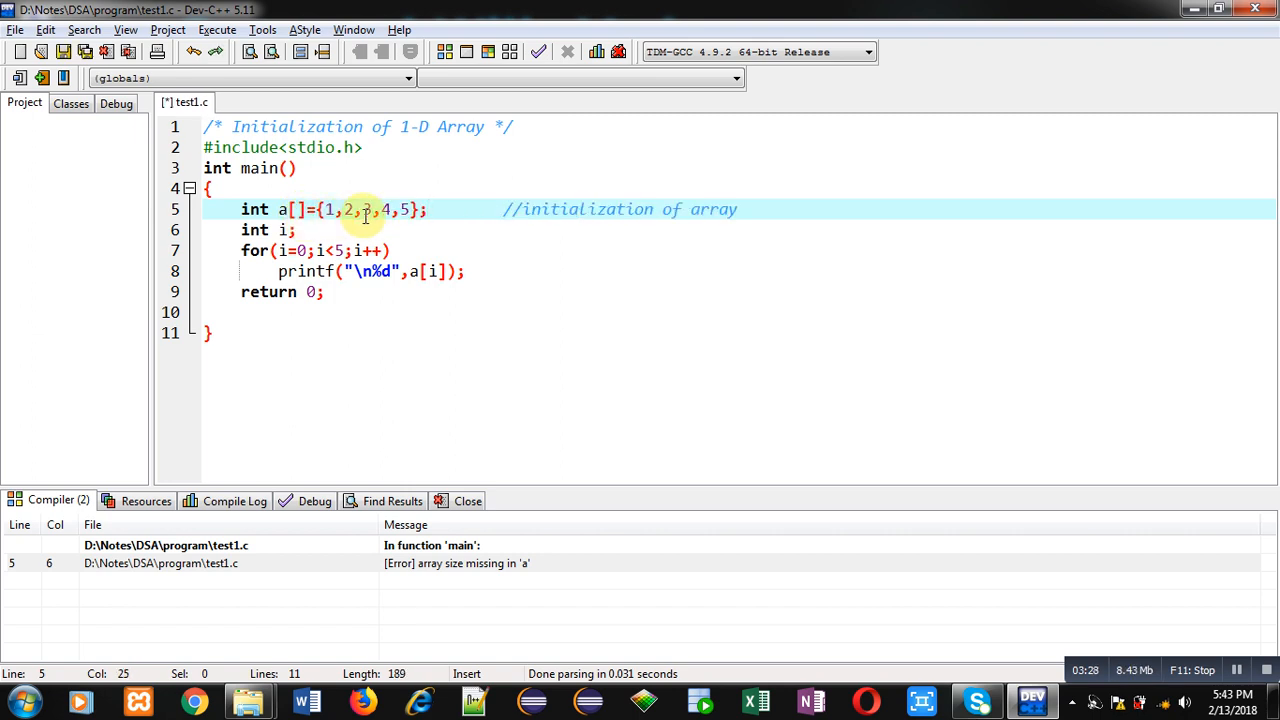
{"action": "left_click", "coordinate": [217, 29]}
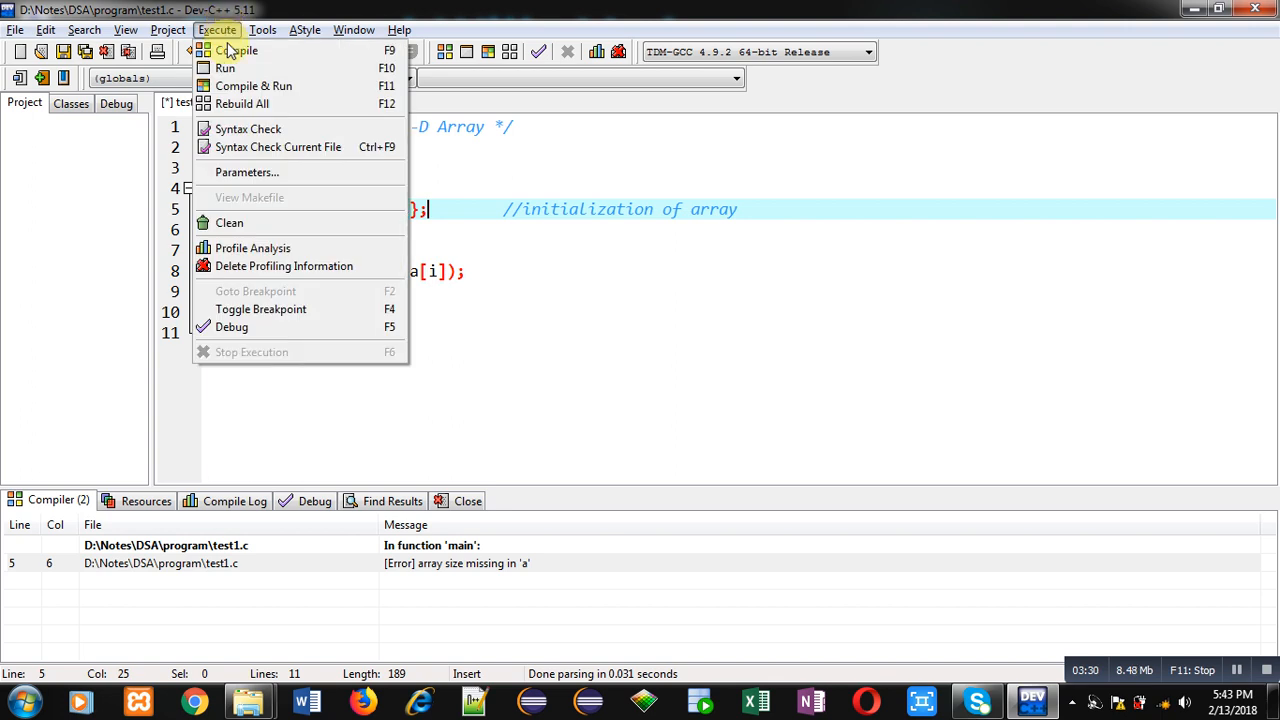
{"action": "left_click", "coordinate": [253, 85]}
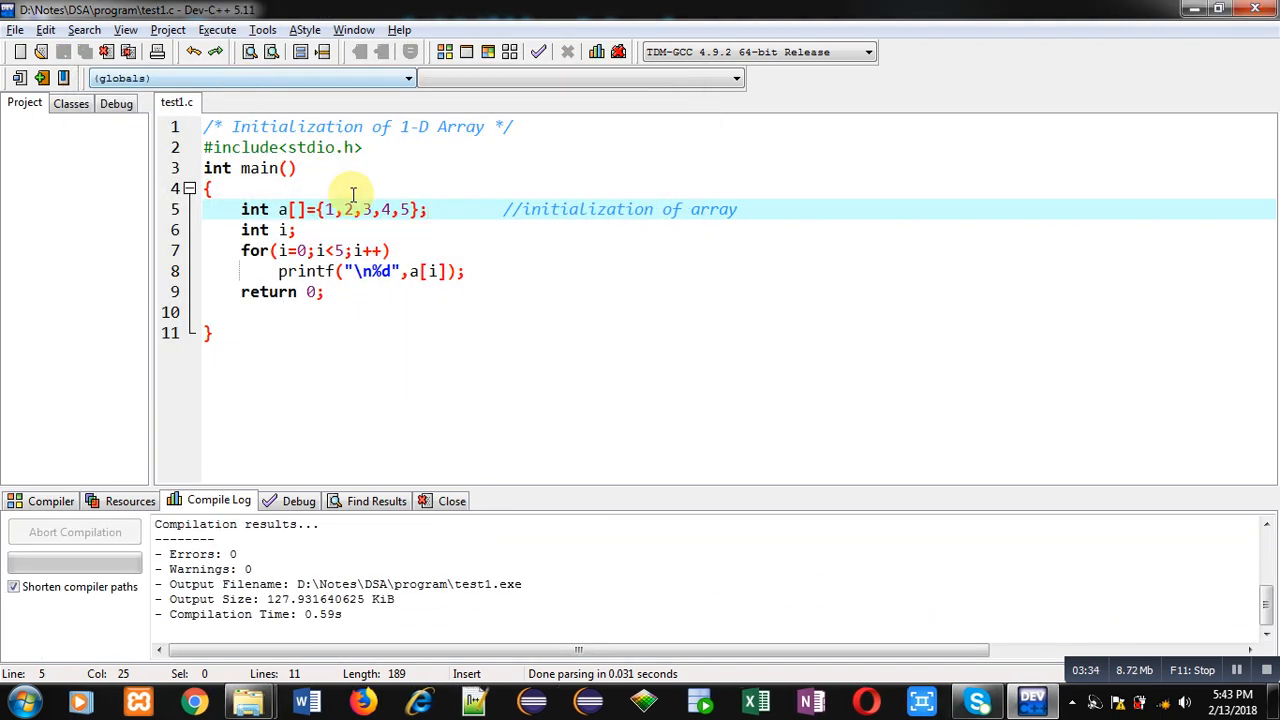
{"action": "mouse_move", "coordinate": [397, 218]}
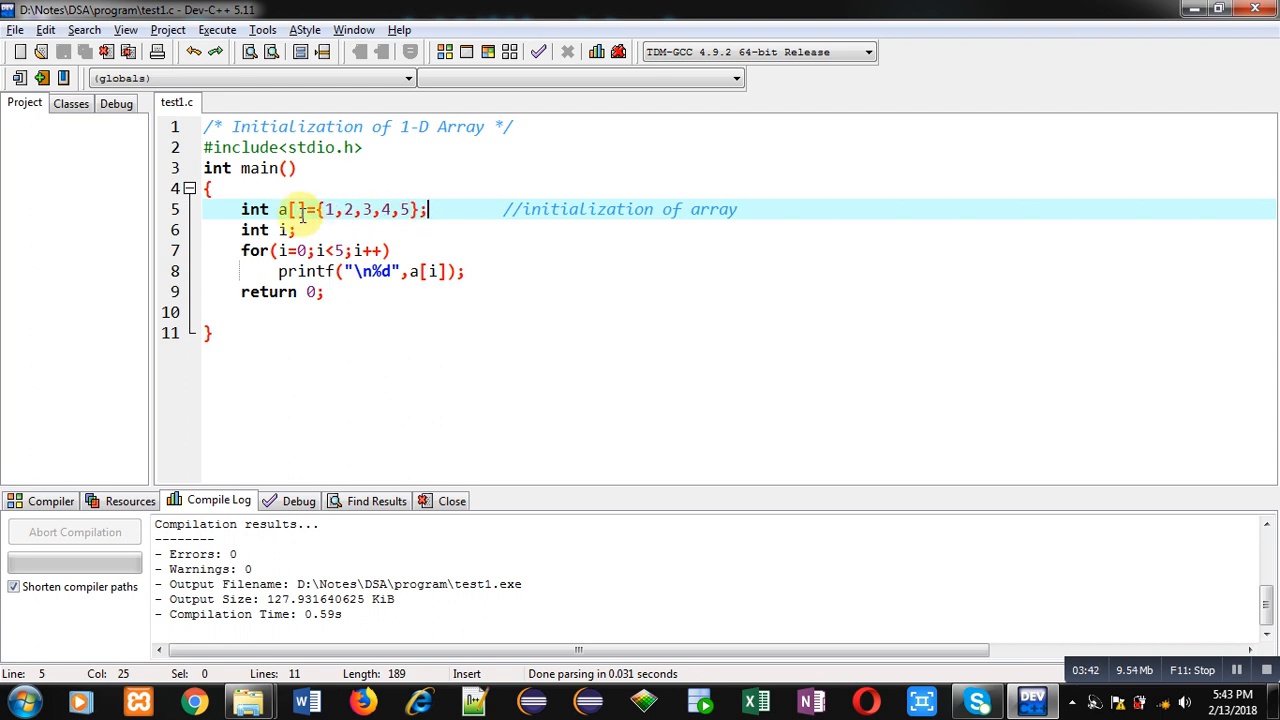
{"action": "type", "text": "10"}
{"action": "left_click", "coordinate": [316, 250]}
{"action": "type", "text": "1"}
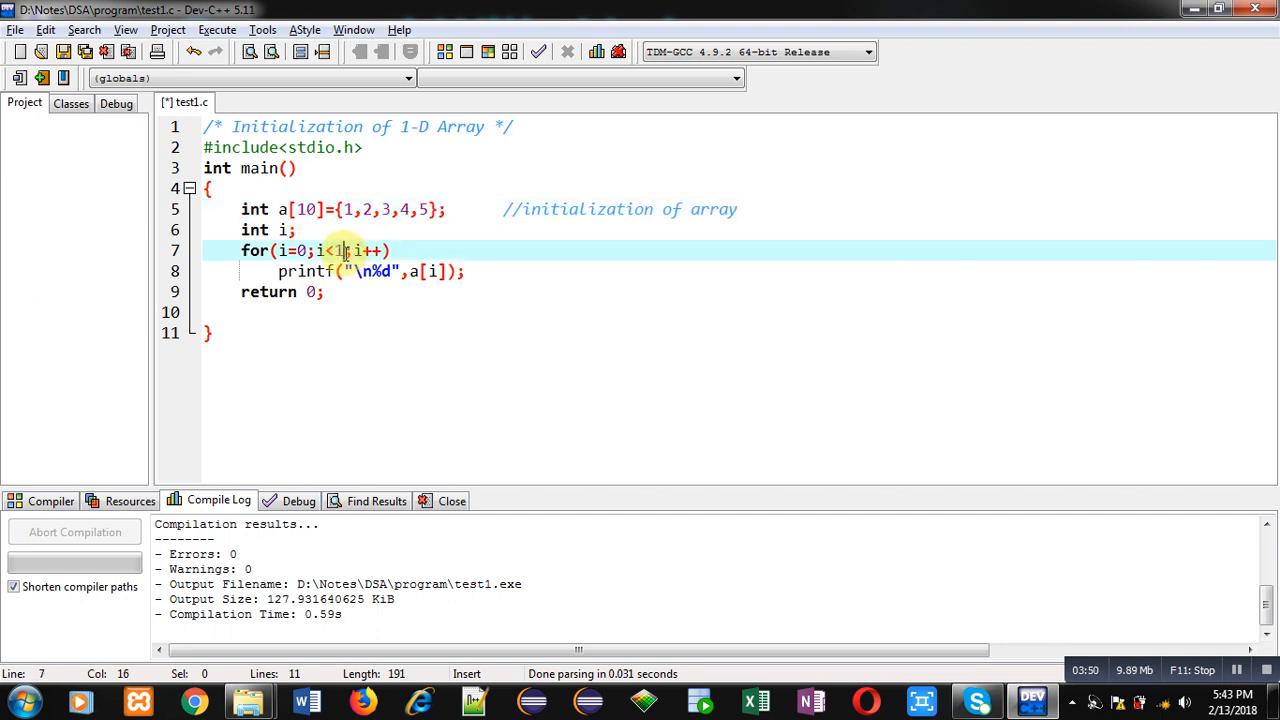
{"action": "type", "text": "0"}
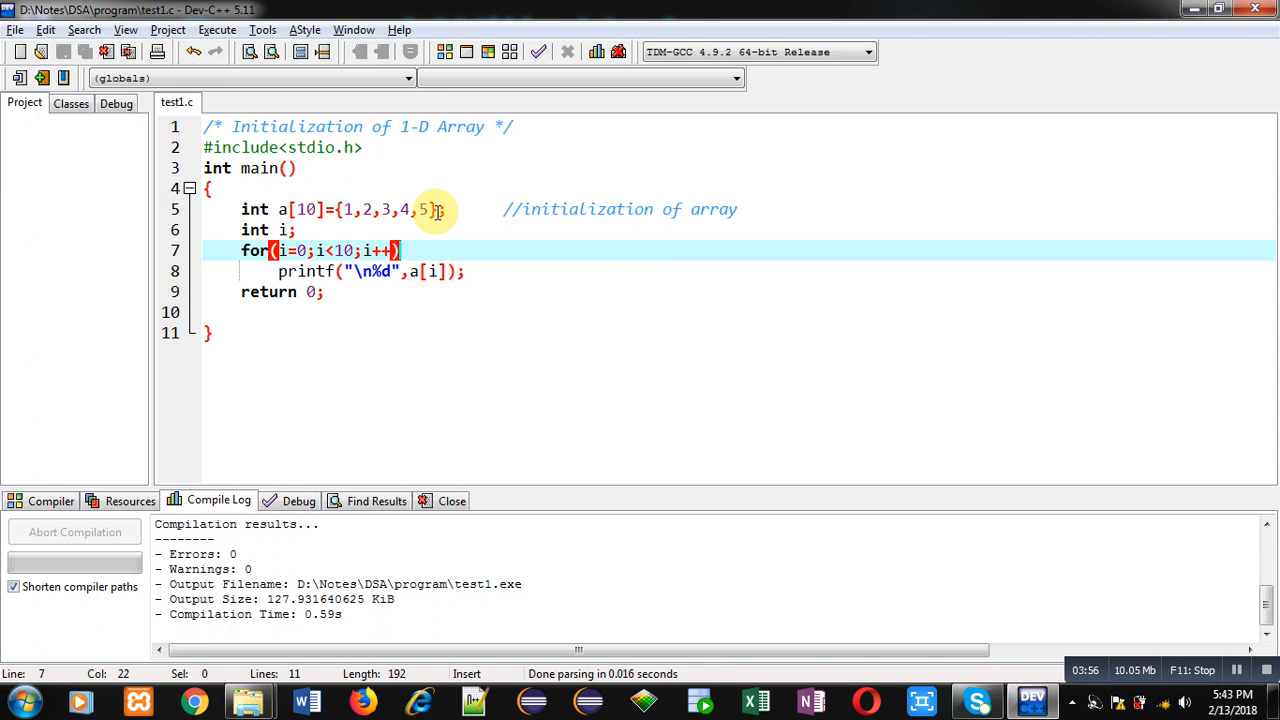
{"action": "left_click", "coordinate": [216, 29]}
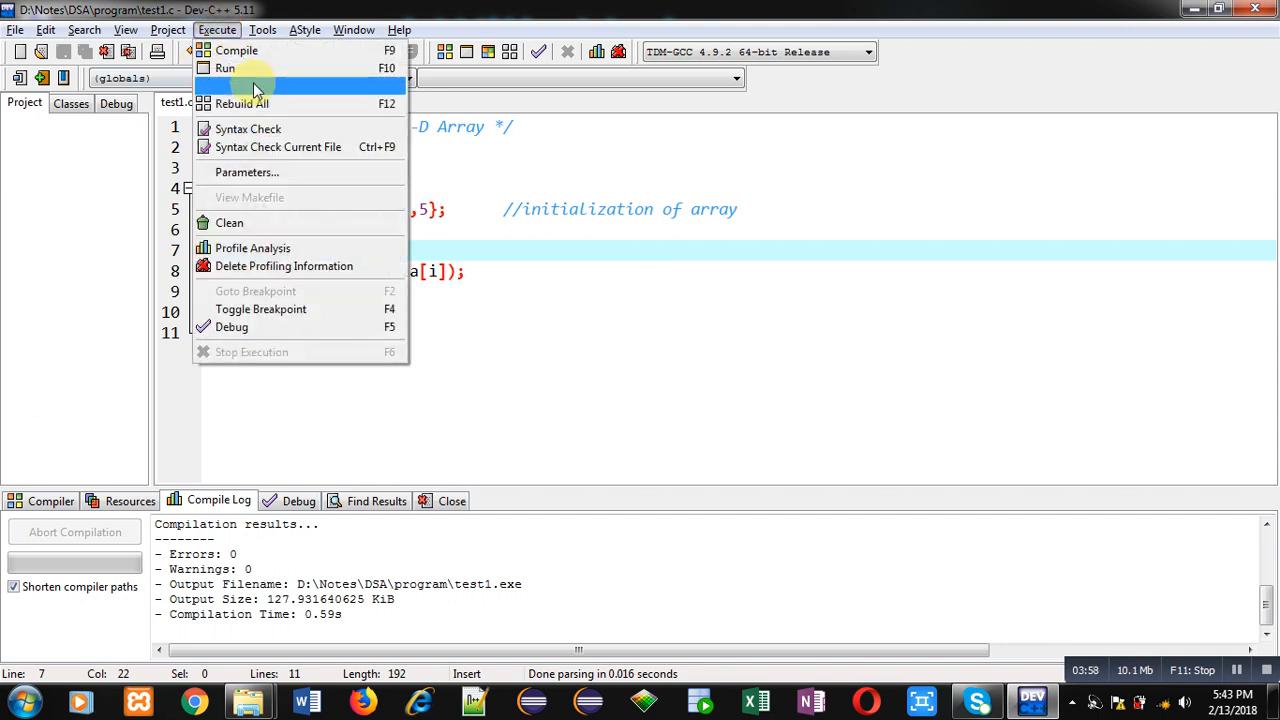
{"action": "left_click", "coordinate": [225, 67]}
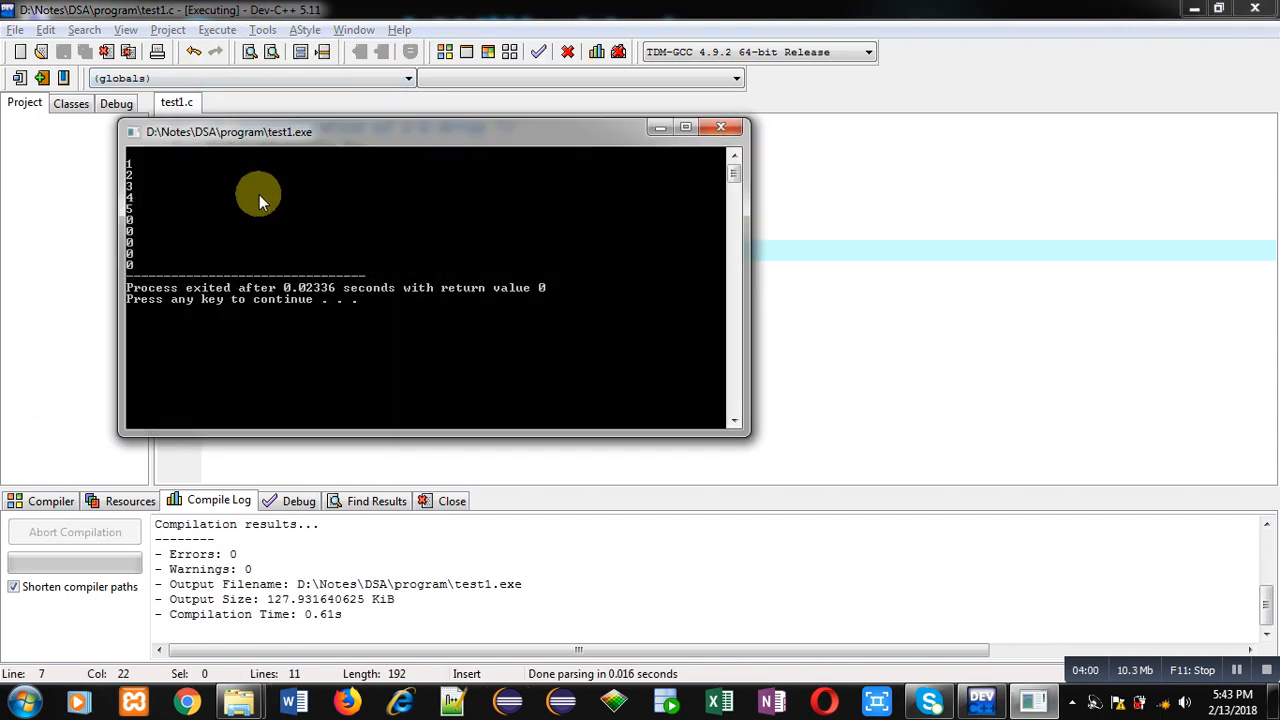
{"action": "mouse_move", "coordinate": [140, 168]}
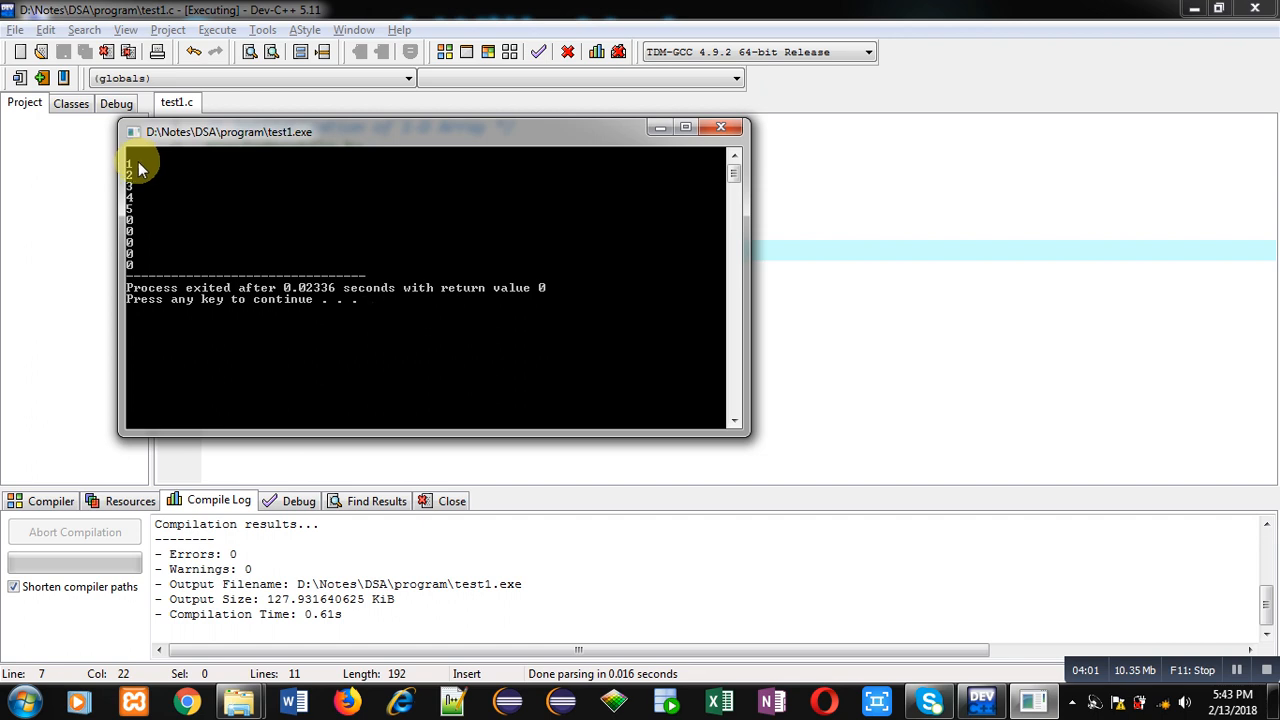
{"action": "mouse_move", "coordinate": [140, 214]}
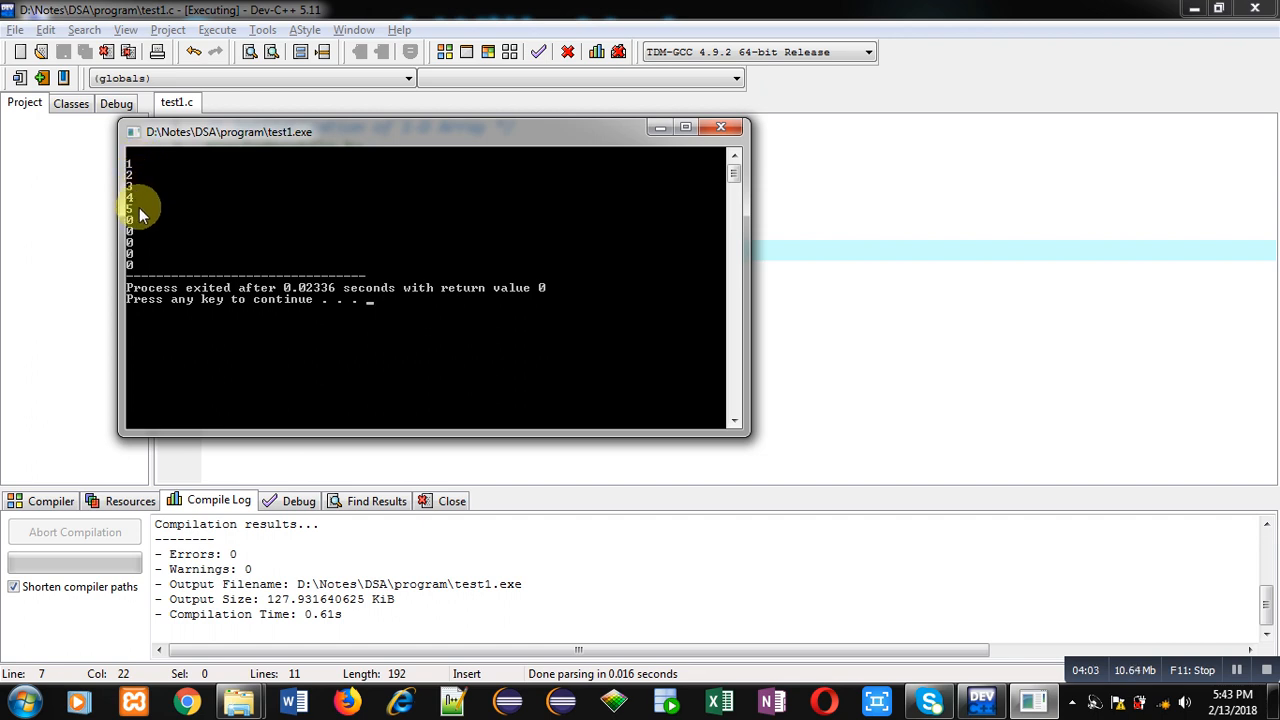
{"action": "mouse_move", "coordinate": [143, 252]}
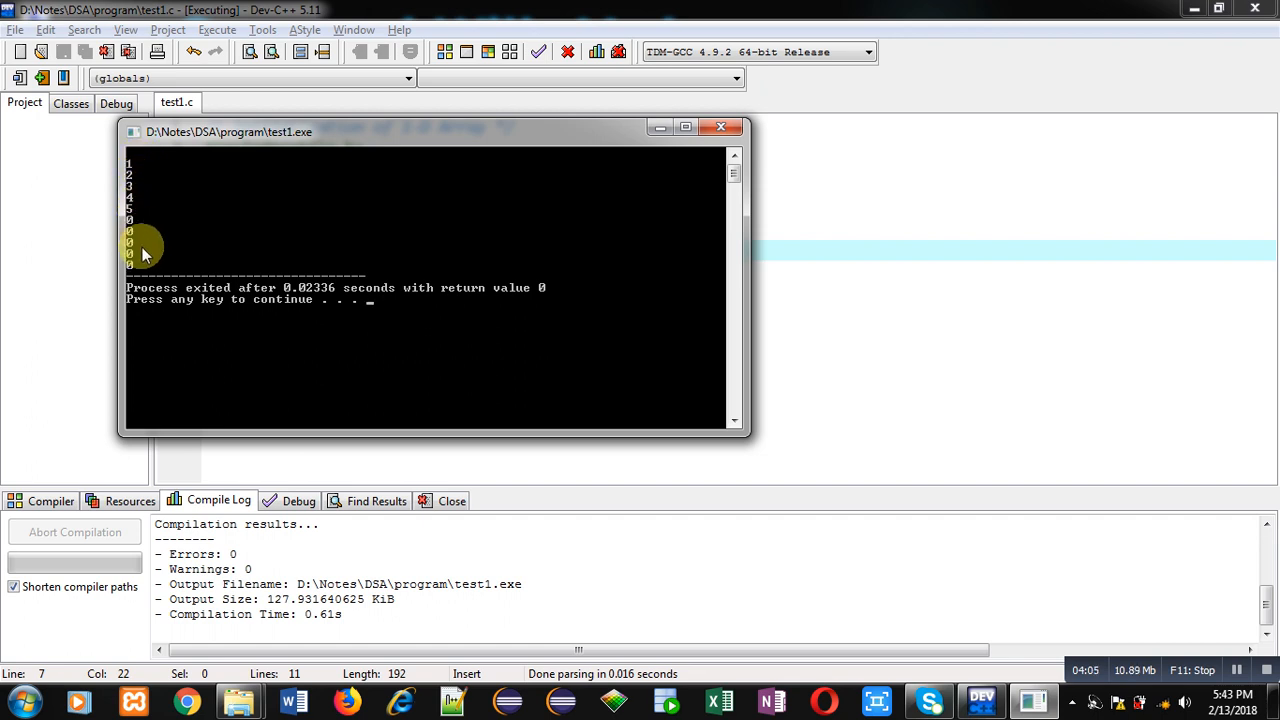
{"action": "left_click", "coordinate": [720, 127]}
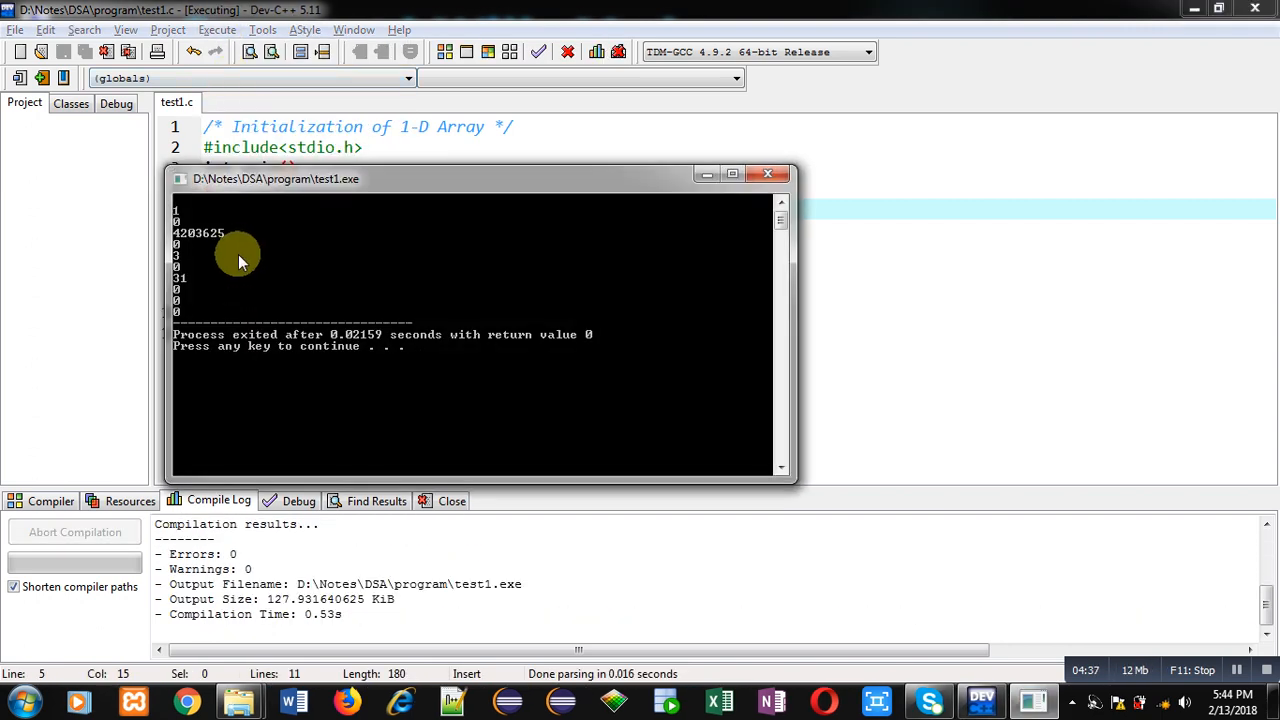
{"action": "mouse_move", "coordinate": [230, 305]}
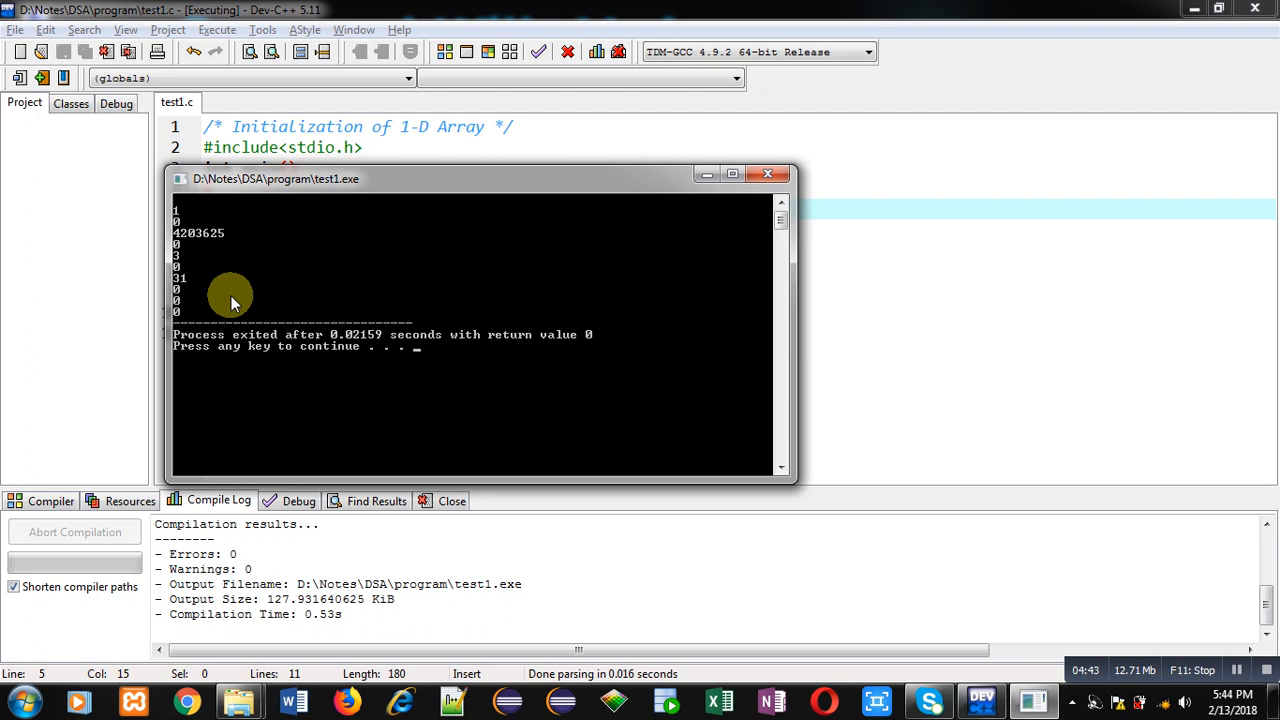
- Close the output console and re-add ={1,2,3,4,5} after the array declaration
{"action": "left_click", "coordinate": [768, 173]}
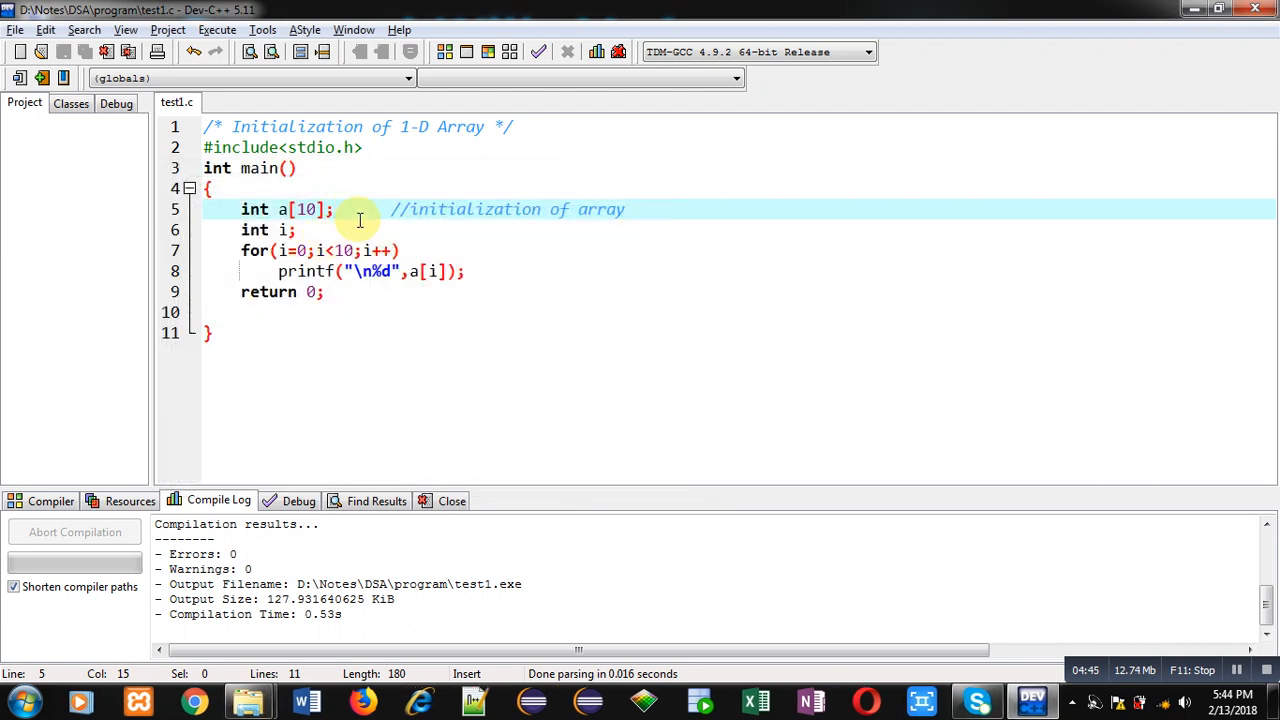
{"action": "type", "text": "={1,2,3,4,5}"}
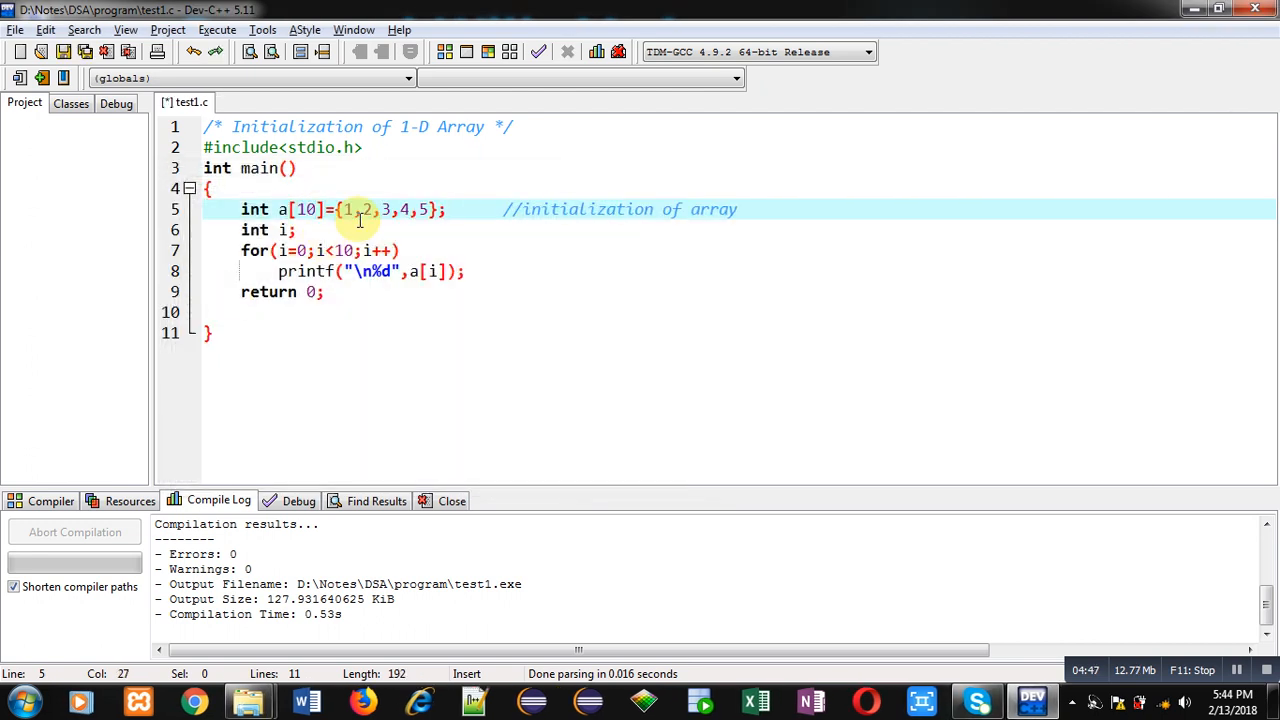
{"action": "mouse_move", "coordinate": [420, 227]}
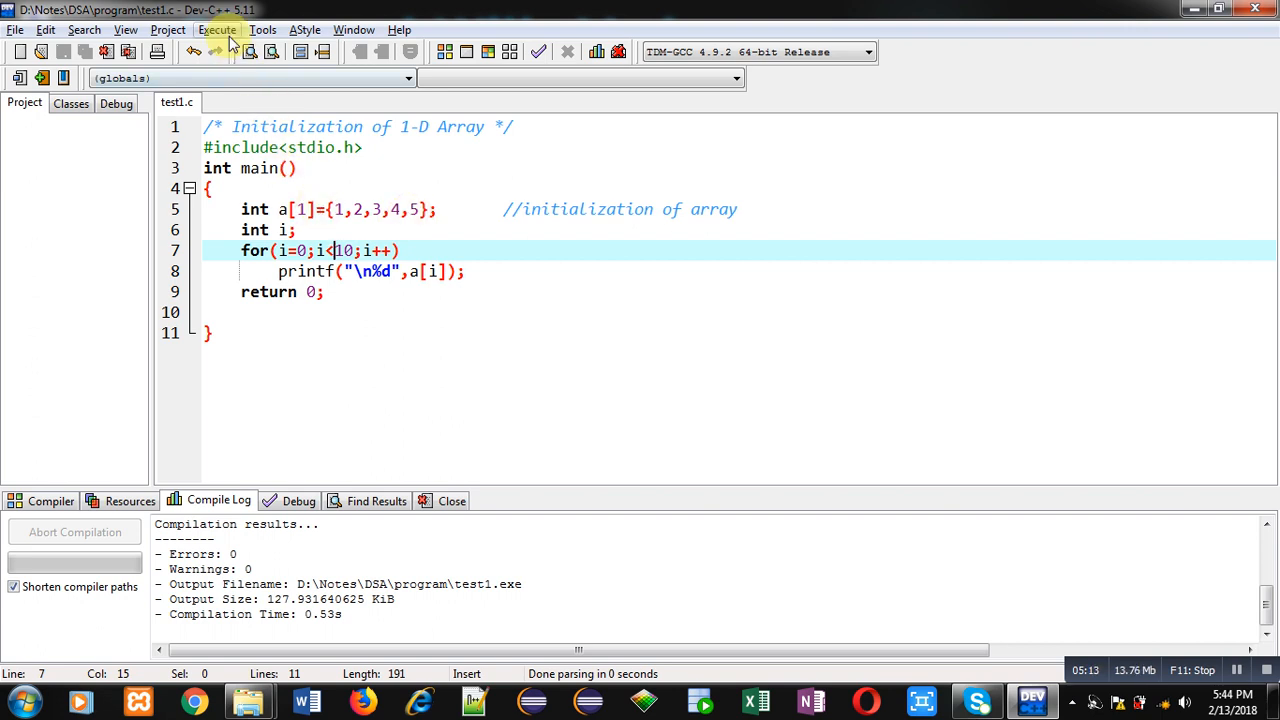
- Compile and run the size-1 array version, then close its console output
{"action": "left_click", "coordinate": [217, 29]}
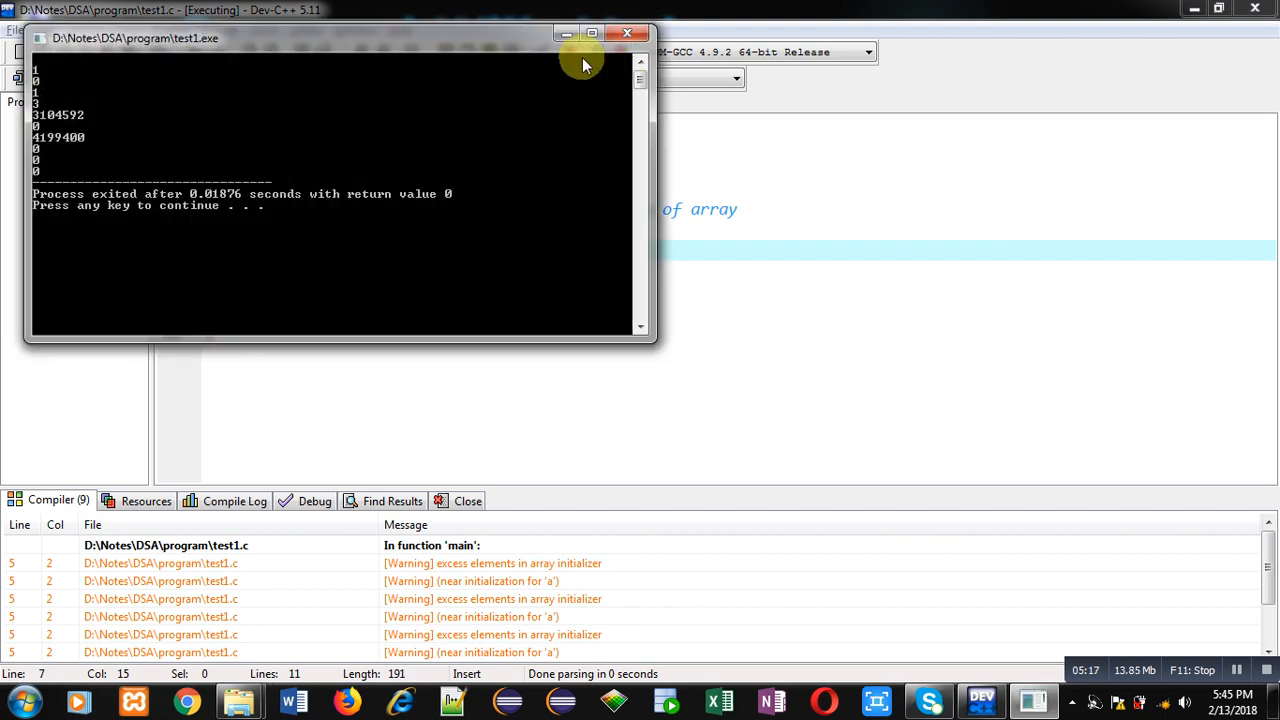
{"action": "mouse_move", "coordinate": [627, 33]}
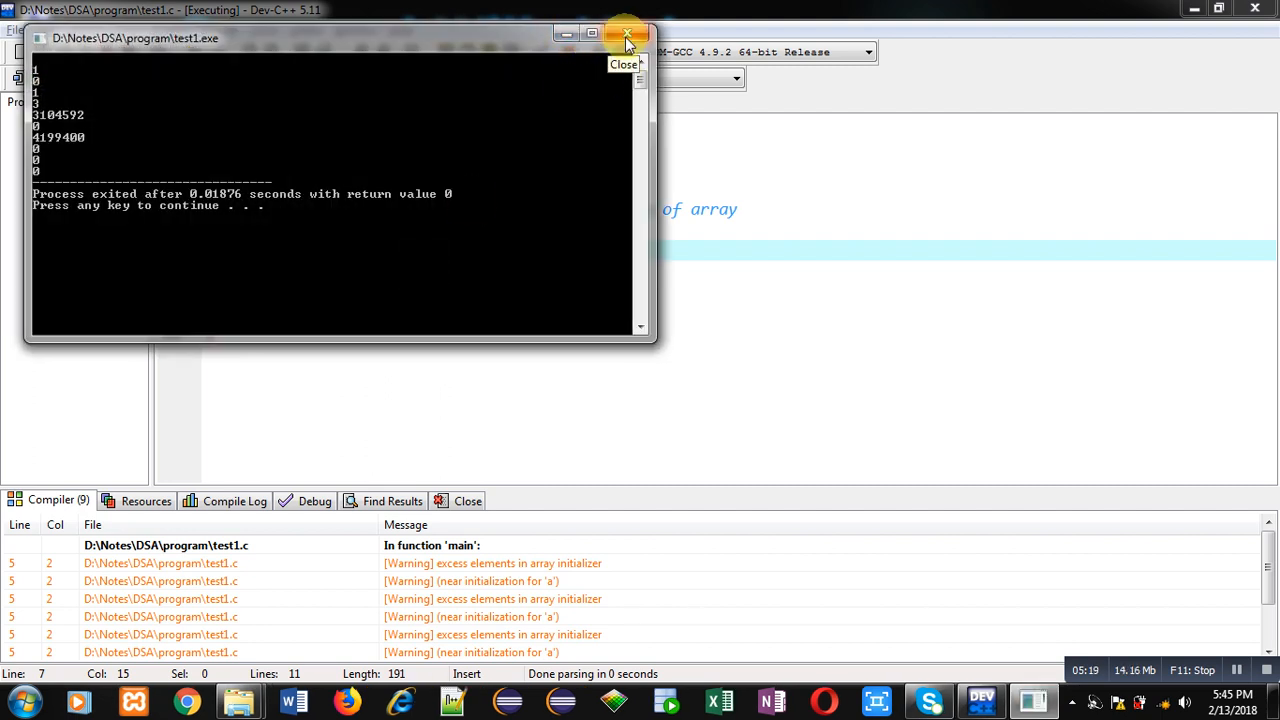
{"action": "left_click", "coordinate": [627, 37]}
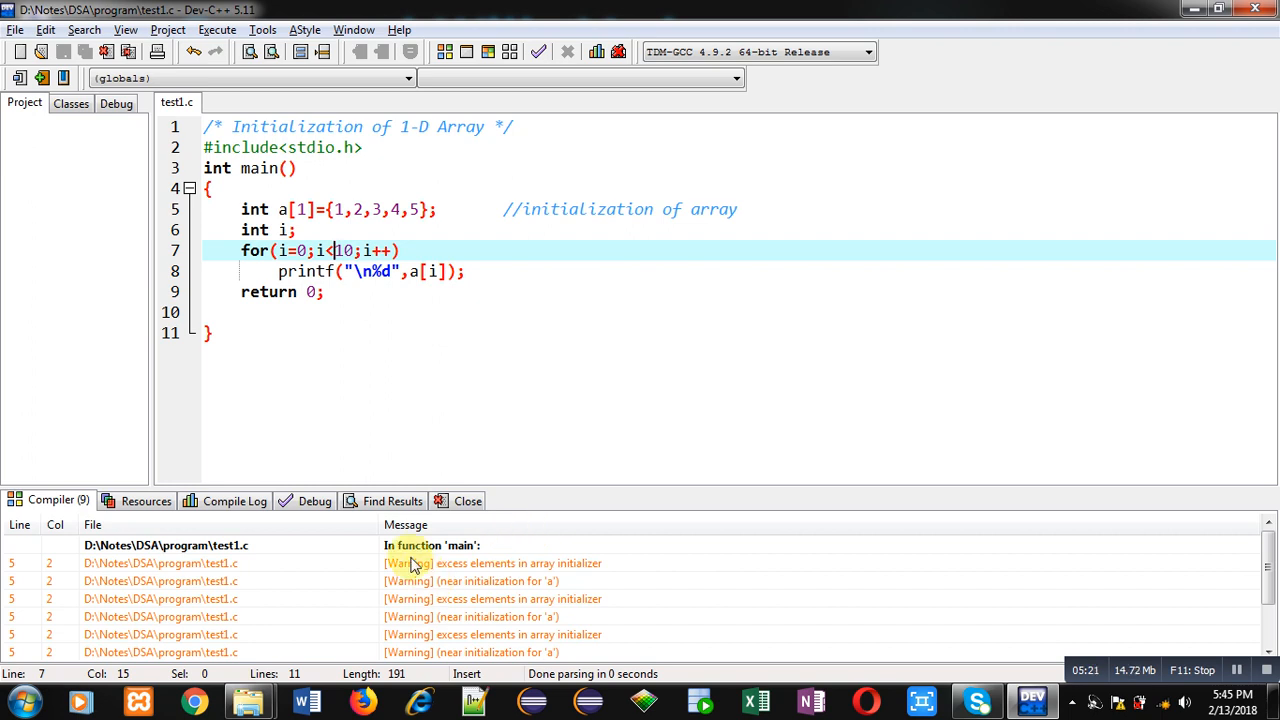
{"action": "mouse_move", "coordinate": [357, 209]}
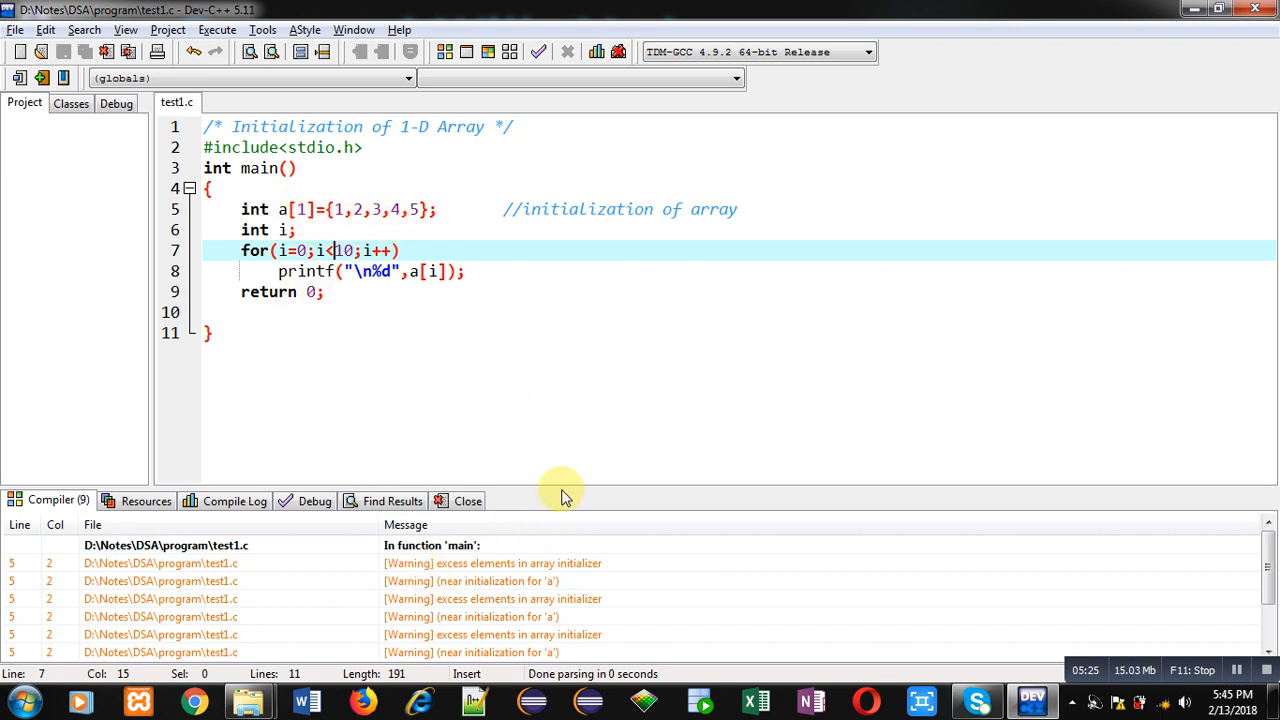
{"action": "mouse_move", "coordinate": [527, 413]}
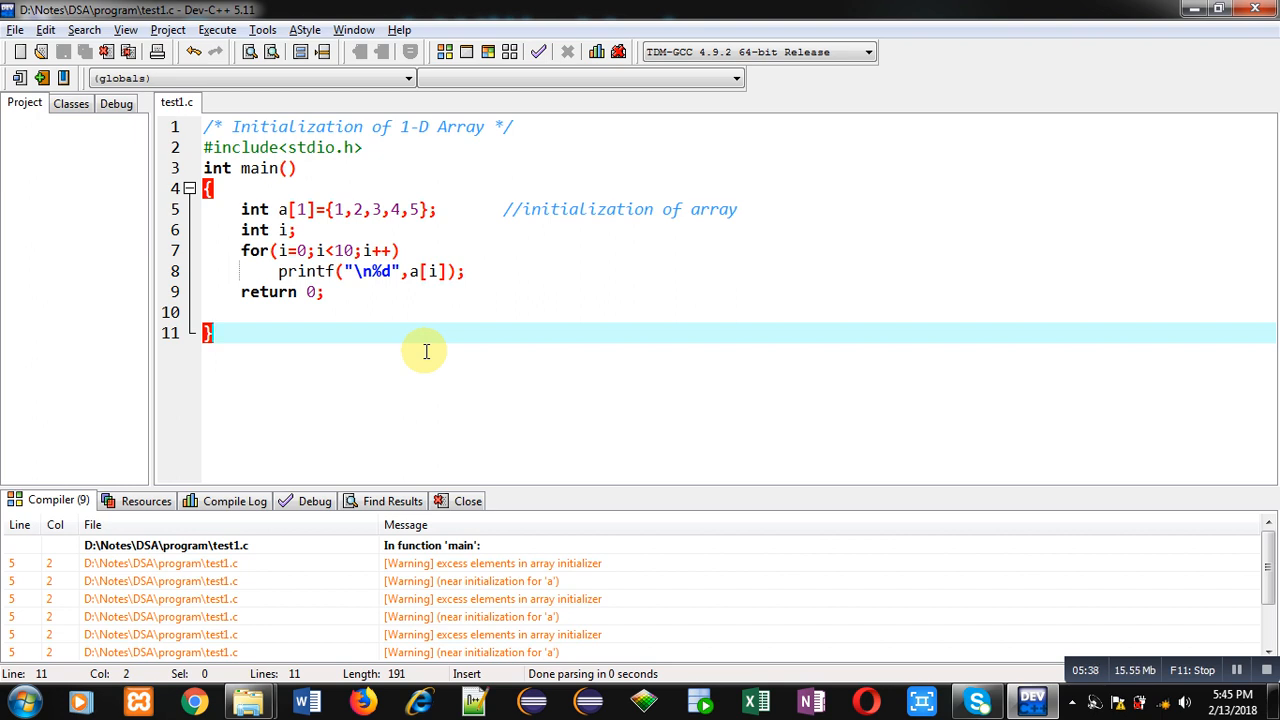
{"action": "mouse_move", "coordinate": [330, 226]}
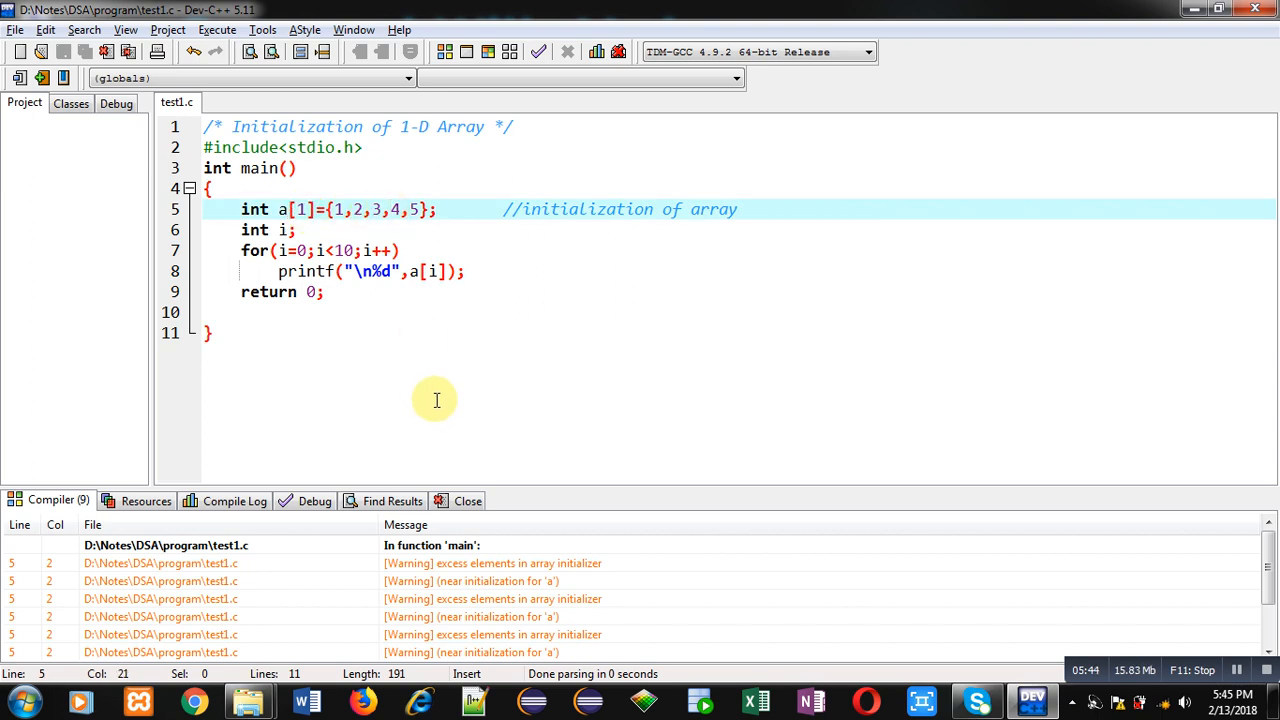
{"action": "mouse_move", "coordinate": [434, 397]}
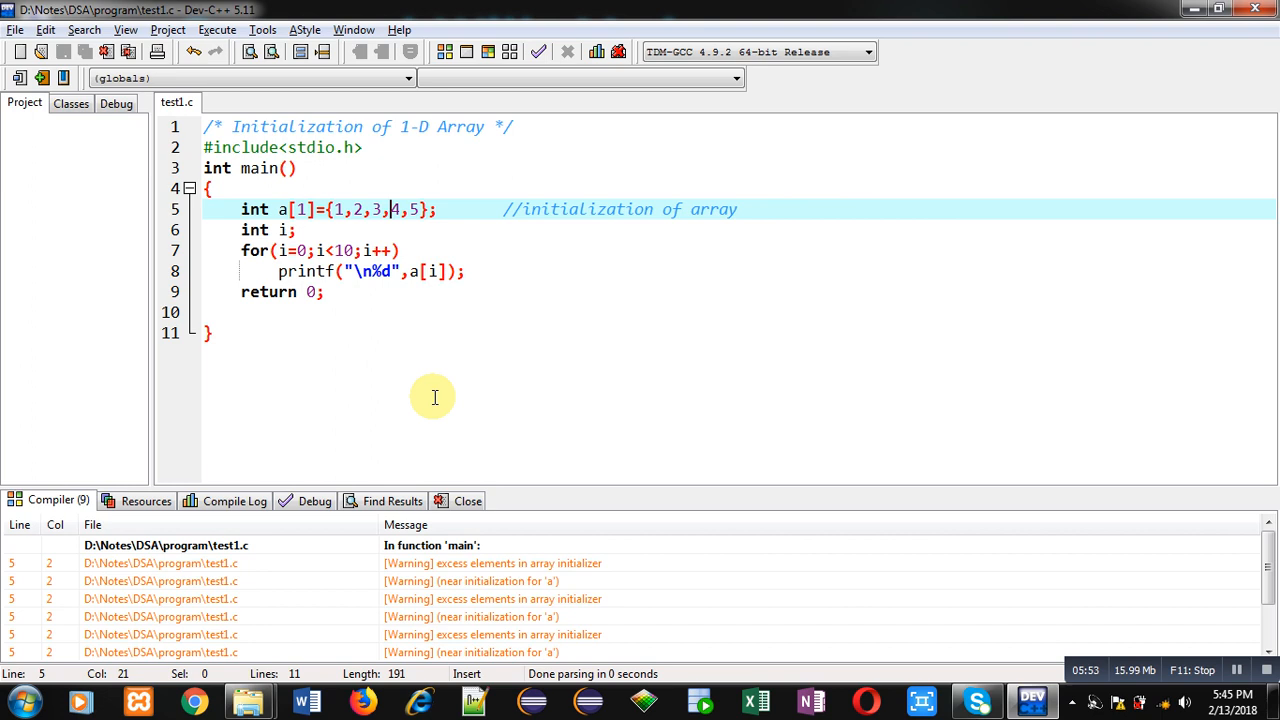
{"action": "mouse_move", "coordinate": [330, 222]}
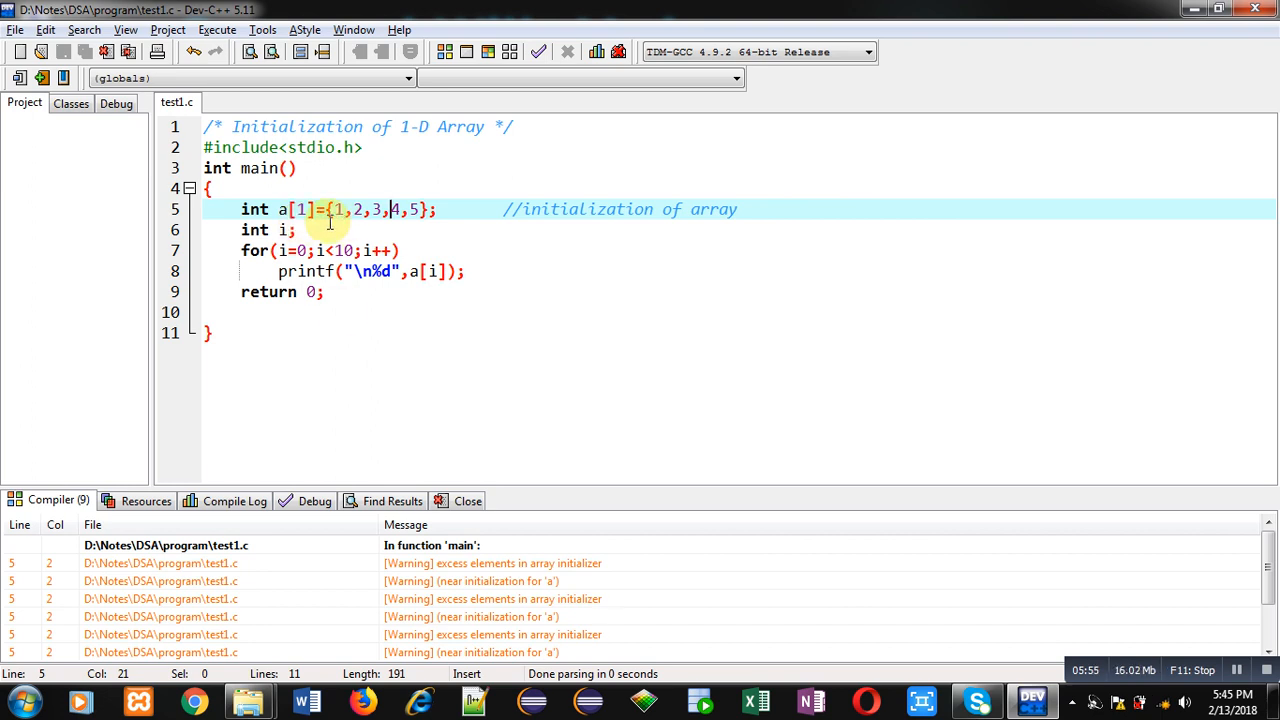
{"action": "mouse_move", "coordinate": [383, 326]}
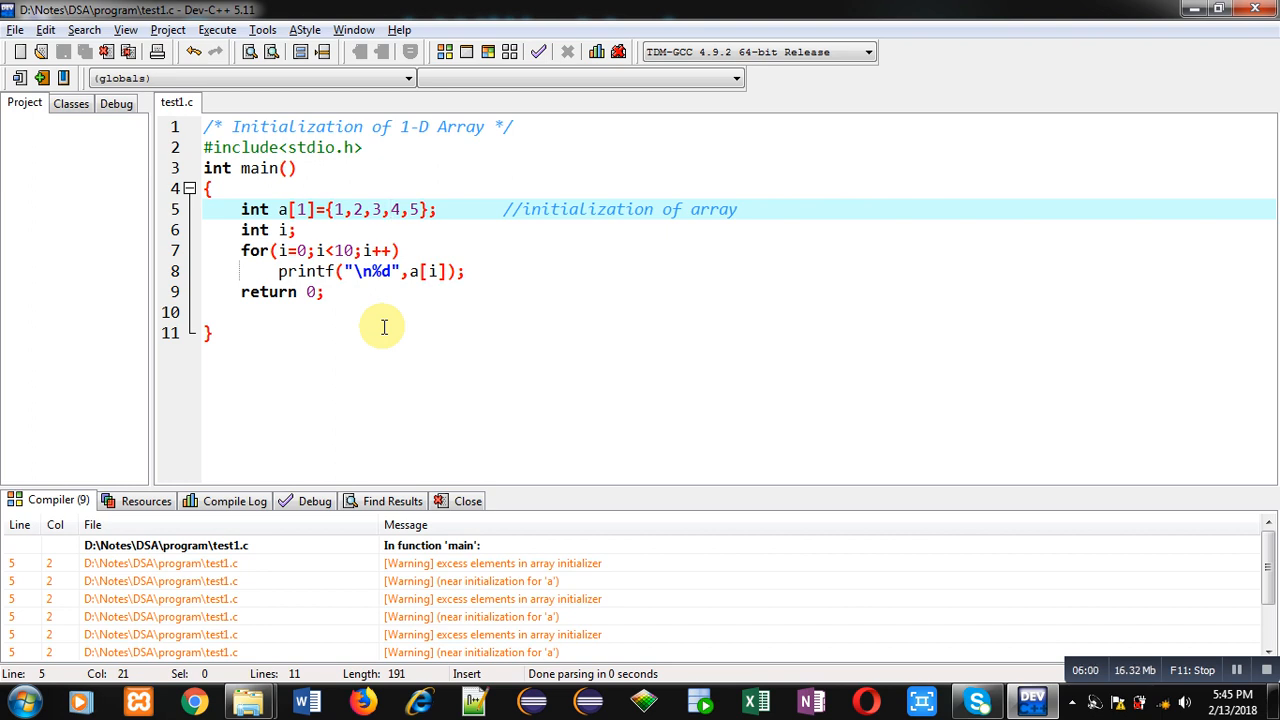
{"action": "mouse_move", "coordinate": [338, 250]}
{"action": "type", "text": "0"}
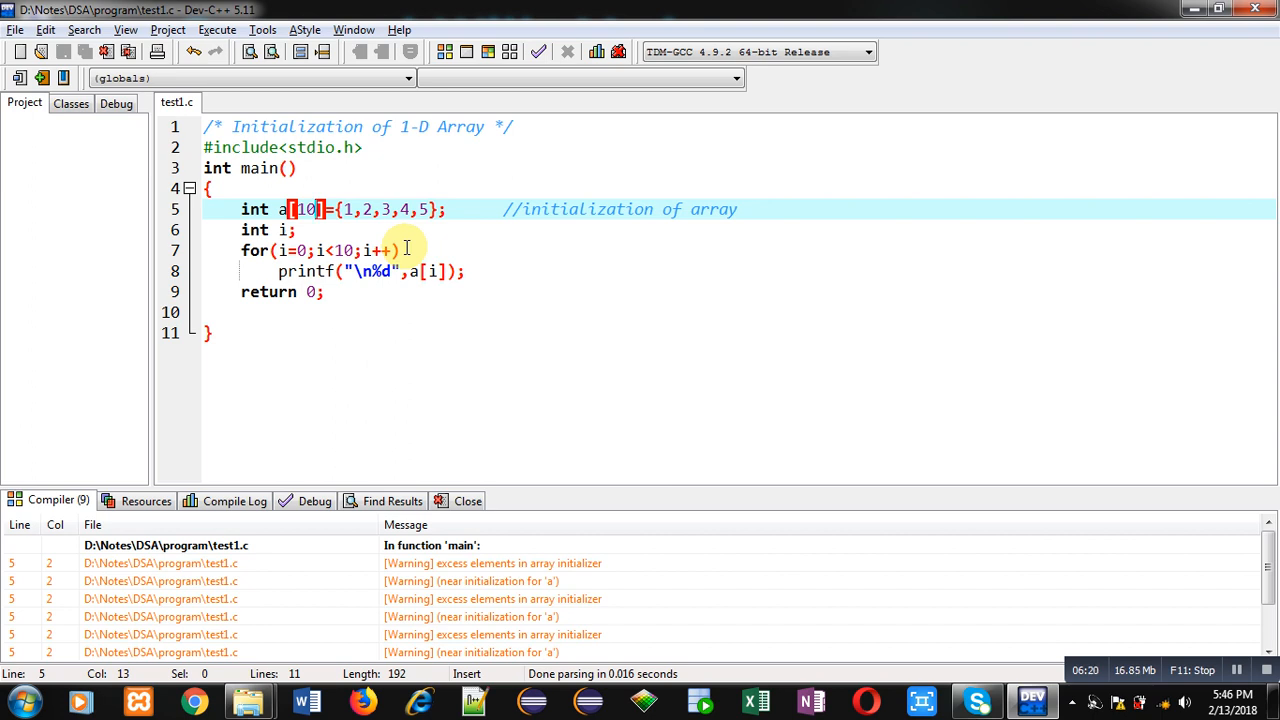
- Compile and run the size-10 array version, printing 1–5 then five zeros
{"action": "left_click", "coordinate": [216, 29]}
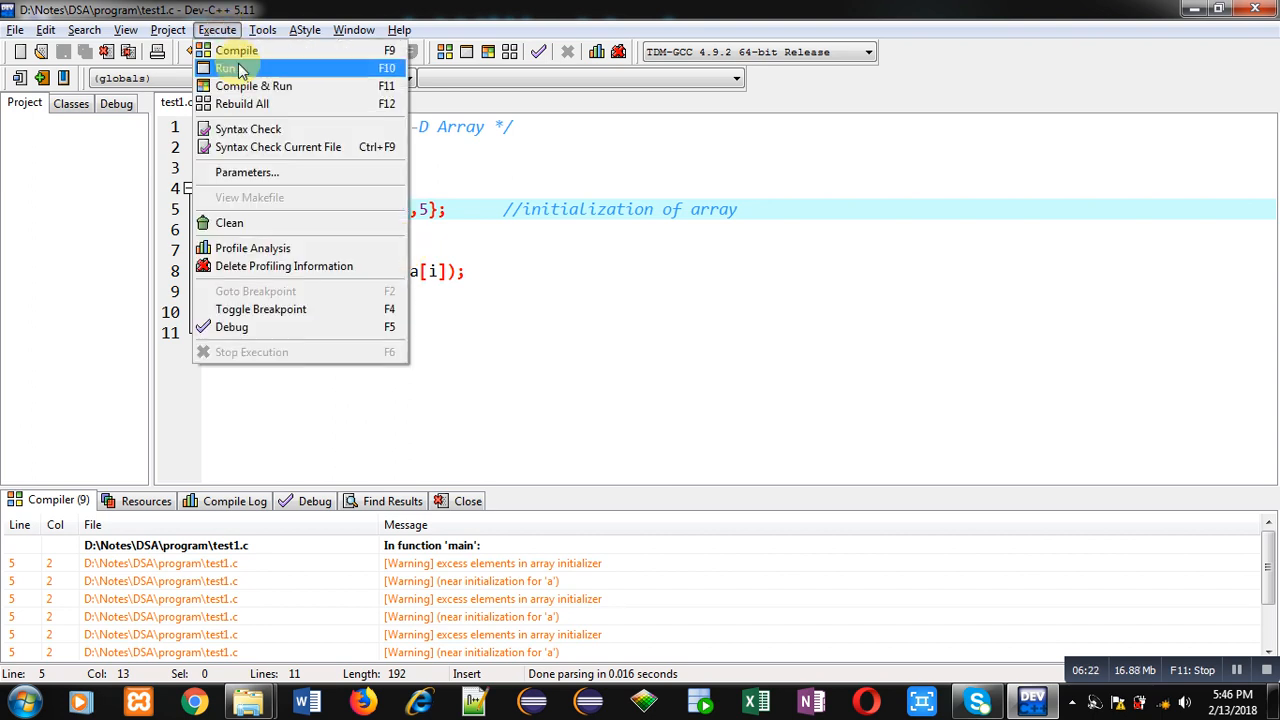
{"action": "left_click", "coordinate": [227, 67]}
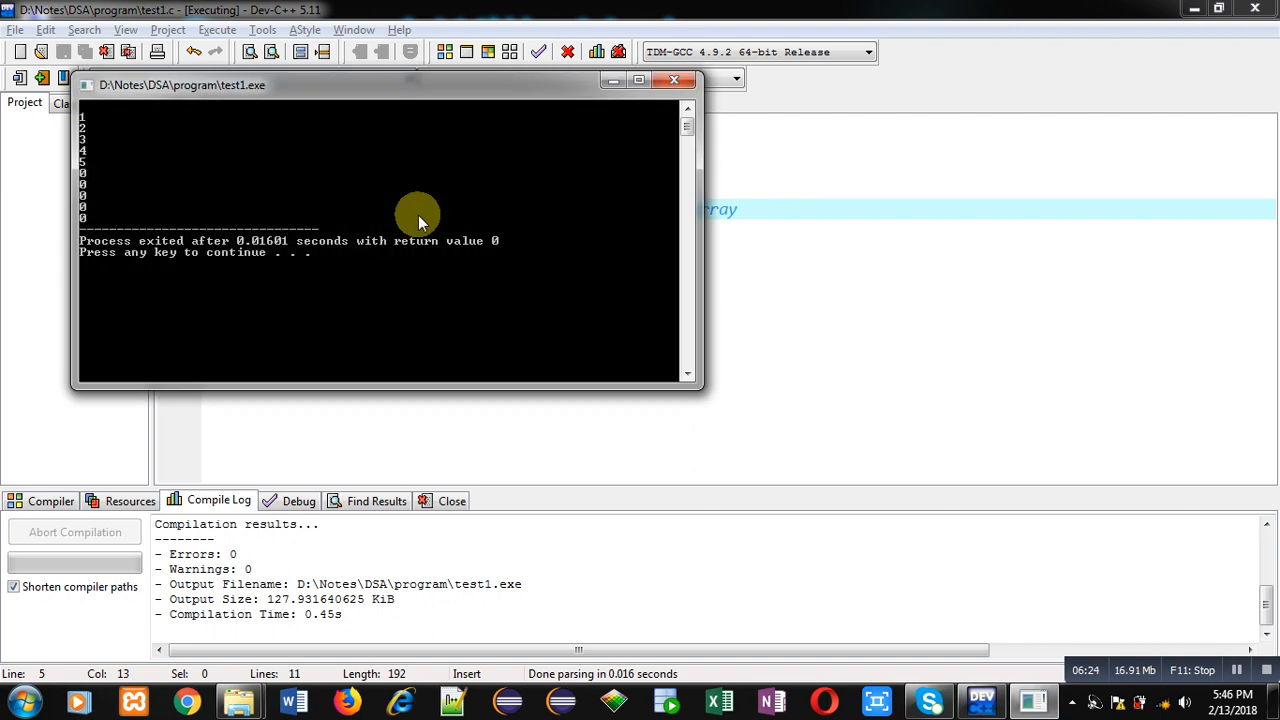
{"action": "left_click", "coordinate": [674, 80]}
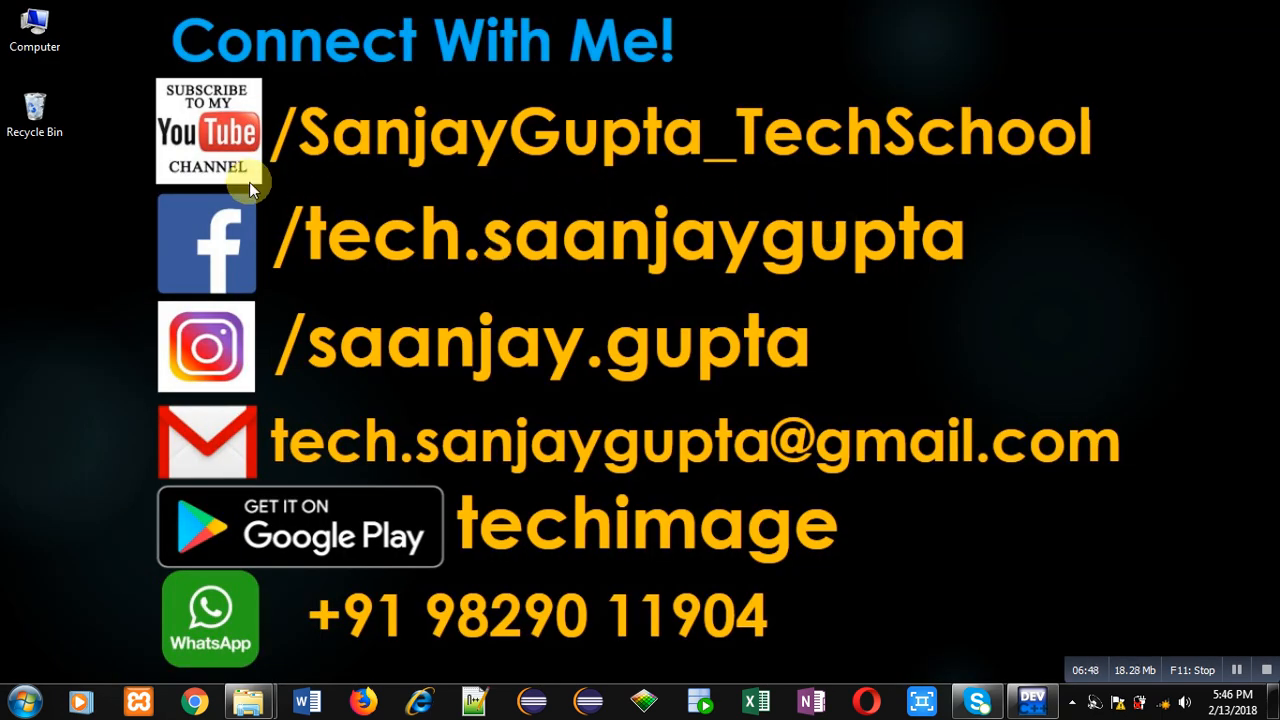
{"action": "mouse_move", "coordinate": [343, 182]}
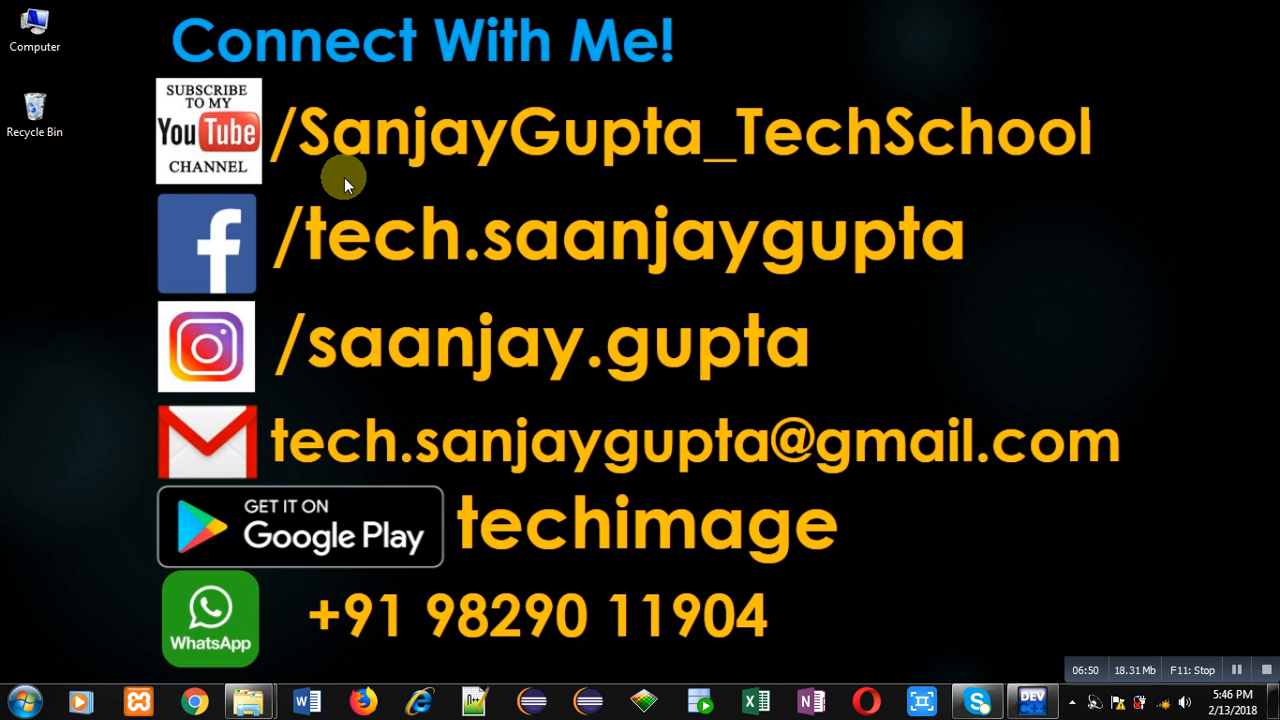
{"action": "mouse_move", "coordinate": [545, 195]}
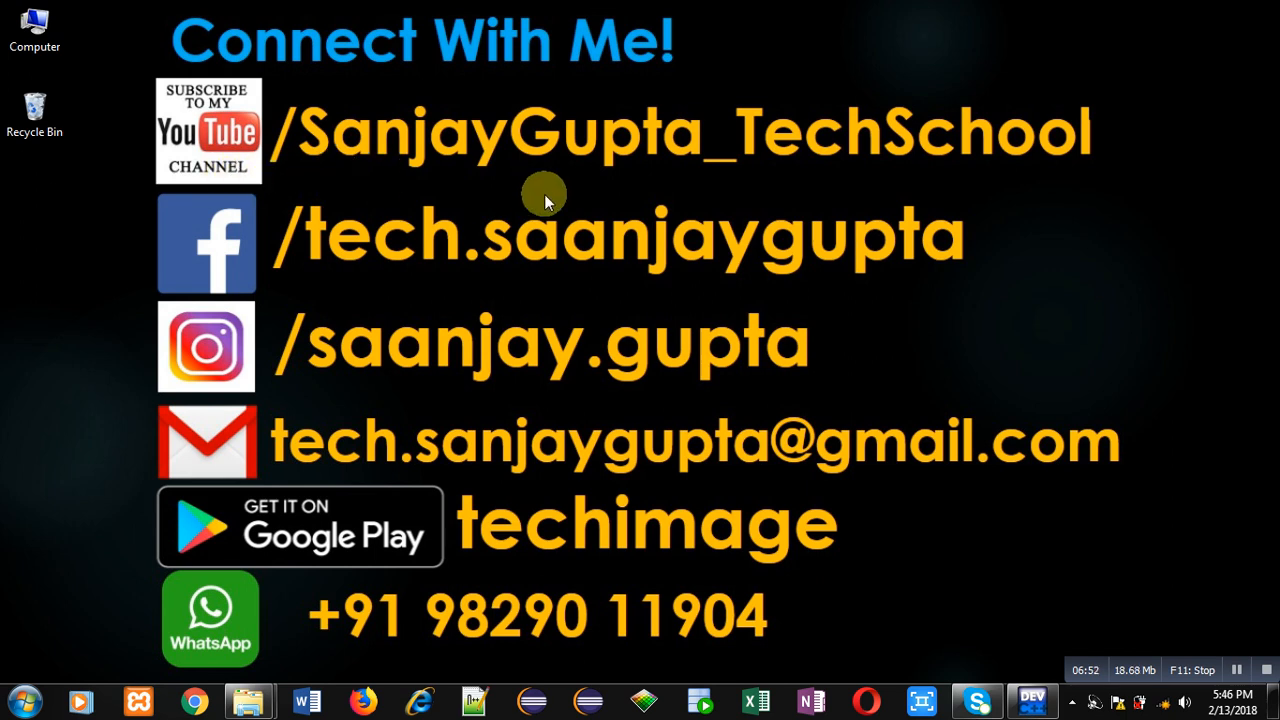
{"action": "mouse_move", "coordinate": [715, 240]}
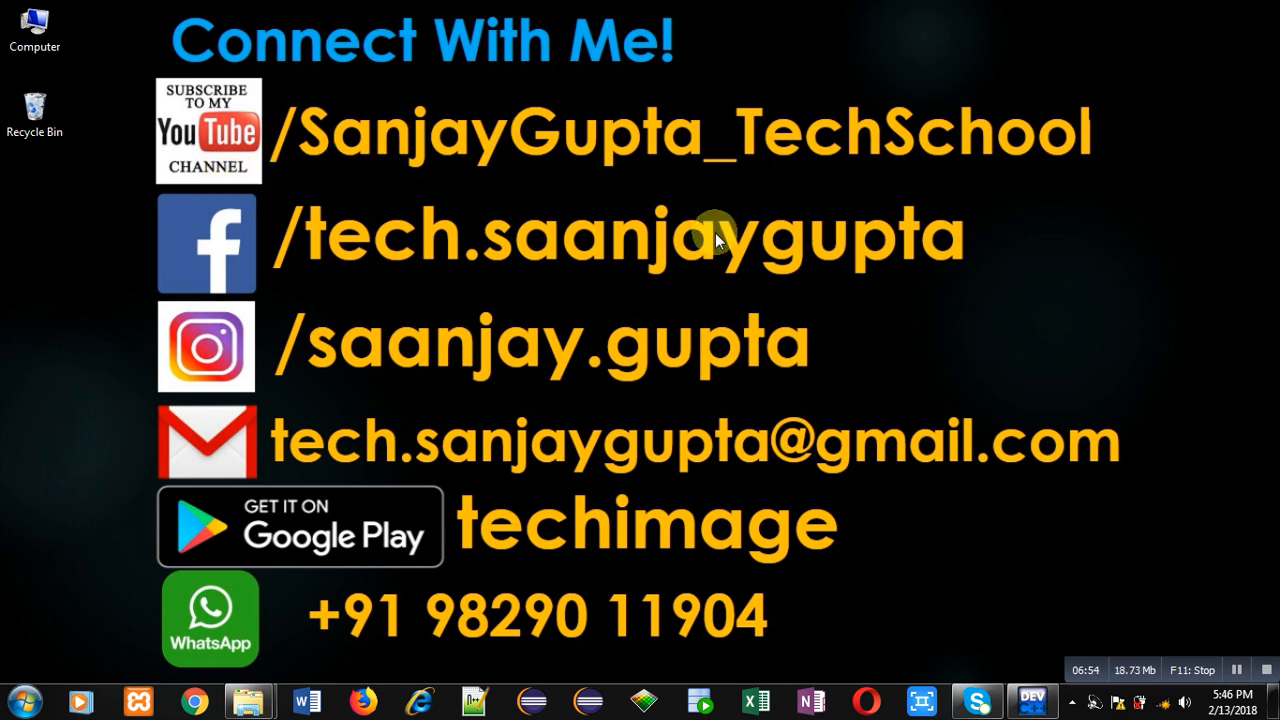